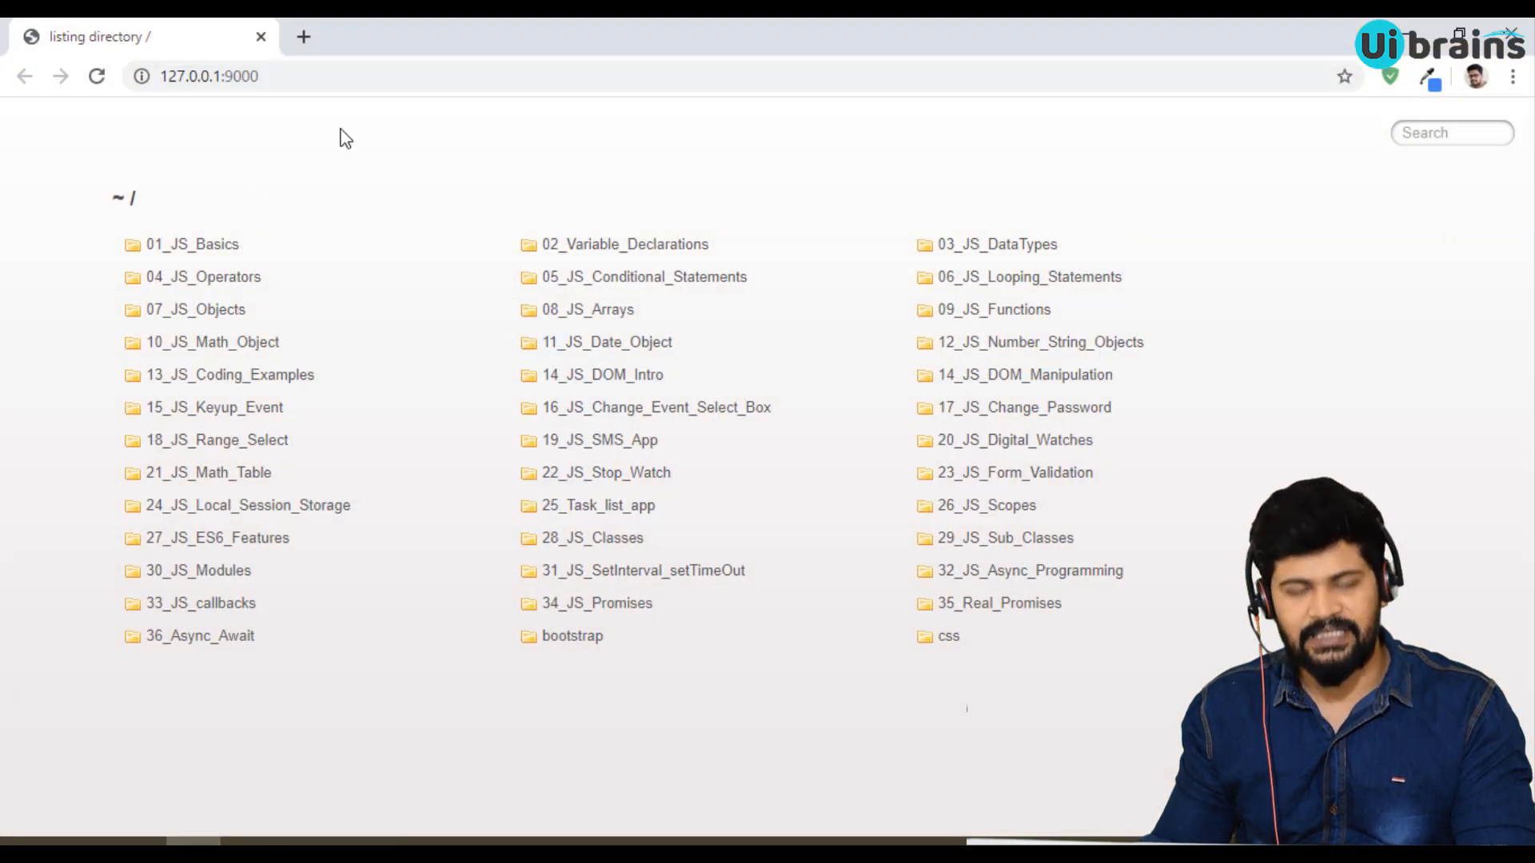
mouse_move(363, 149)
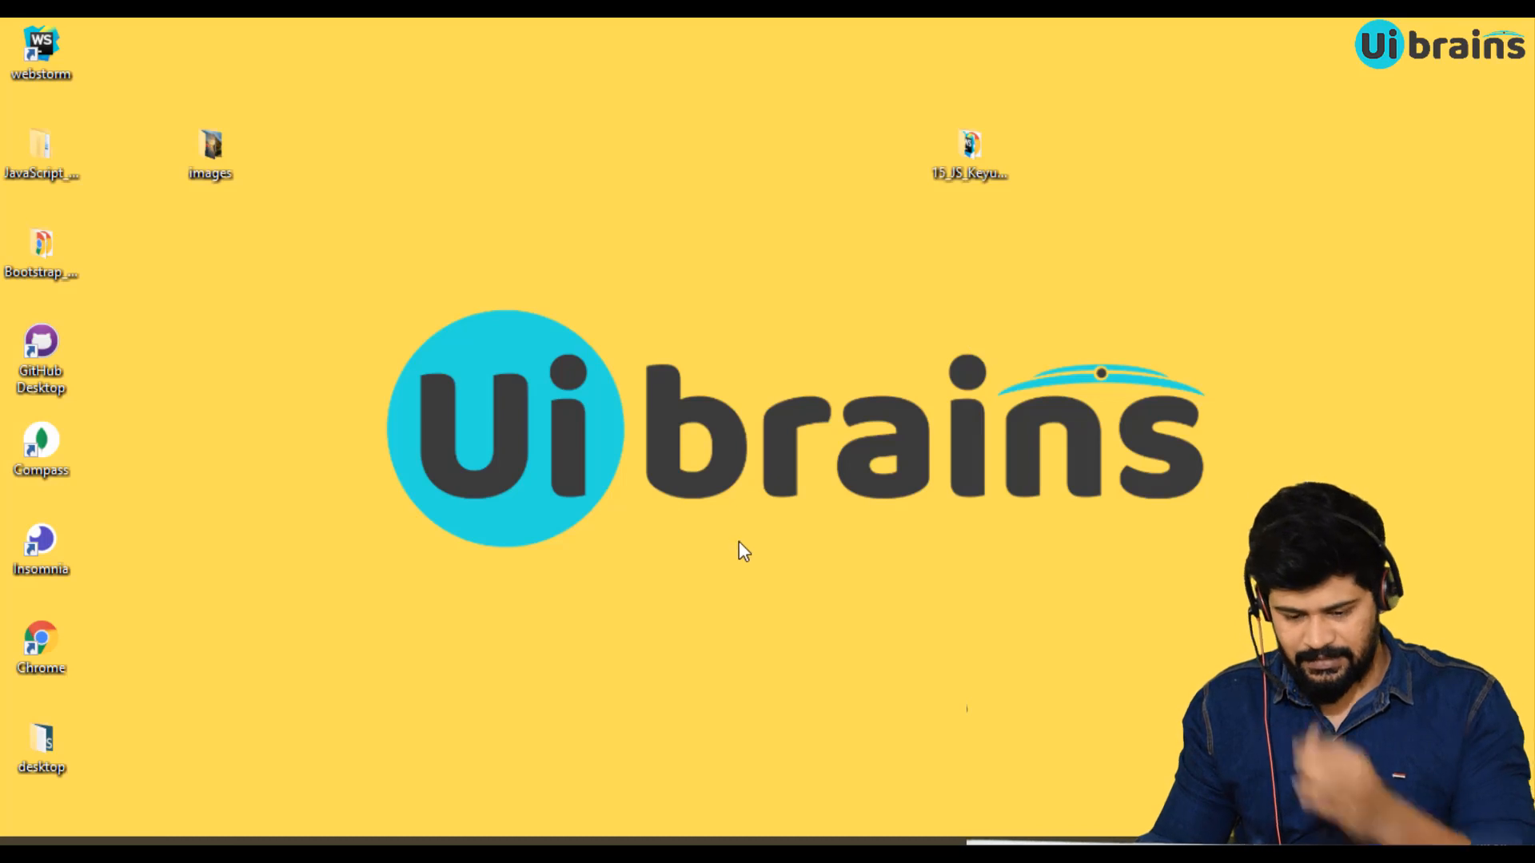
Launch WebStorm and copy the keyup lesson folder into the workspace as 37_Image_Upload.
double_click(42, 47)
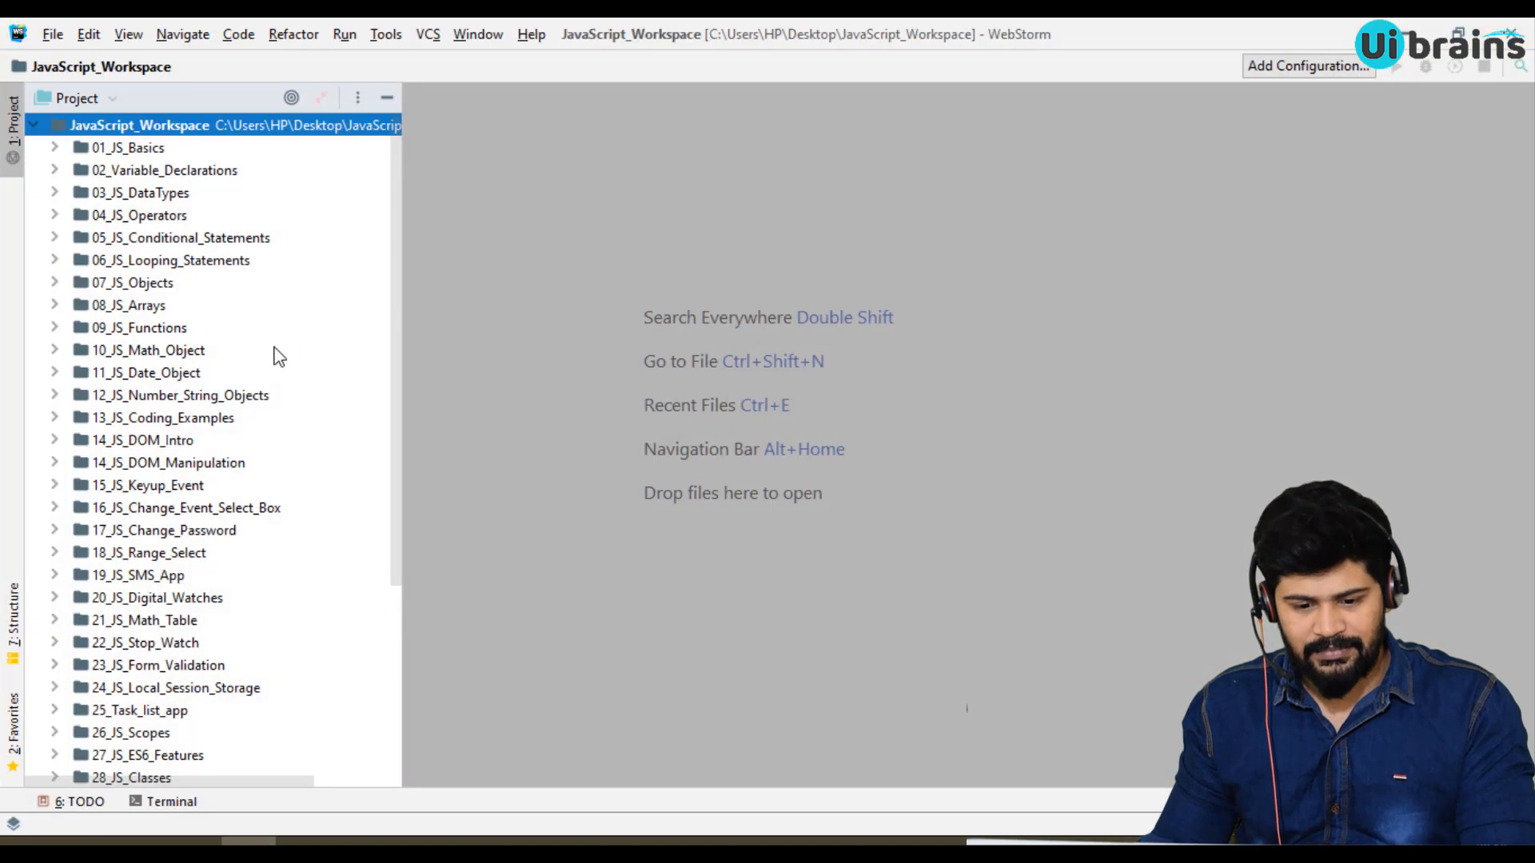
mouse_move(193, 531)
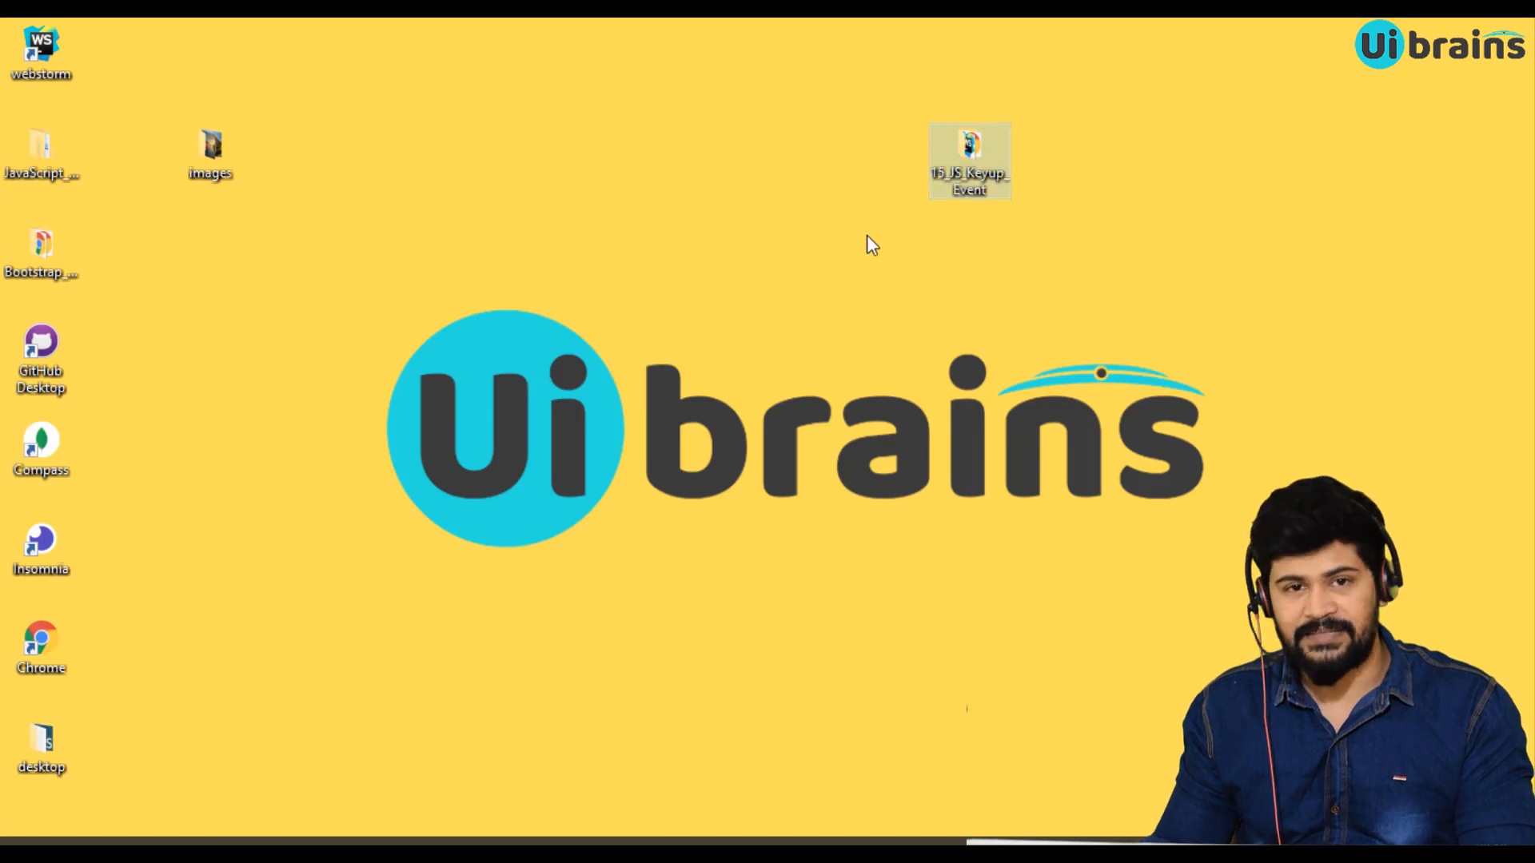
mouse_move(954, 285)
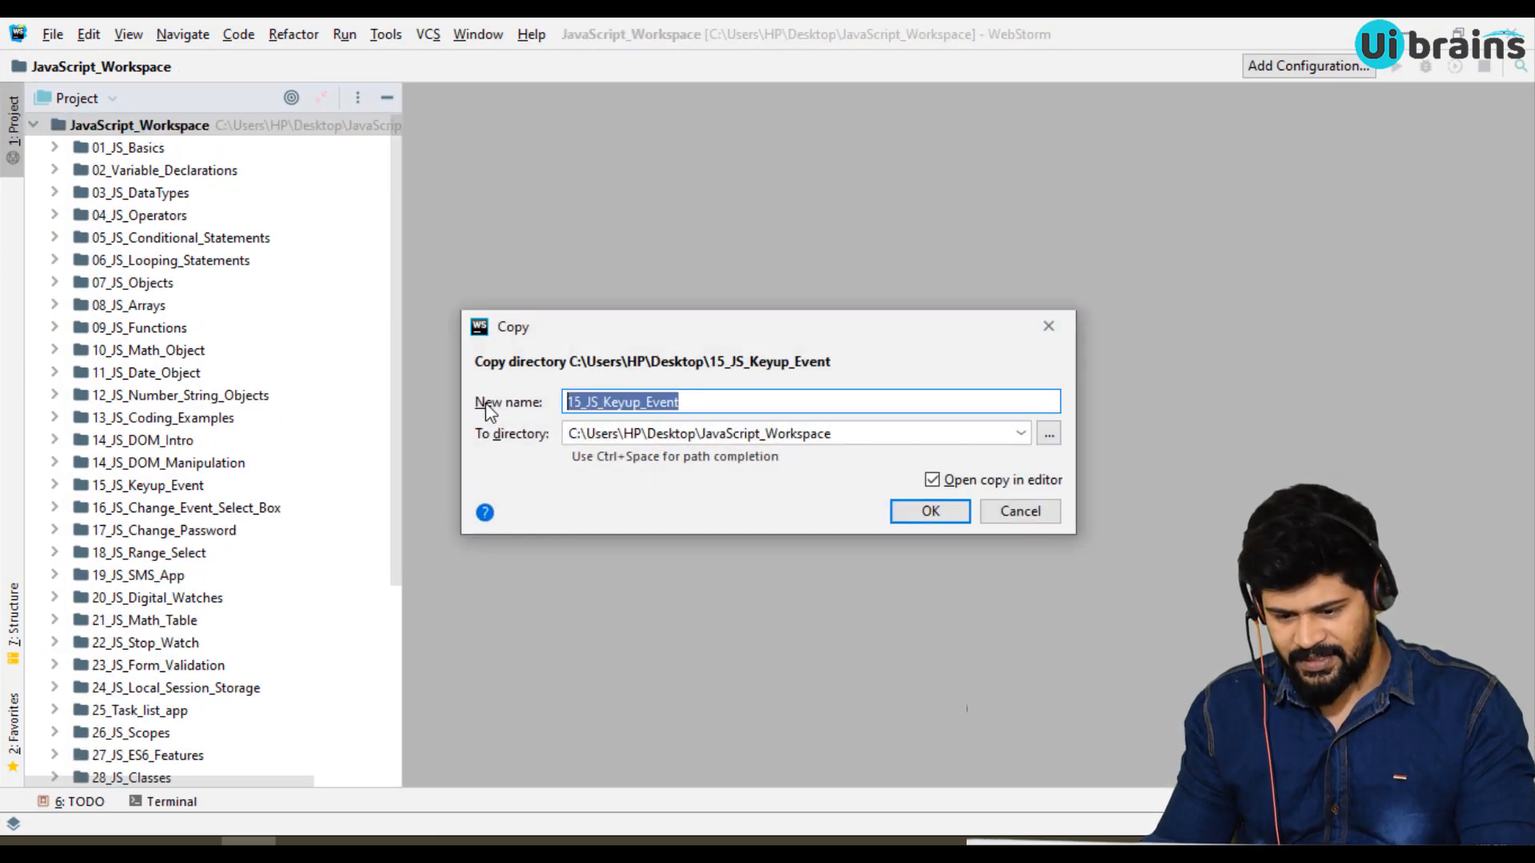
text(37_)
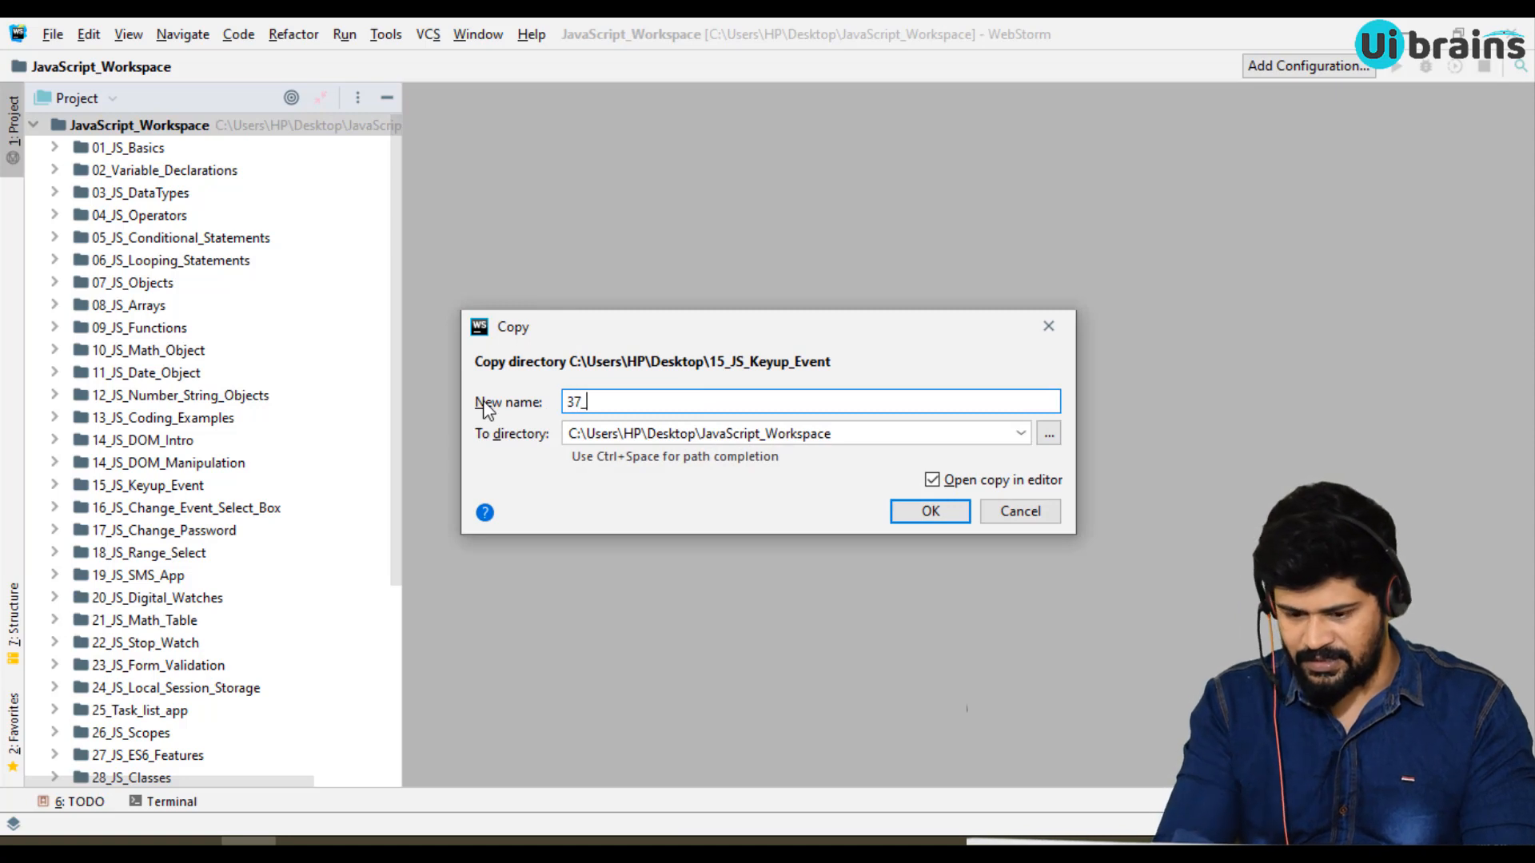
text(Image_Up)
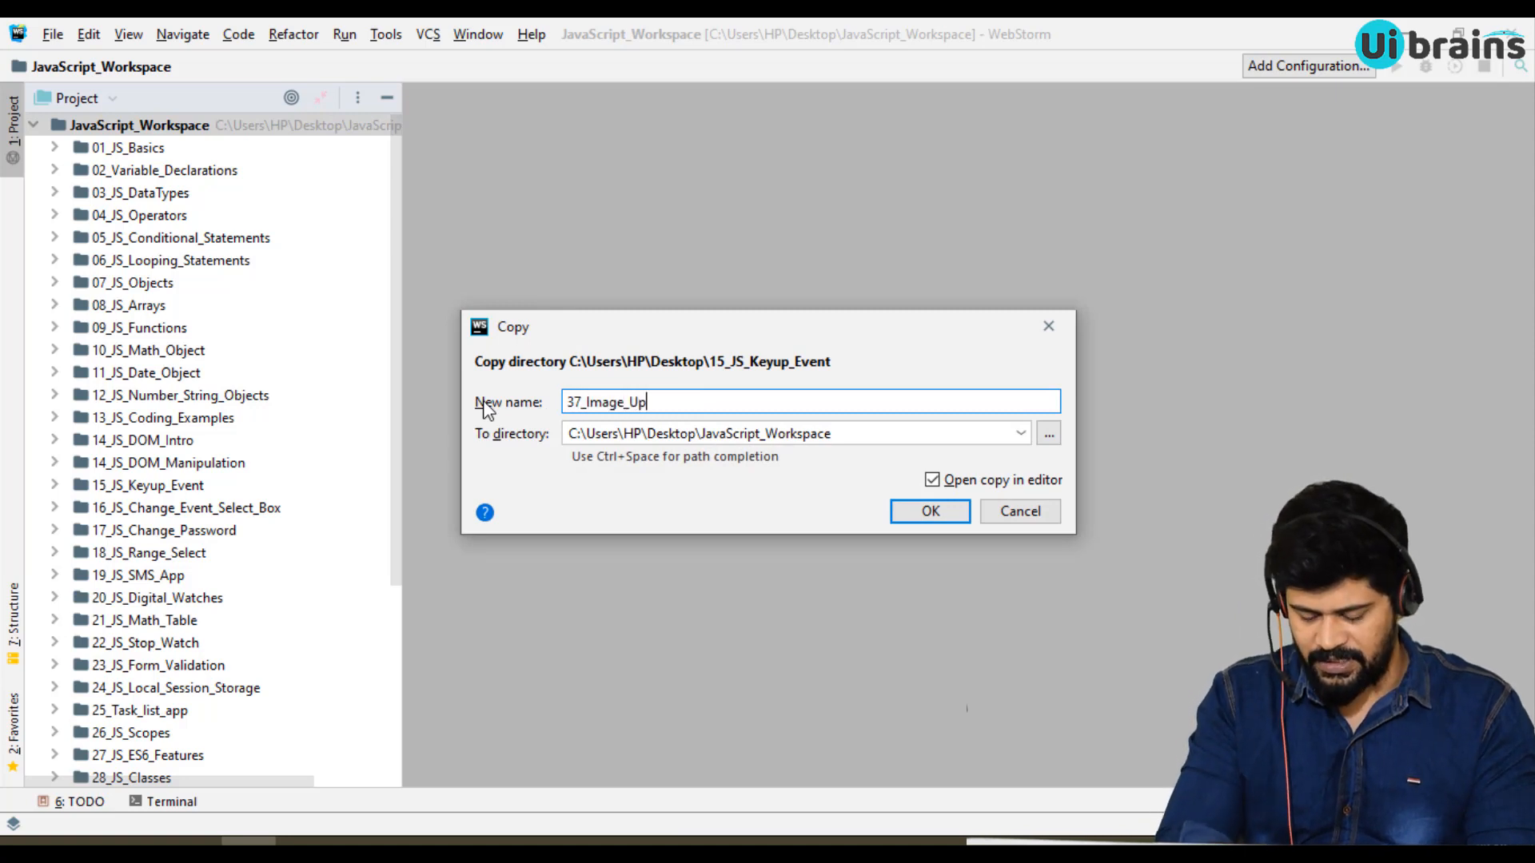
click(927, 510)
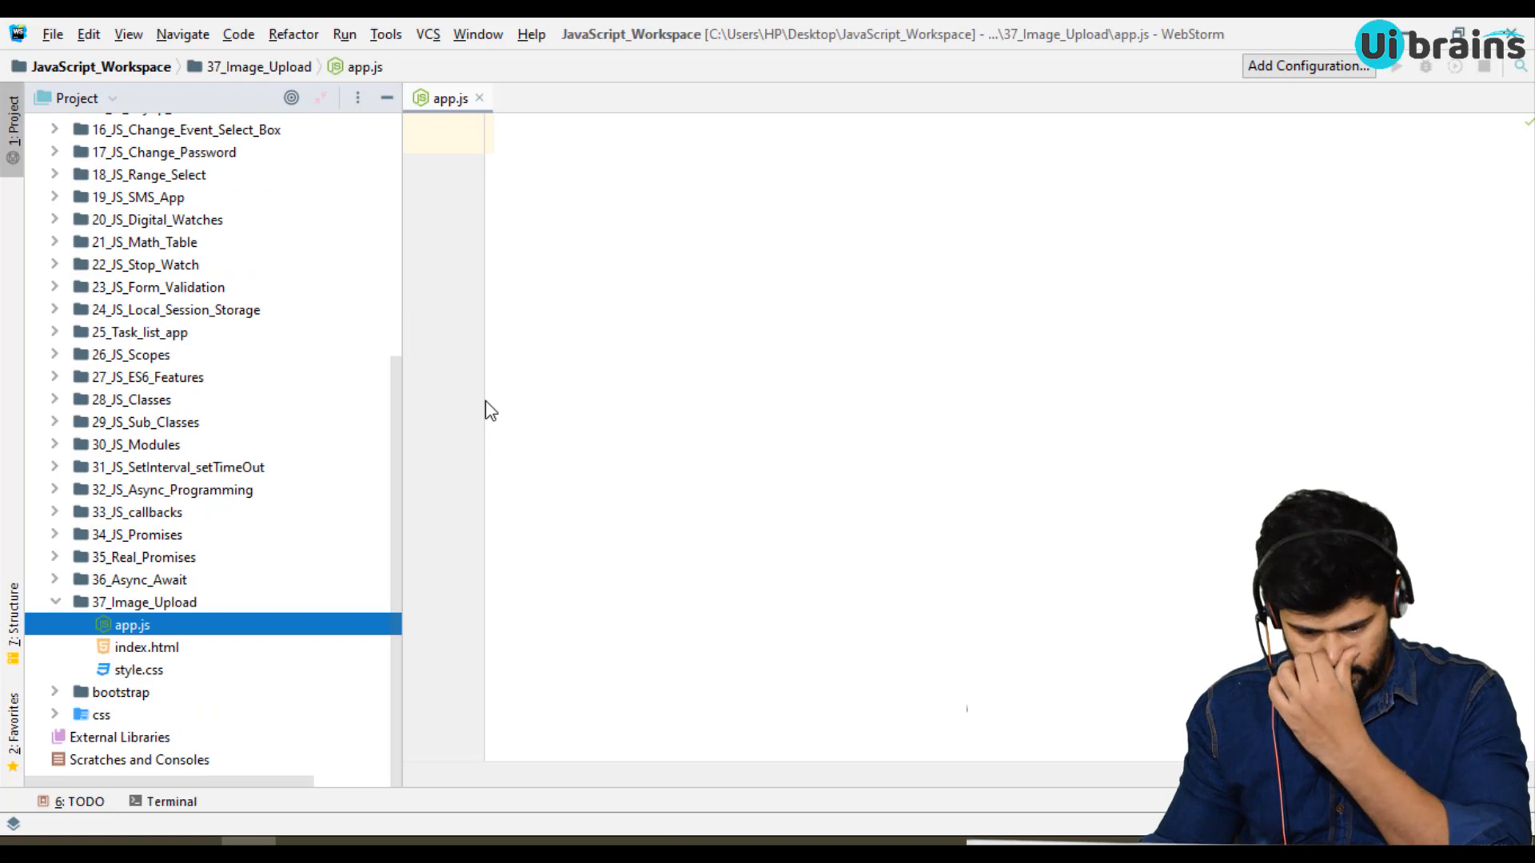
mouse_move(172, 657)
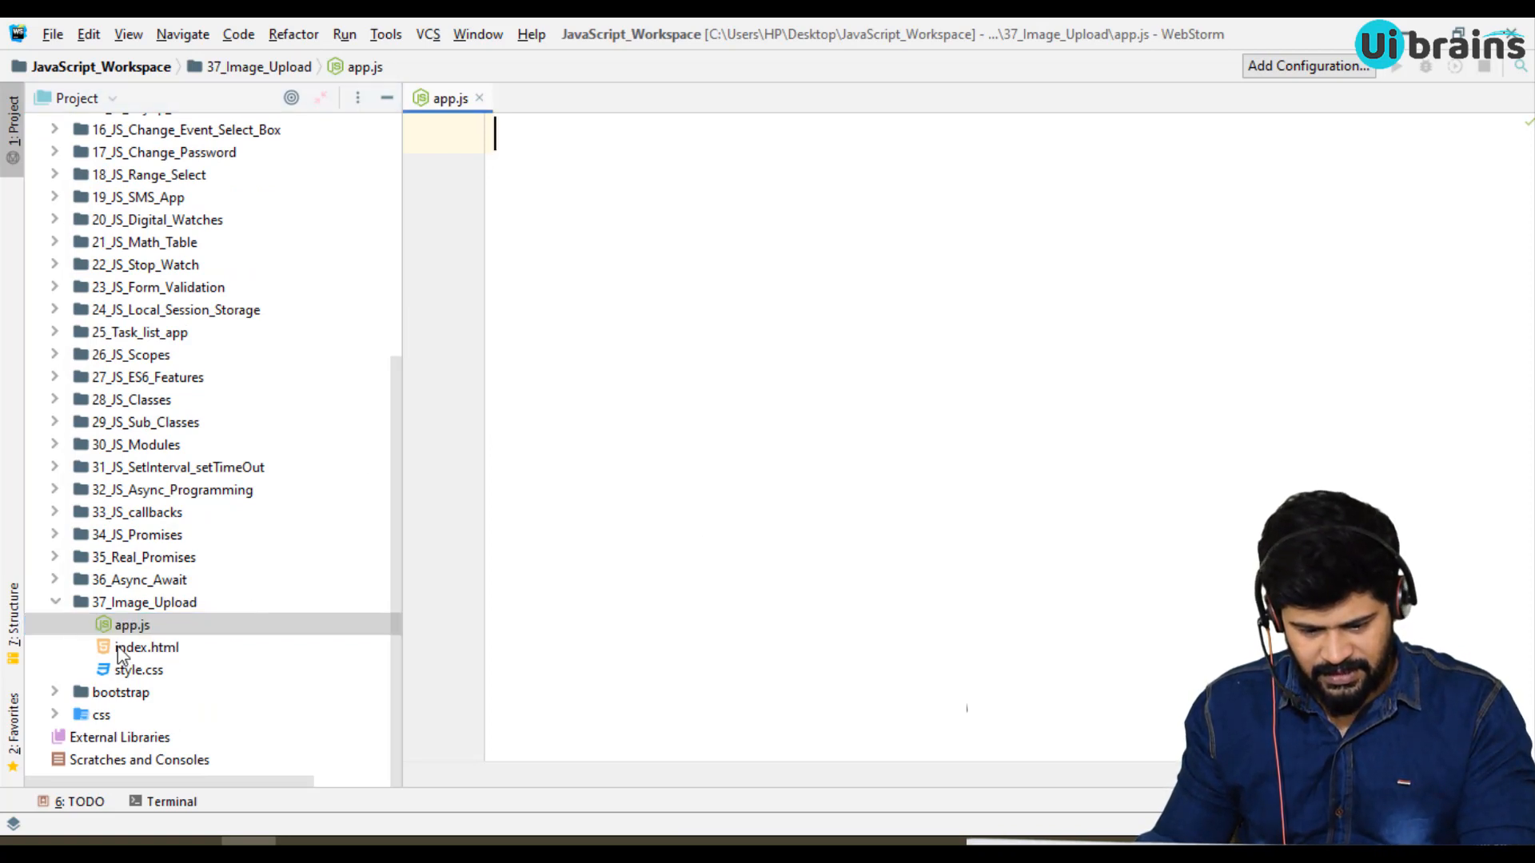
In index.html, change the <title> text from Keyup Event to Image Upload.
double_click(146, 648)
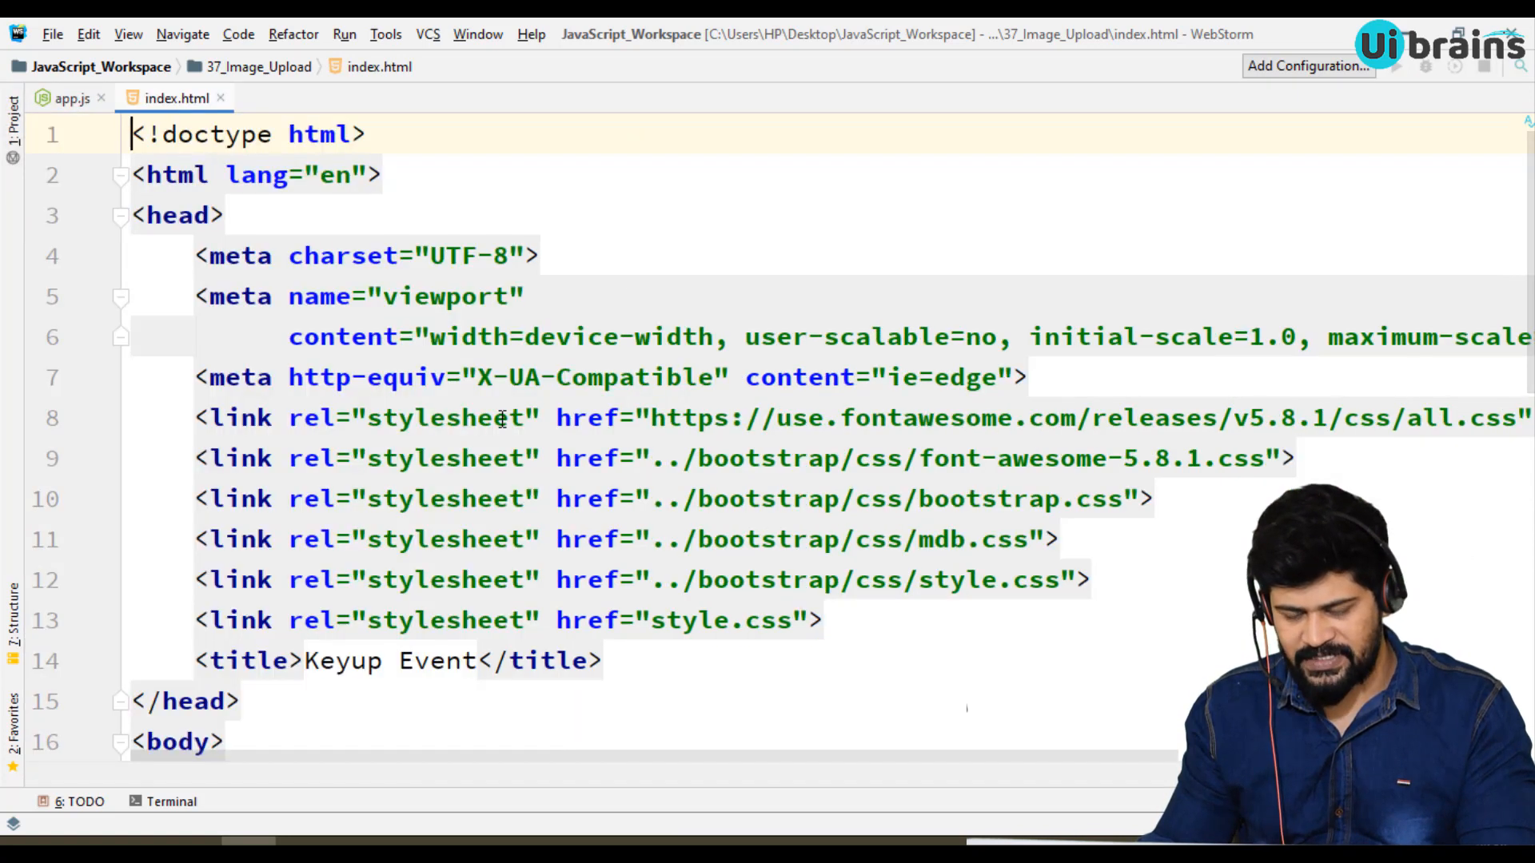
scroll(down, 3)
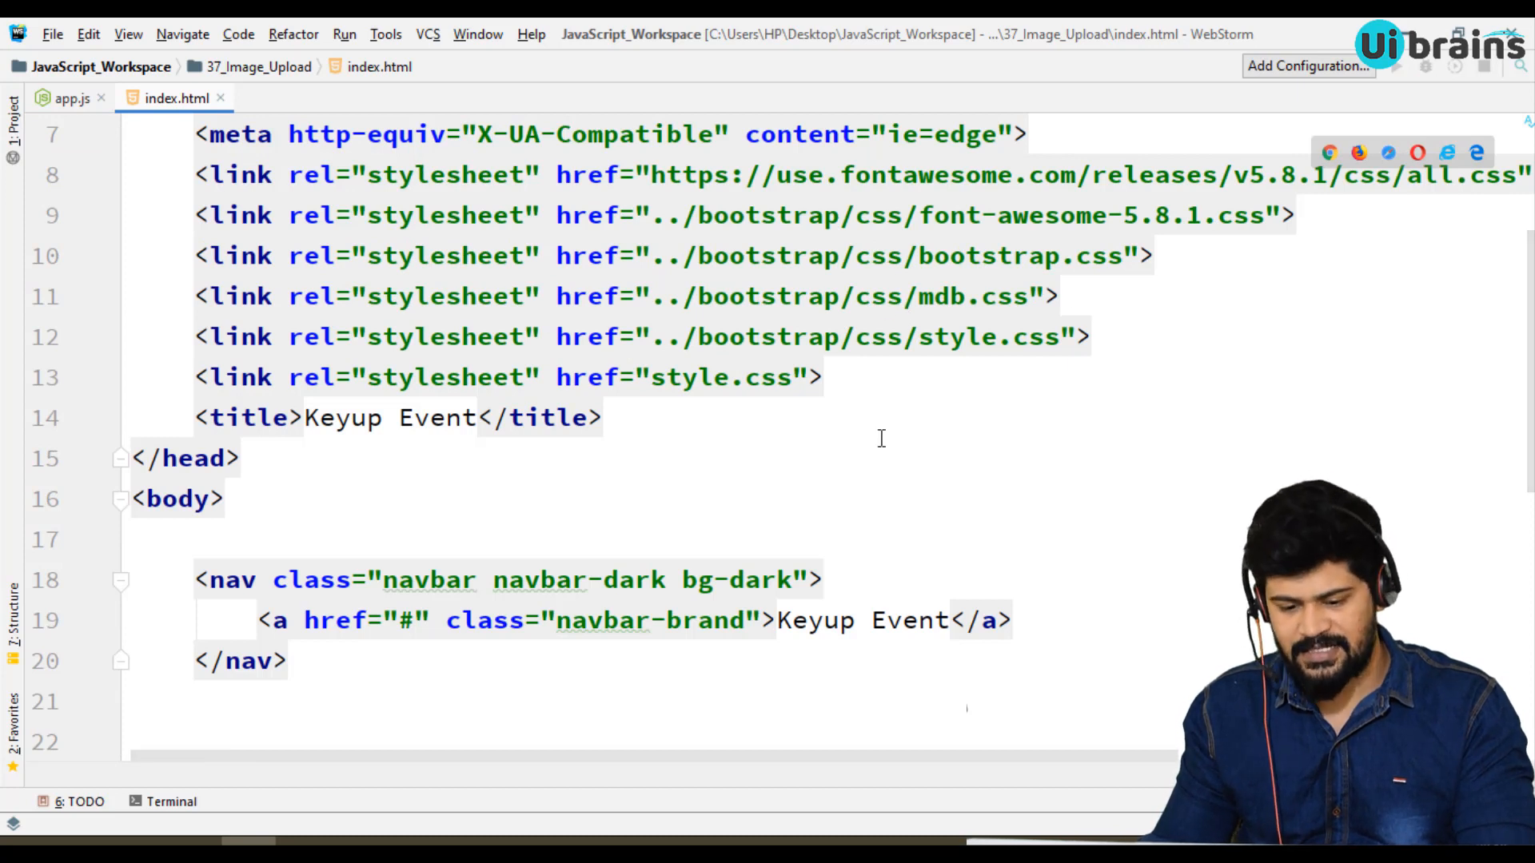
double_click(390, 417)
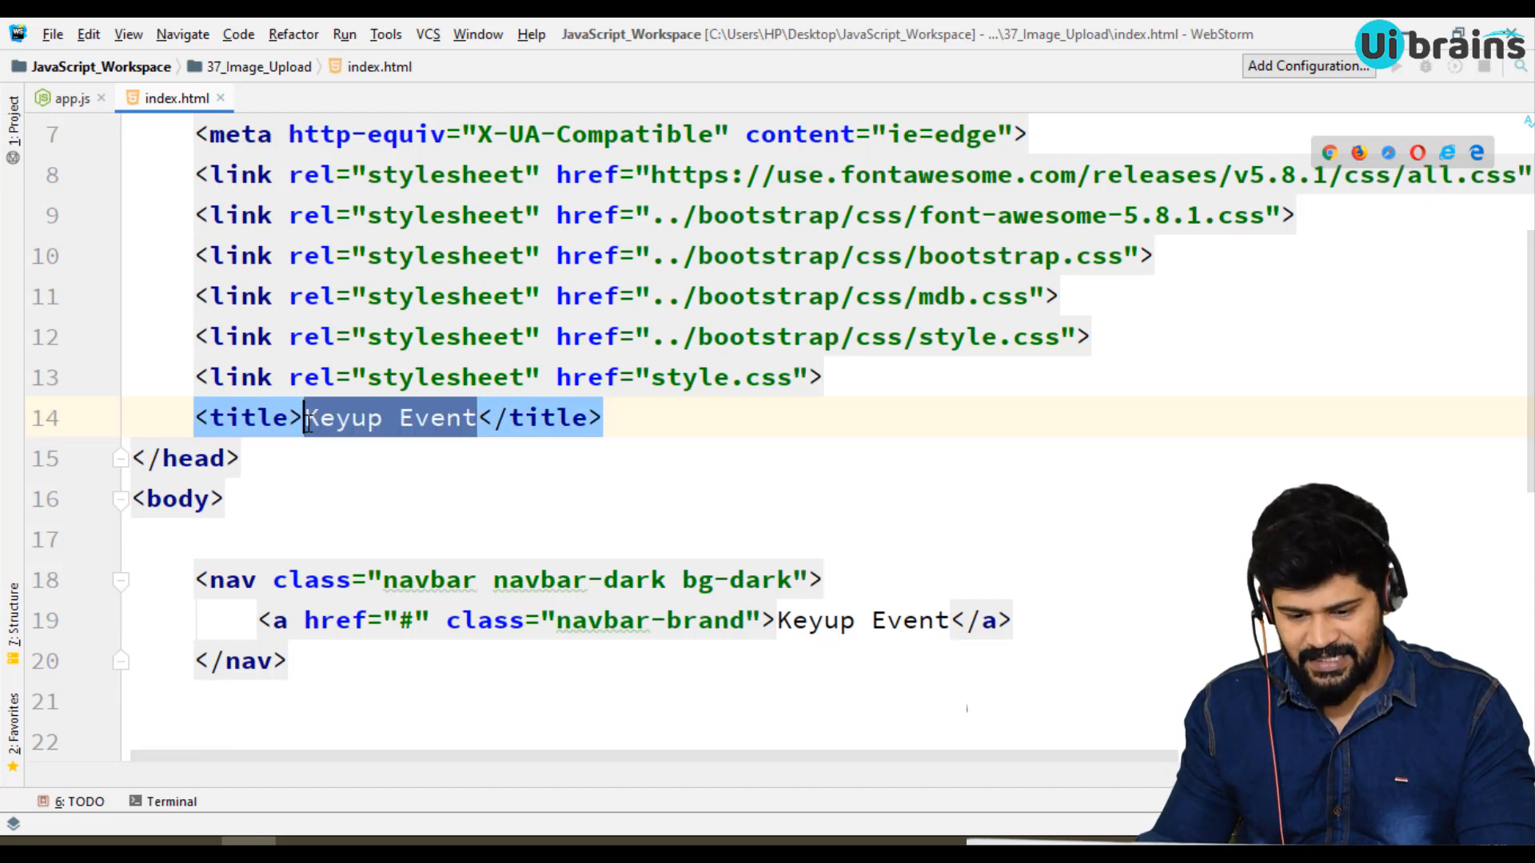
text(Image)
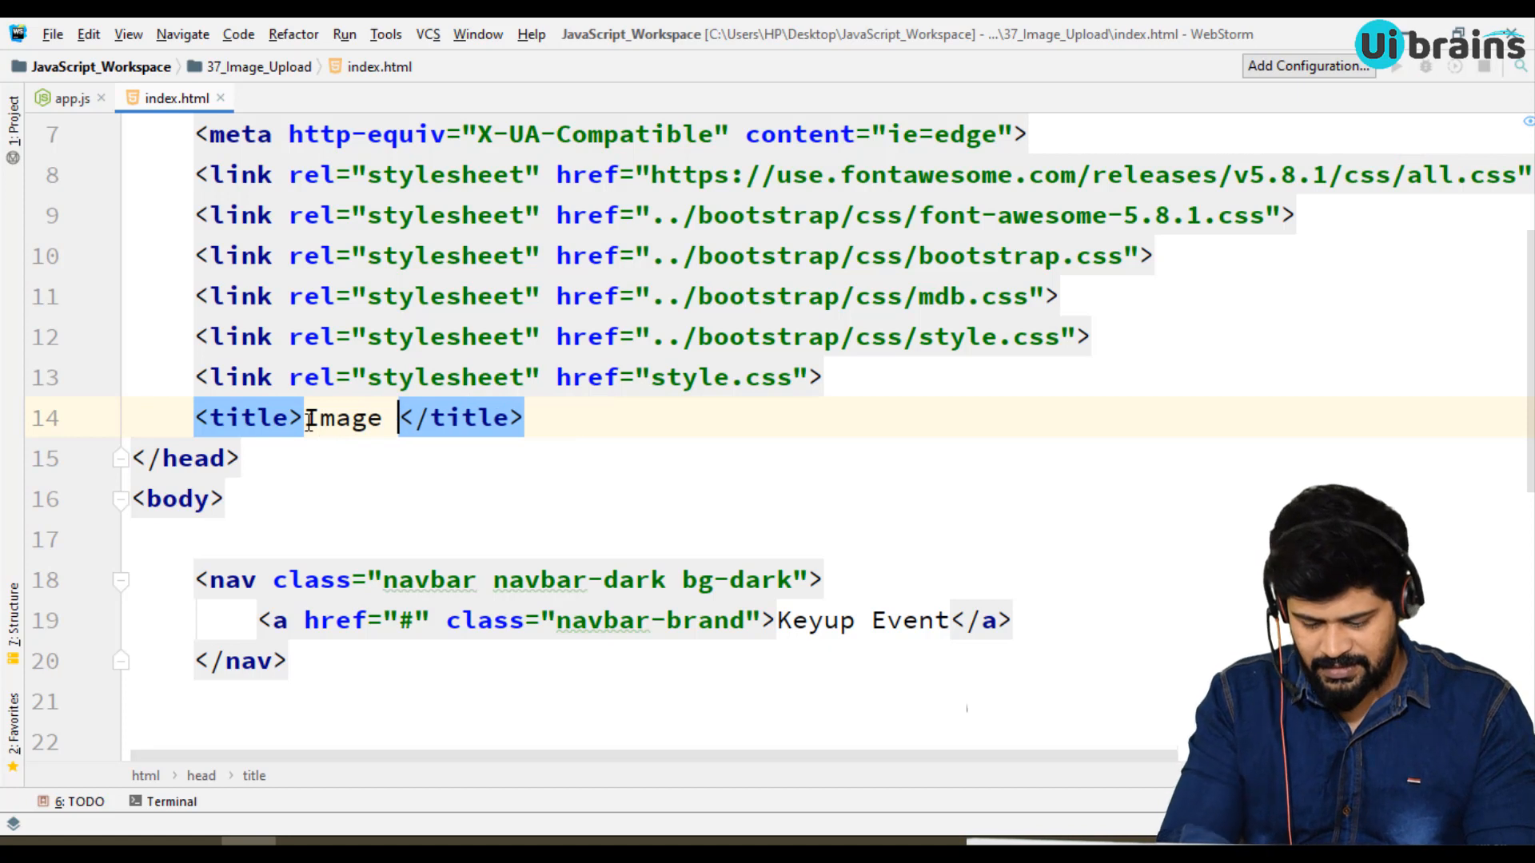
text(Upload)
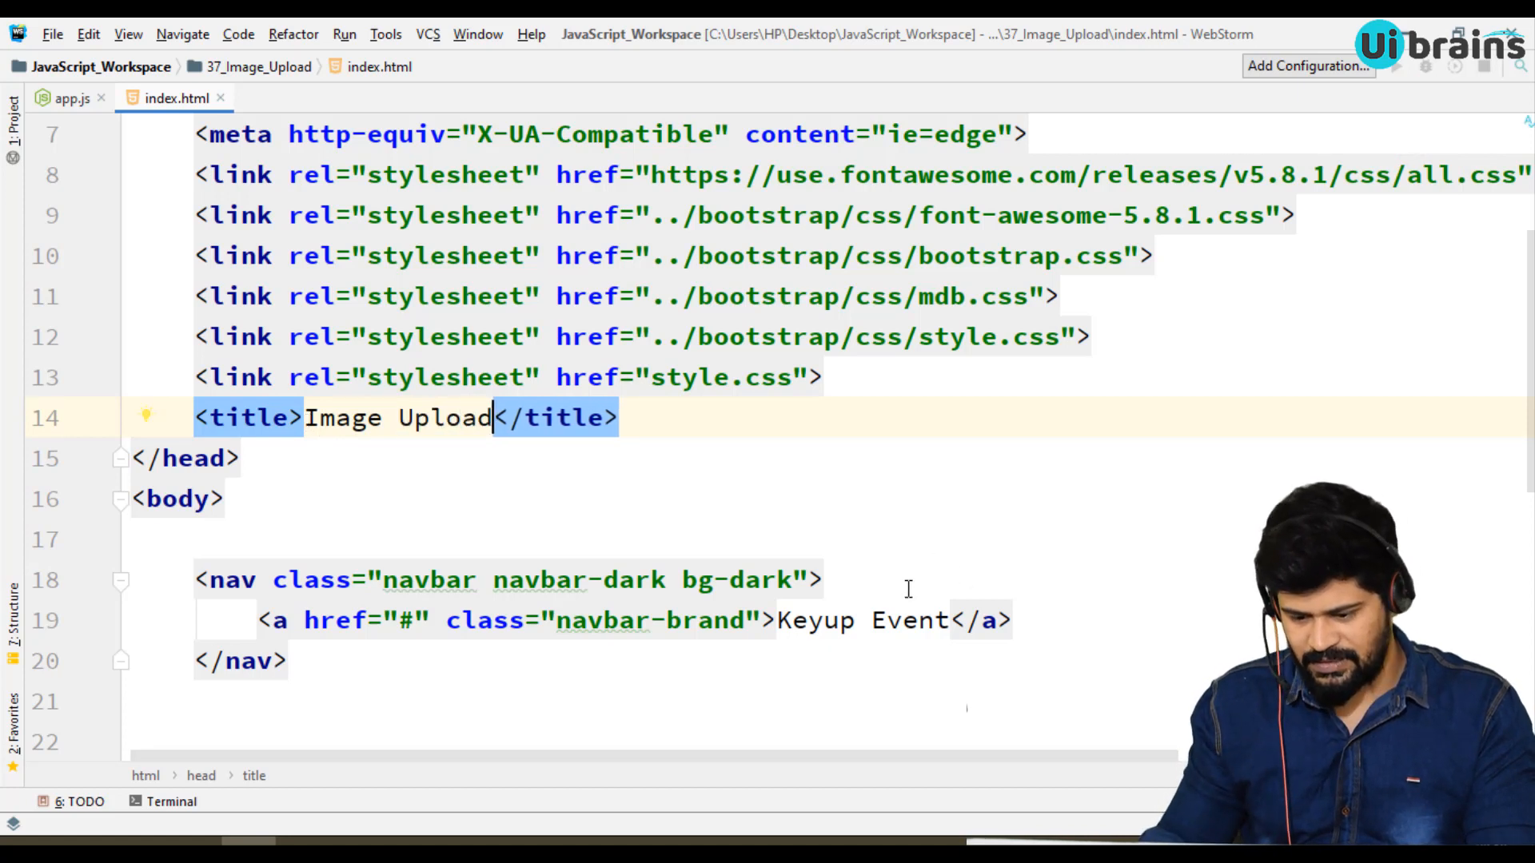
Change the navbar-brand link text to Image Upload and return to the empty app.js.
double_click(872, 620)
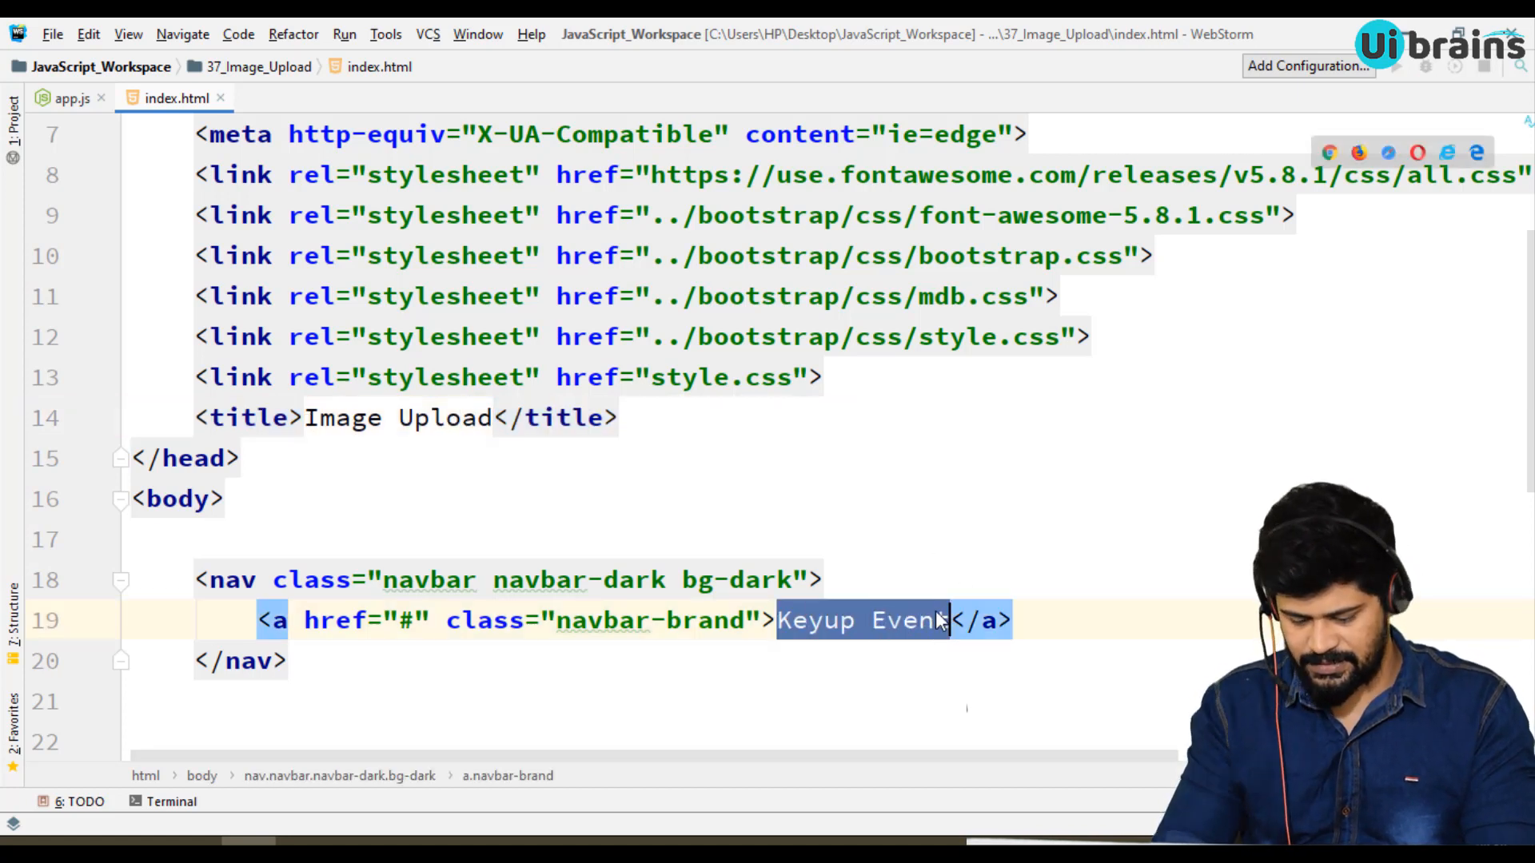
text(Image Upload)
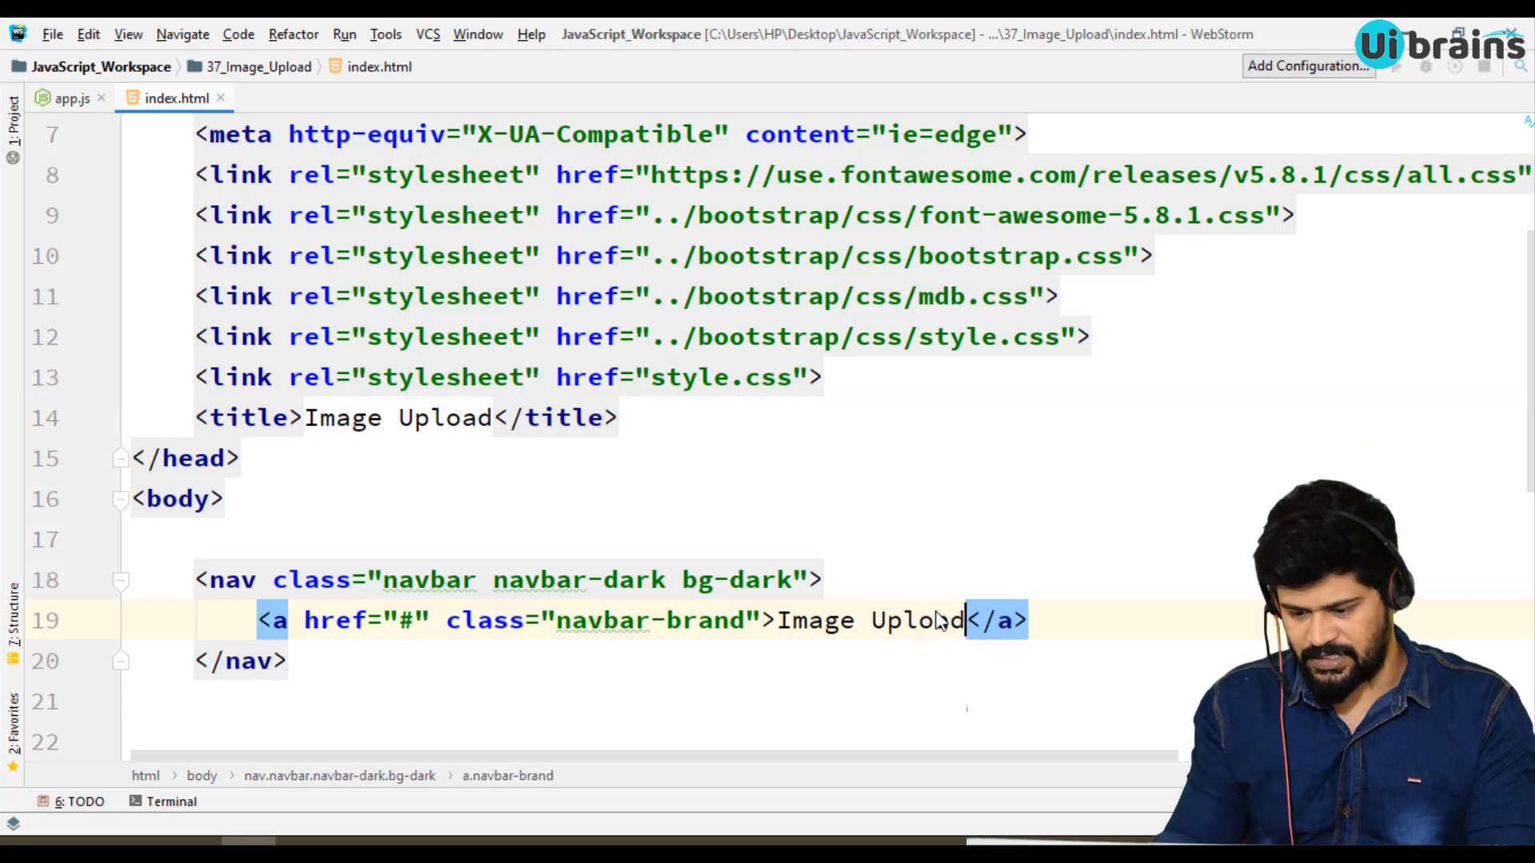
scroll(down, 3)
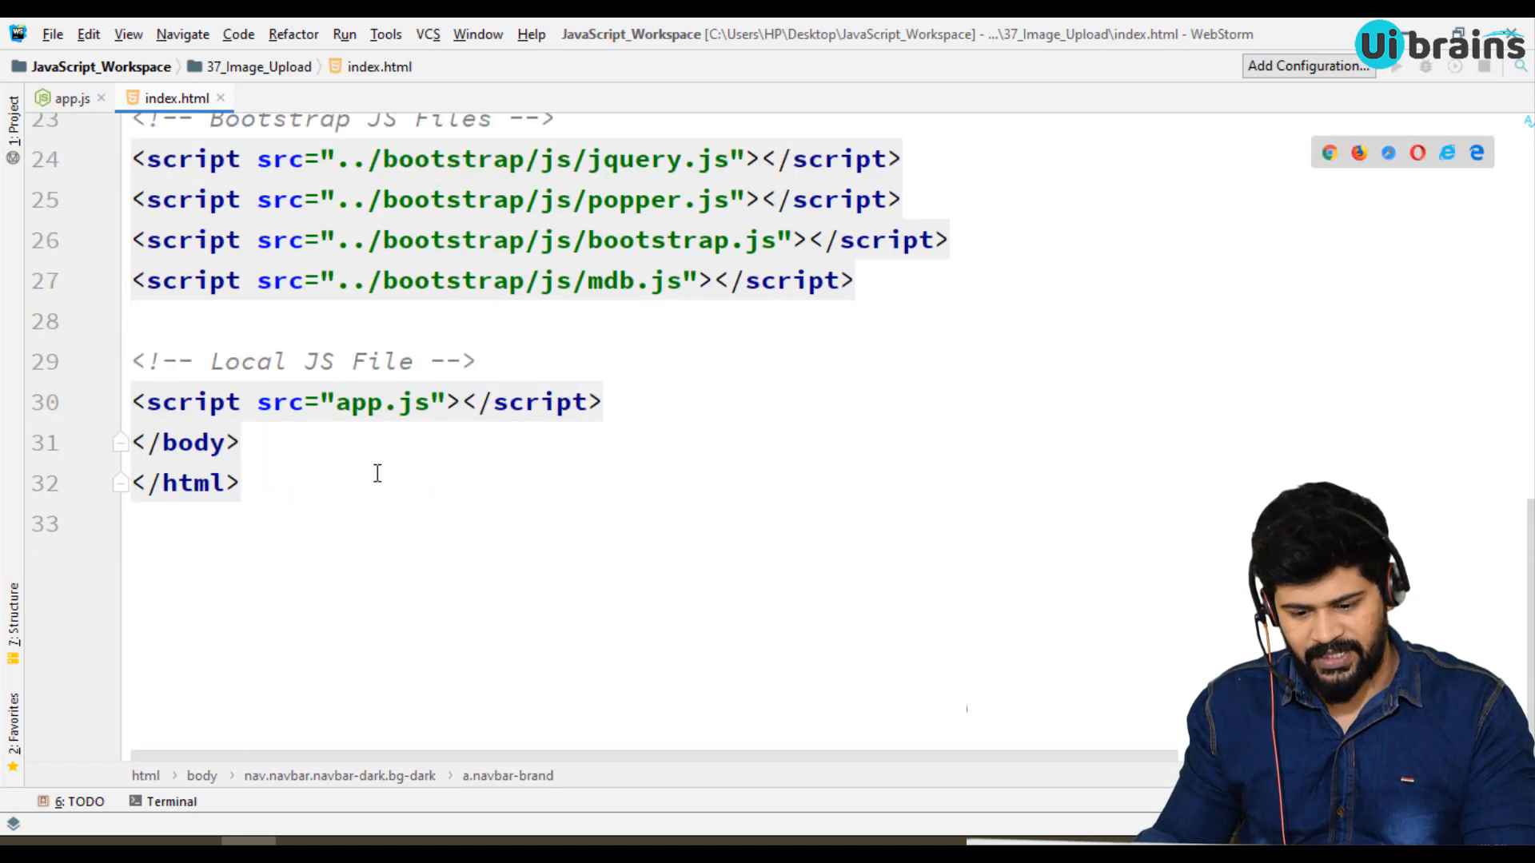
click(72, 98)
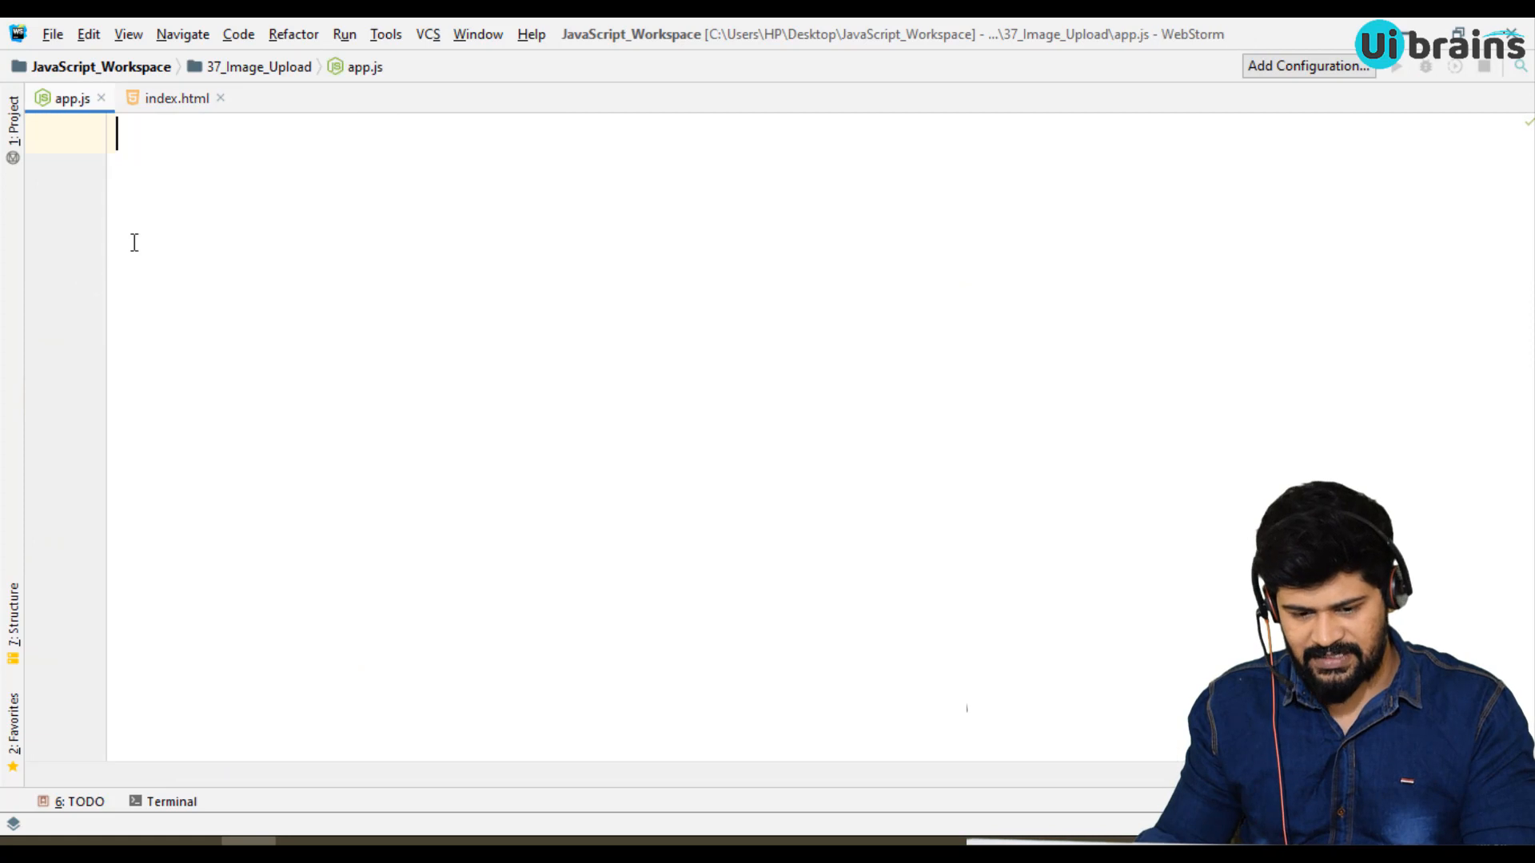
click(176, 97)
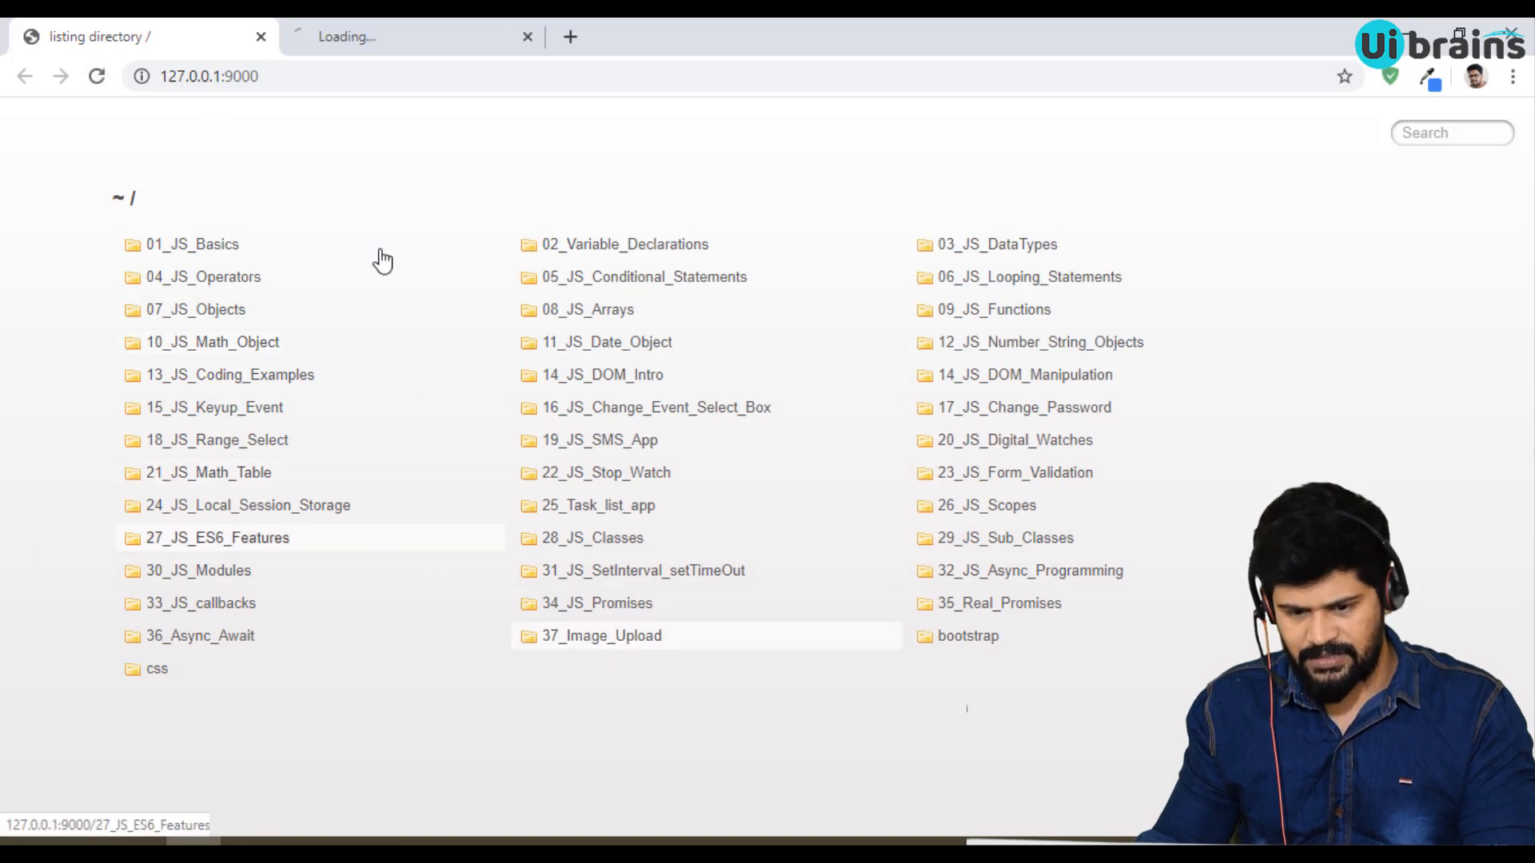
Open the 37_Image_Upload page from the localhost directory listing in Chrome.
click(603, 635)
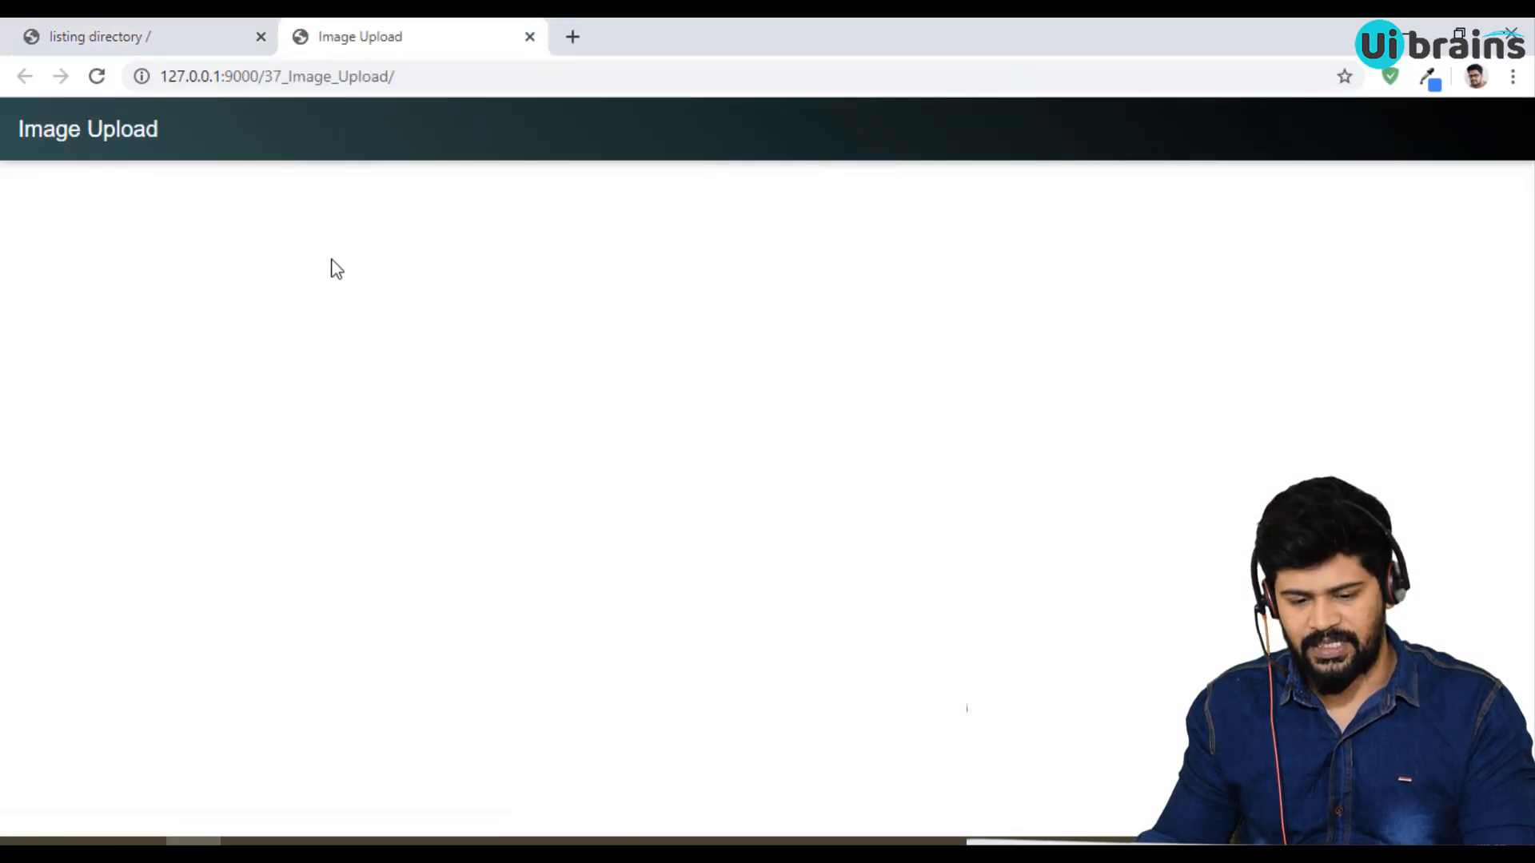
mouse_move(529, 300)
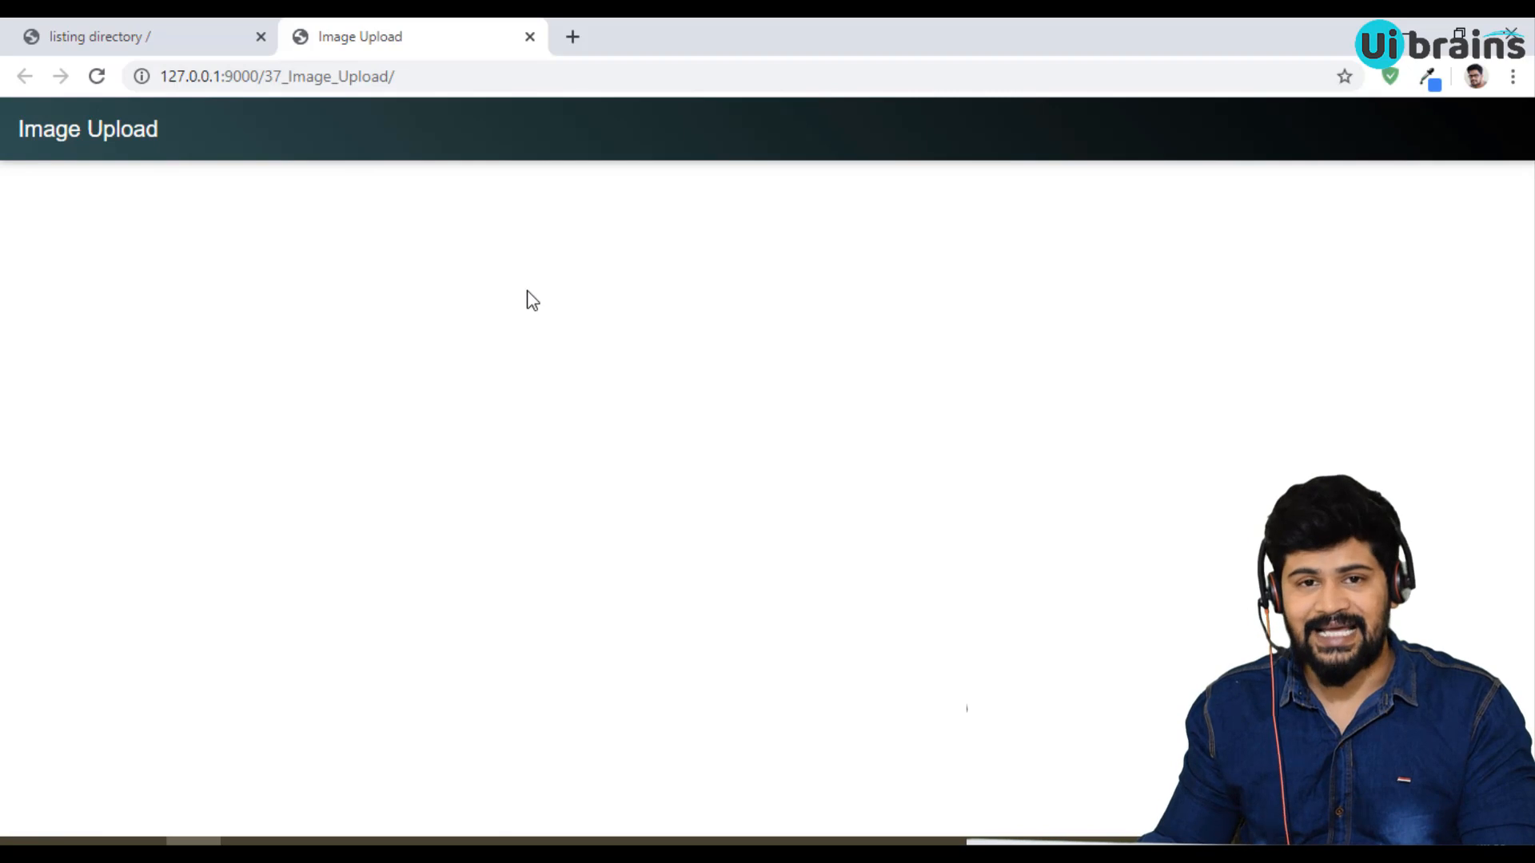
mouse_move(466, 436)
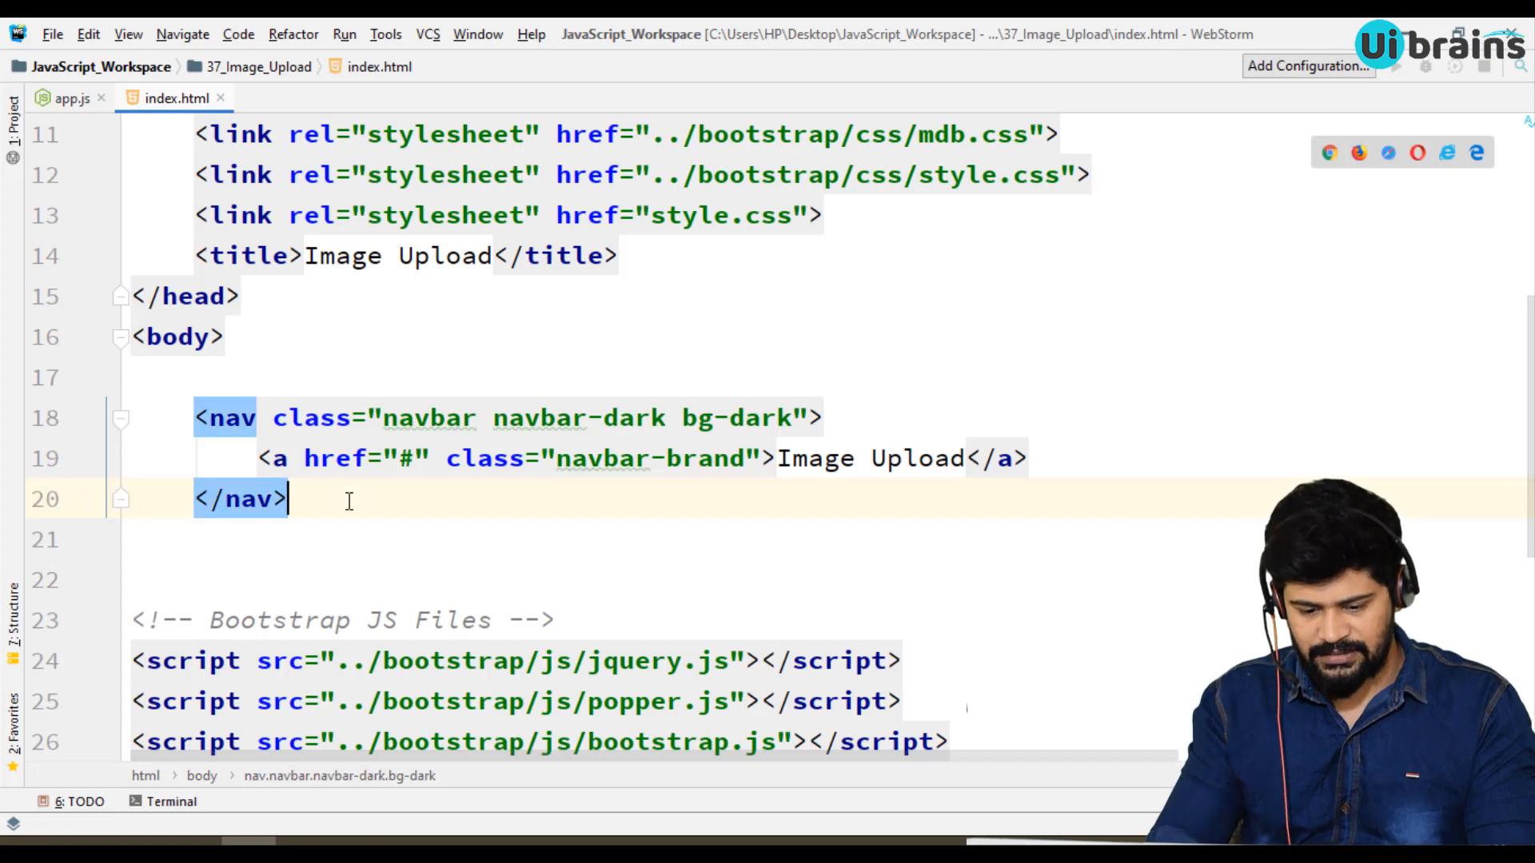
Add an Image Upload comment and a container mt-3 > row > col-md-6 layout in index.html.
text(<!-- Con)
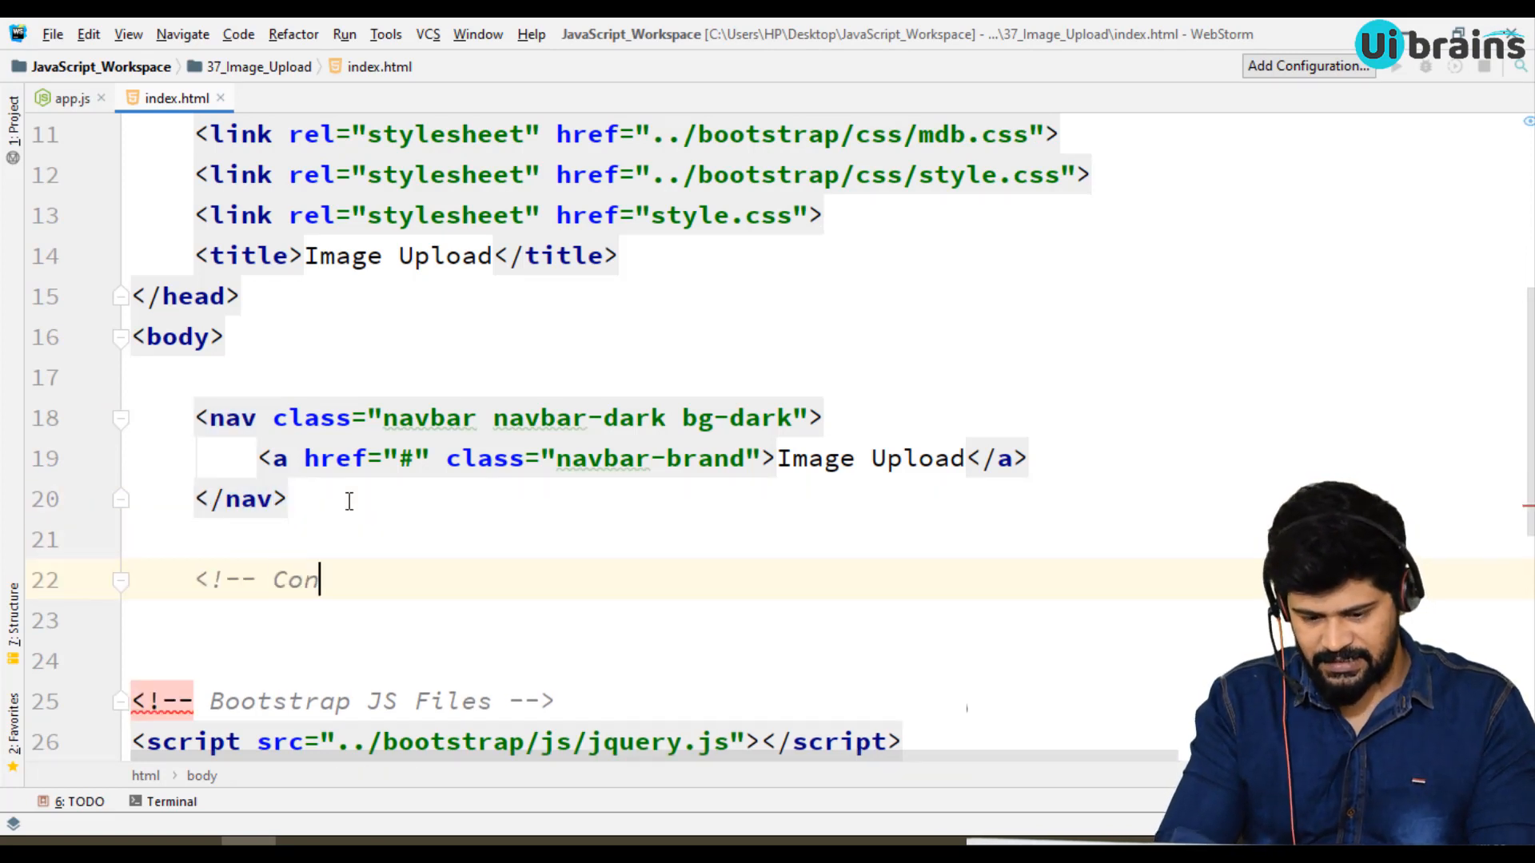
text(Image Upload -->)
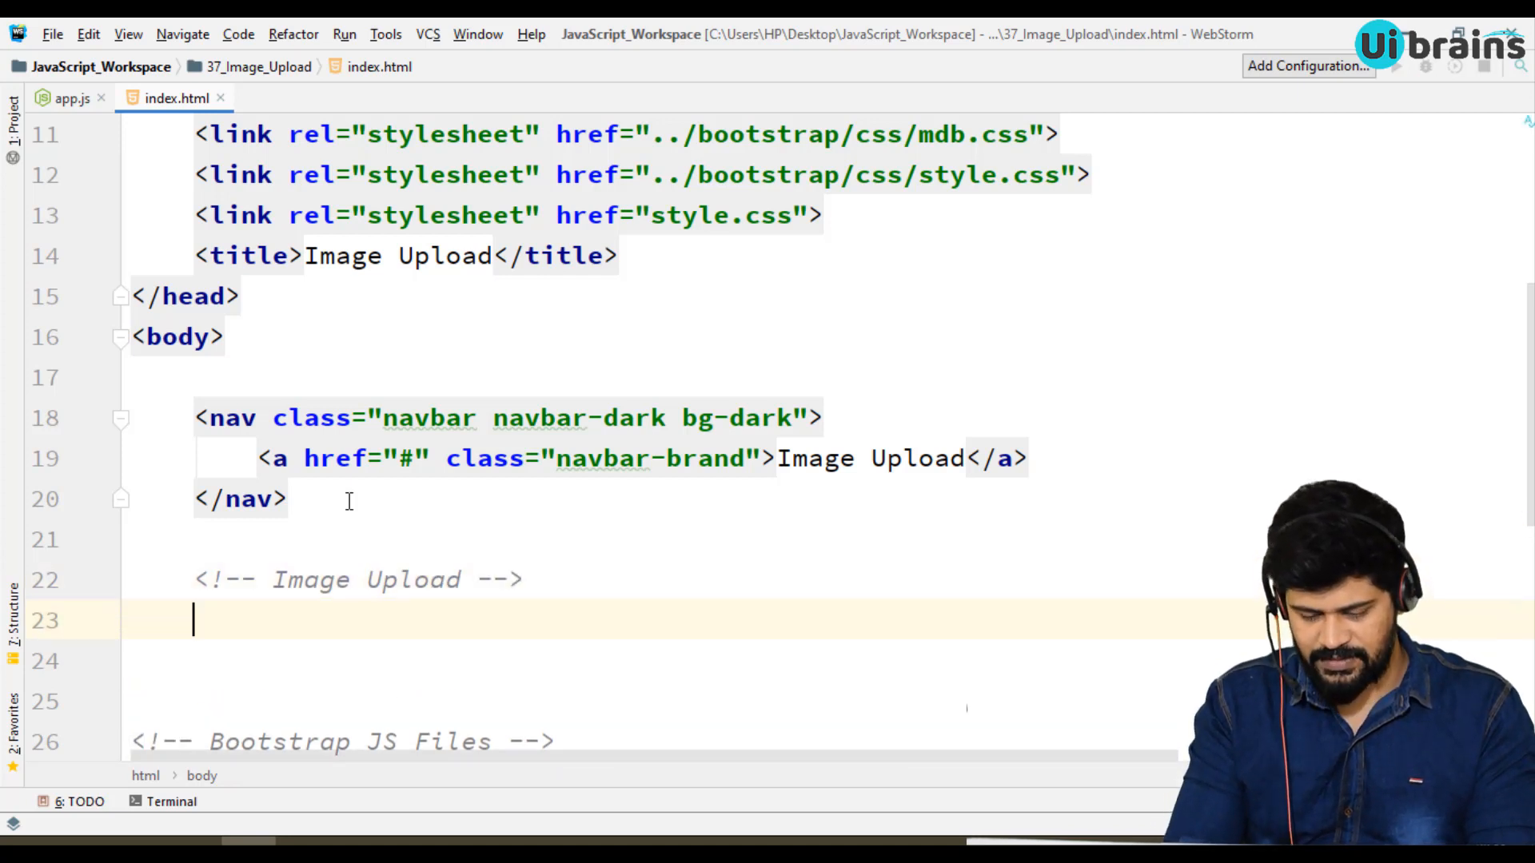
text(<div class="container">)
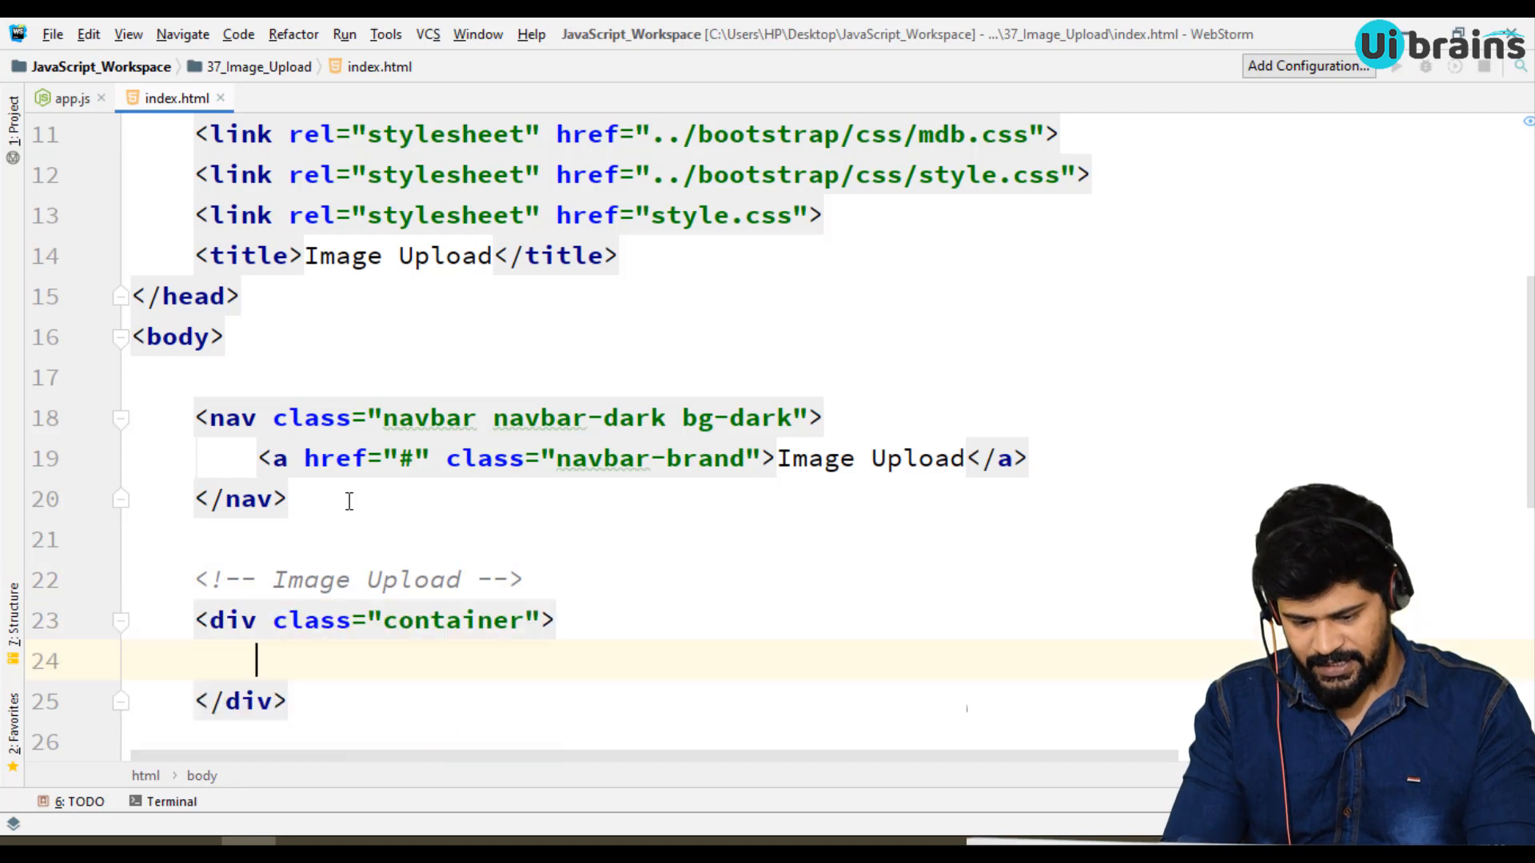
text(.row)
text(.co)
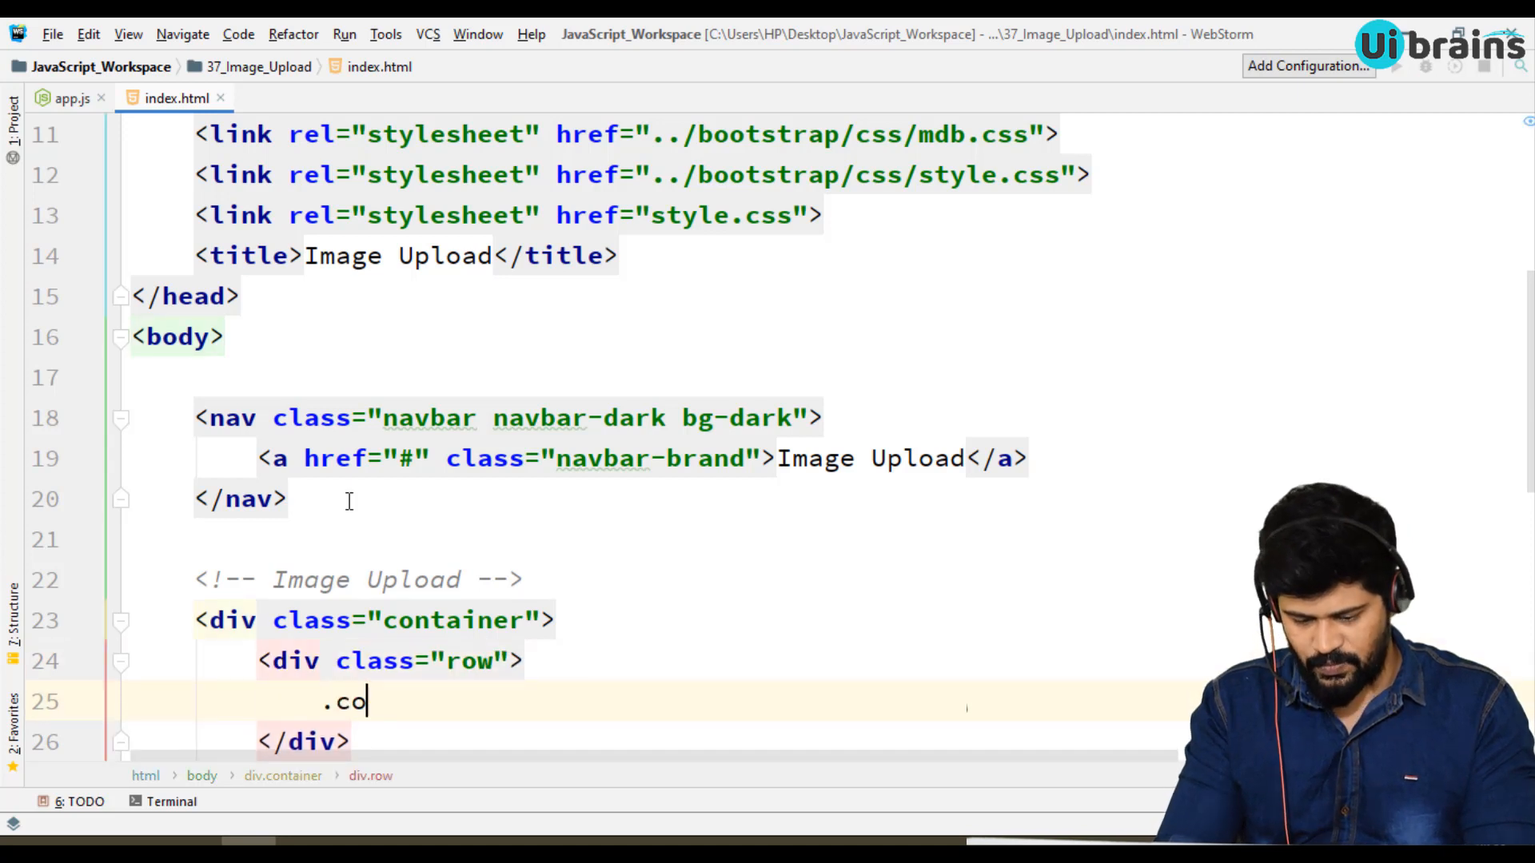
text(l-md-6">)
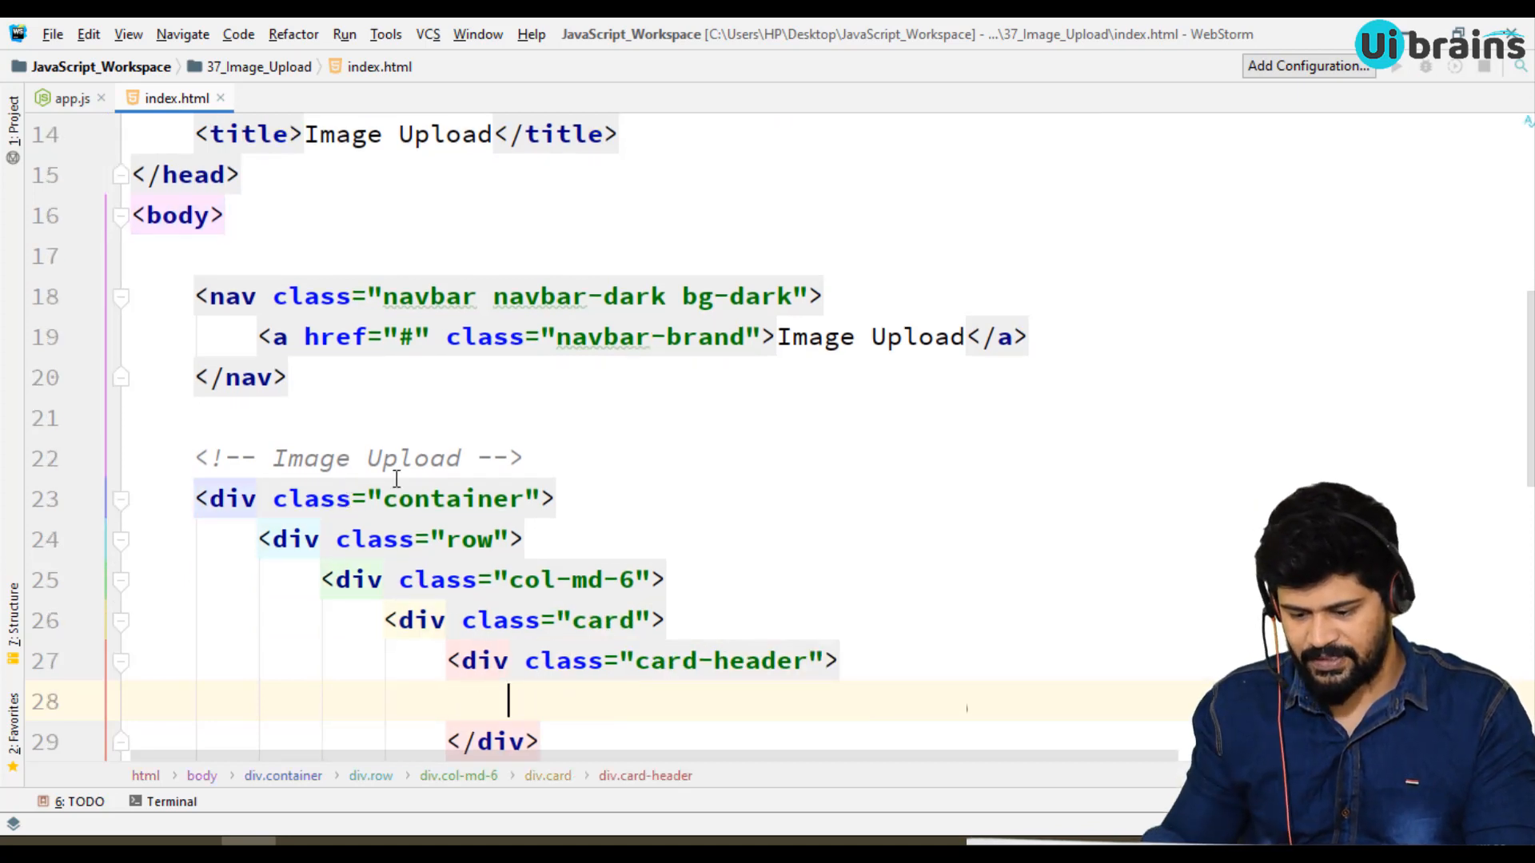
Make the card header bg-primary text-white with an <h3>Image Upload</h3> heading.
text(b)
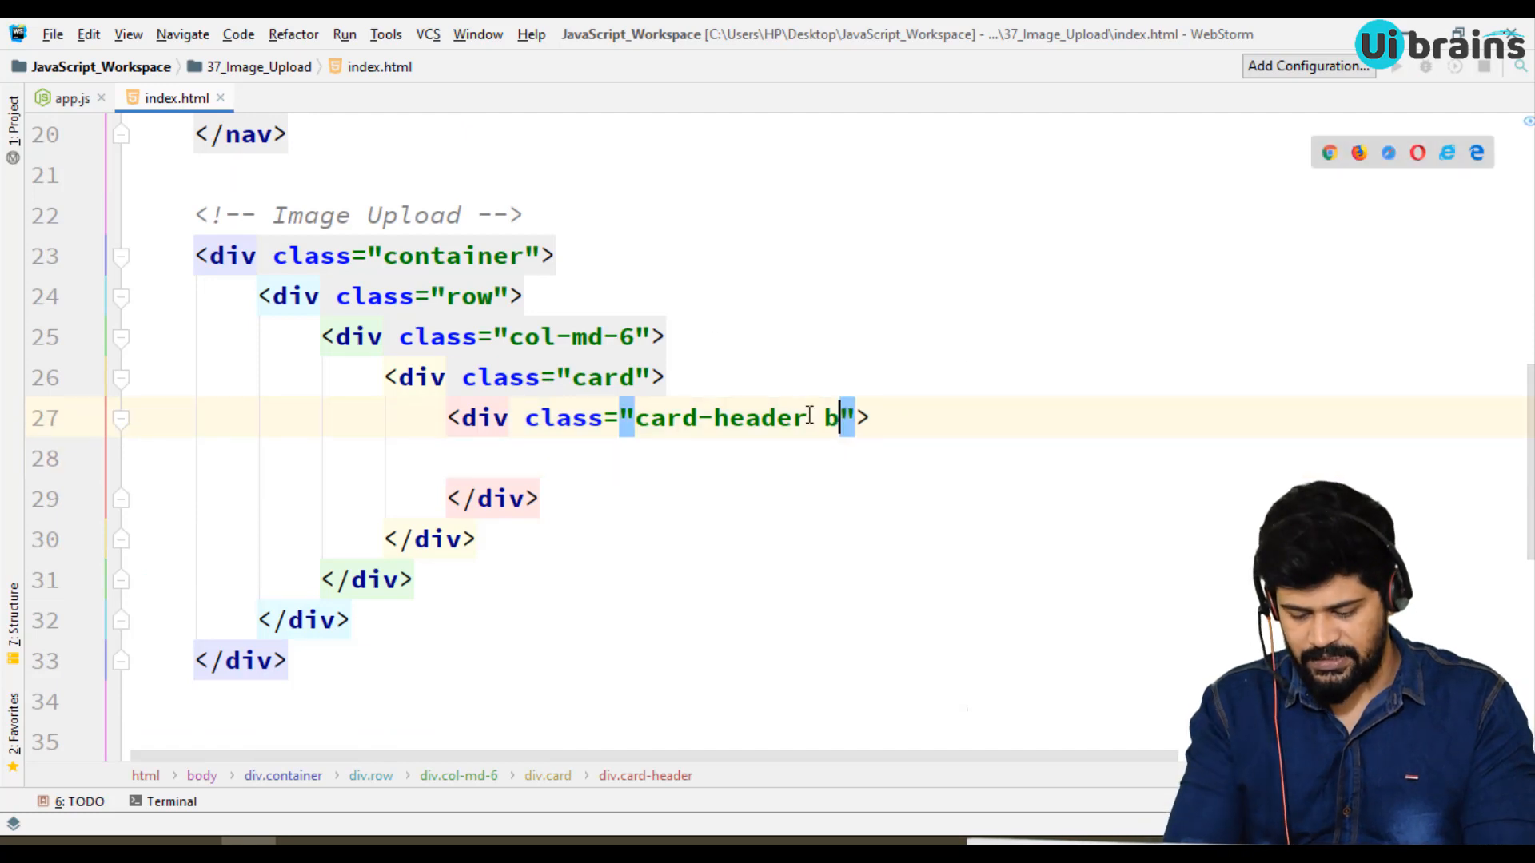
text(g-p')
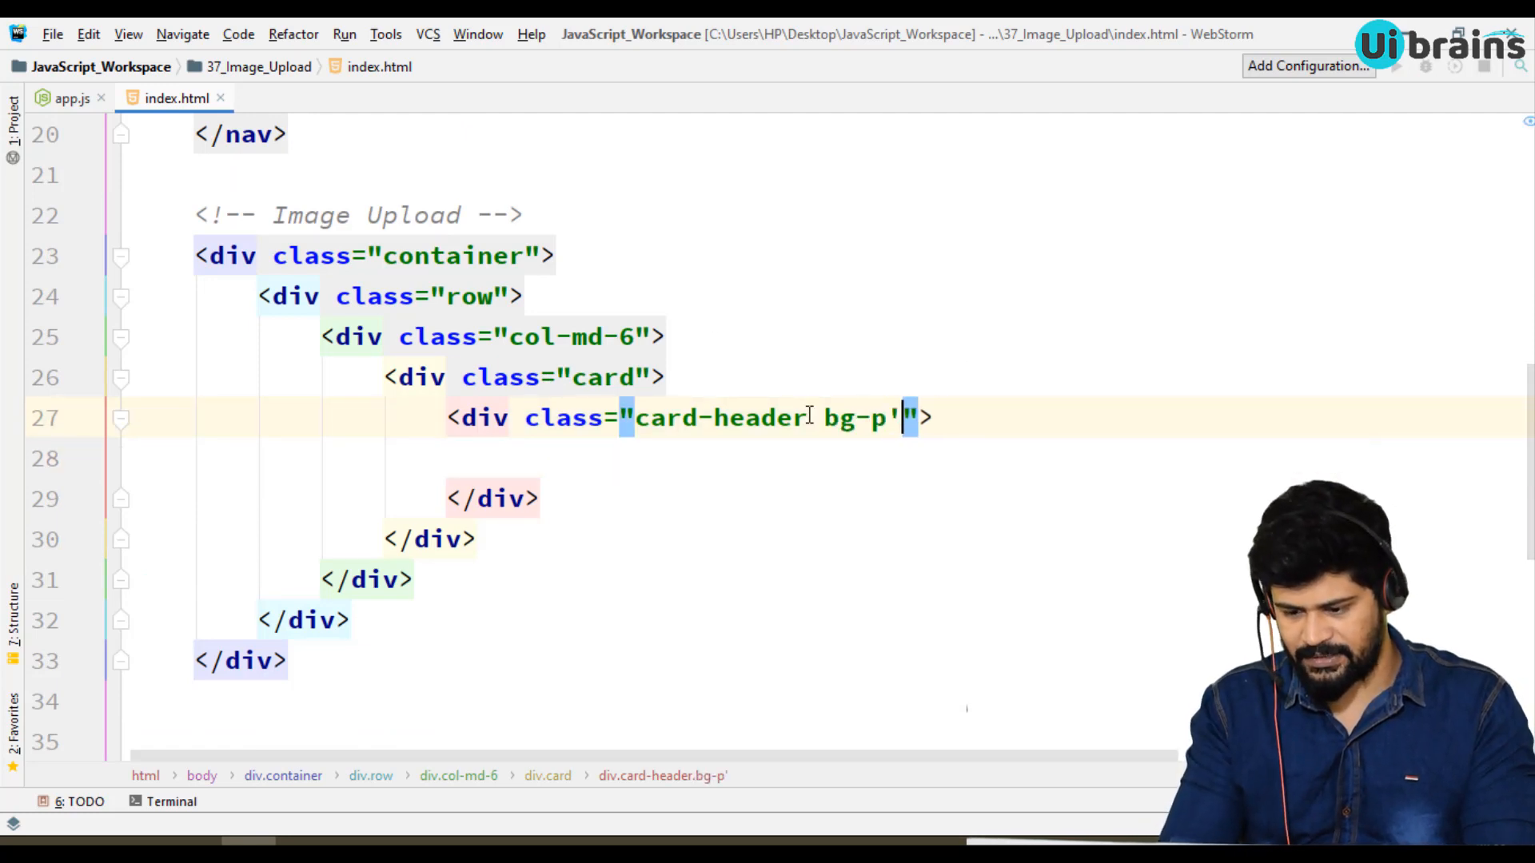
text(rimary text-white)
click(374, 256)
text( mt-3)
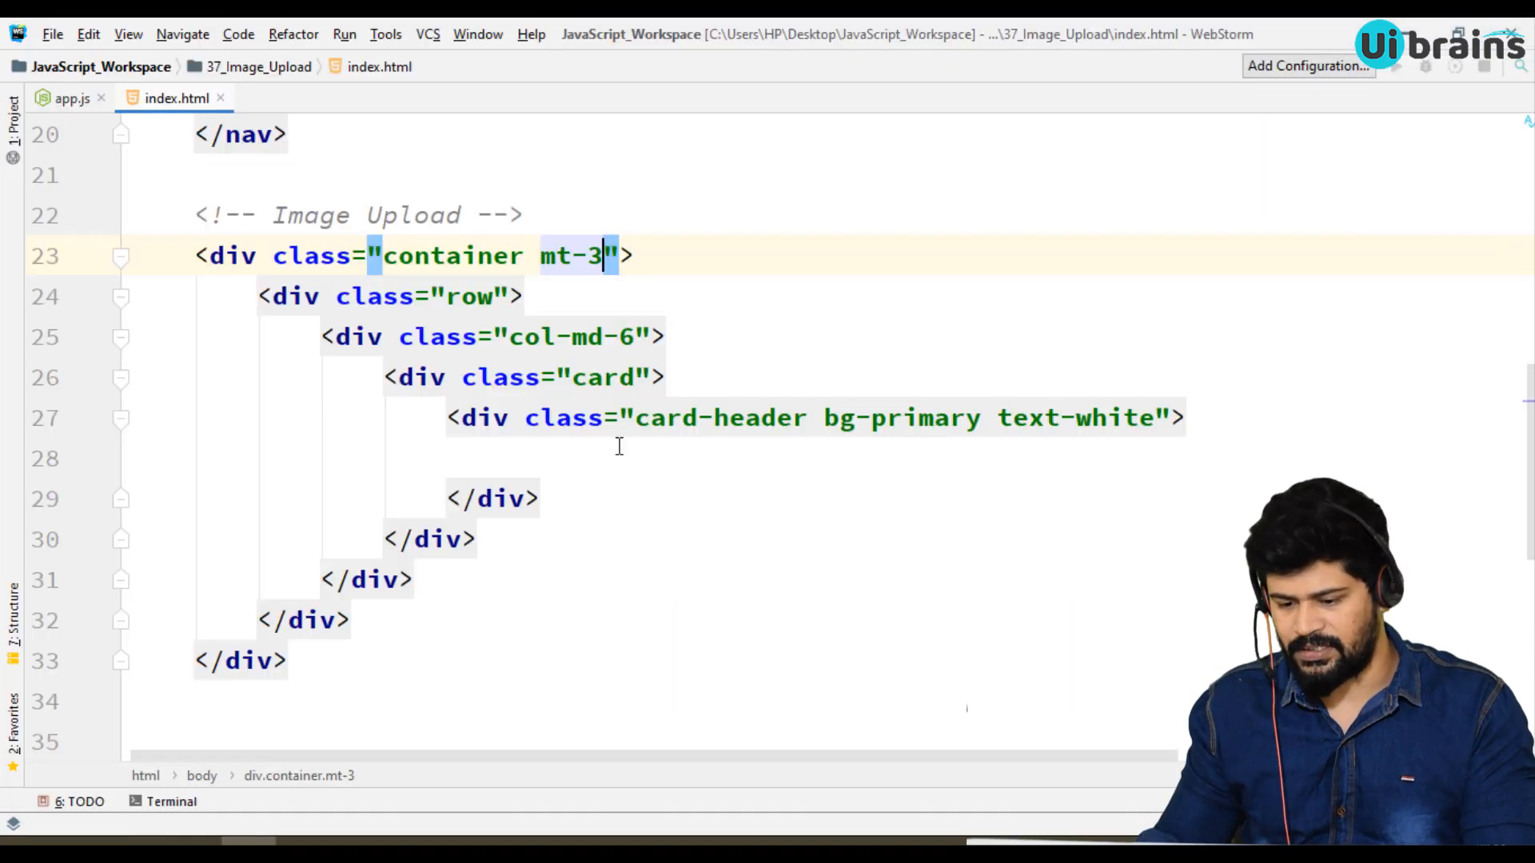
click(507, 459)
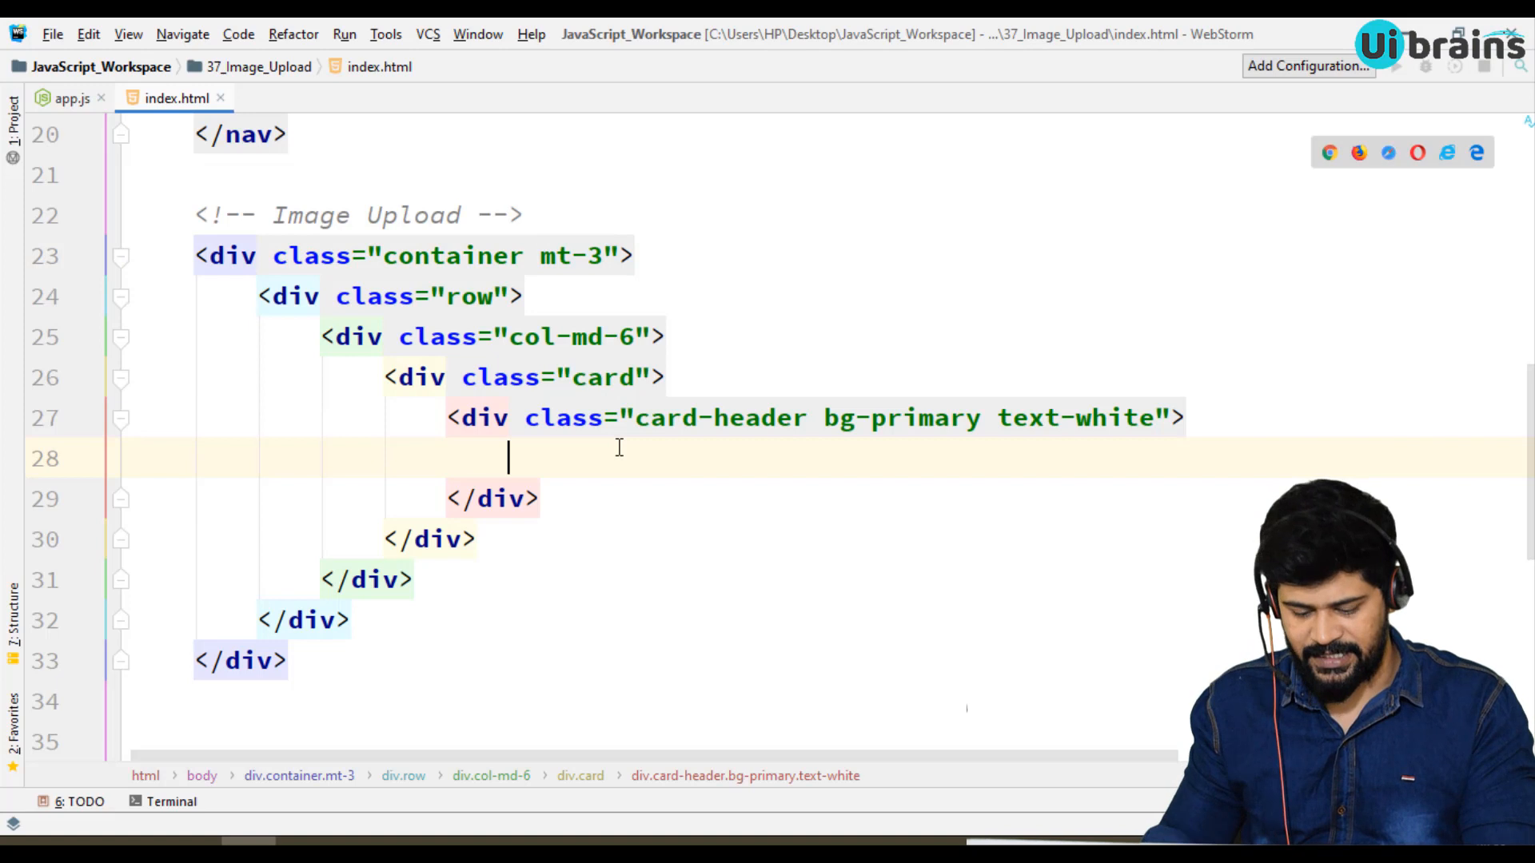
text(<h3>Imag</h3>)
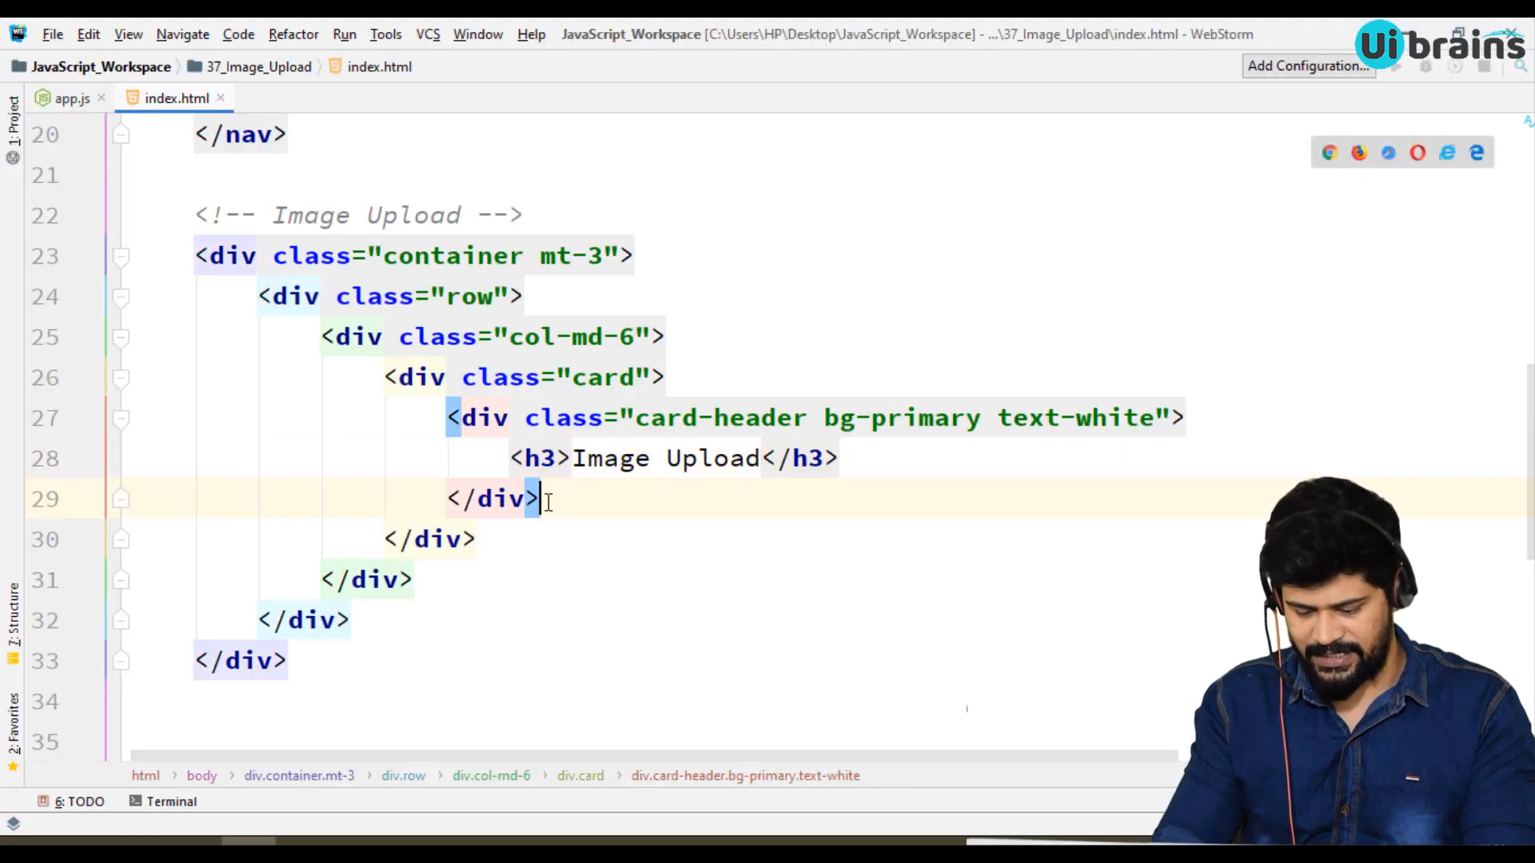
Add a card-body holding <form id="upload-form" enctype="multipart/form-data">.
text(.card-body">)
text(<fo)
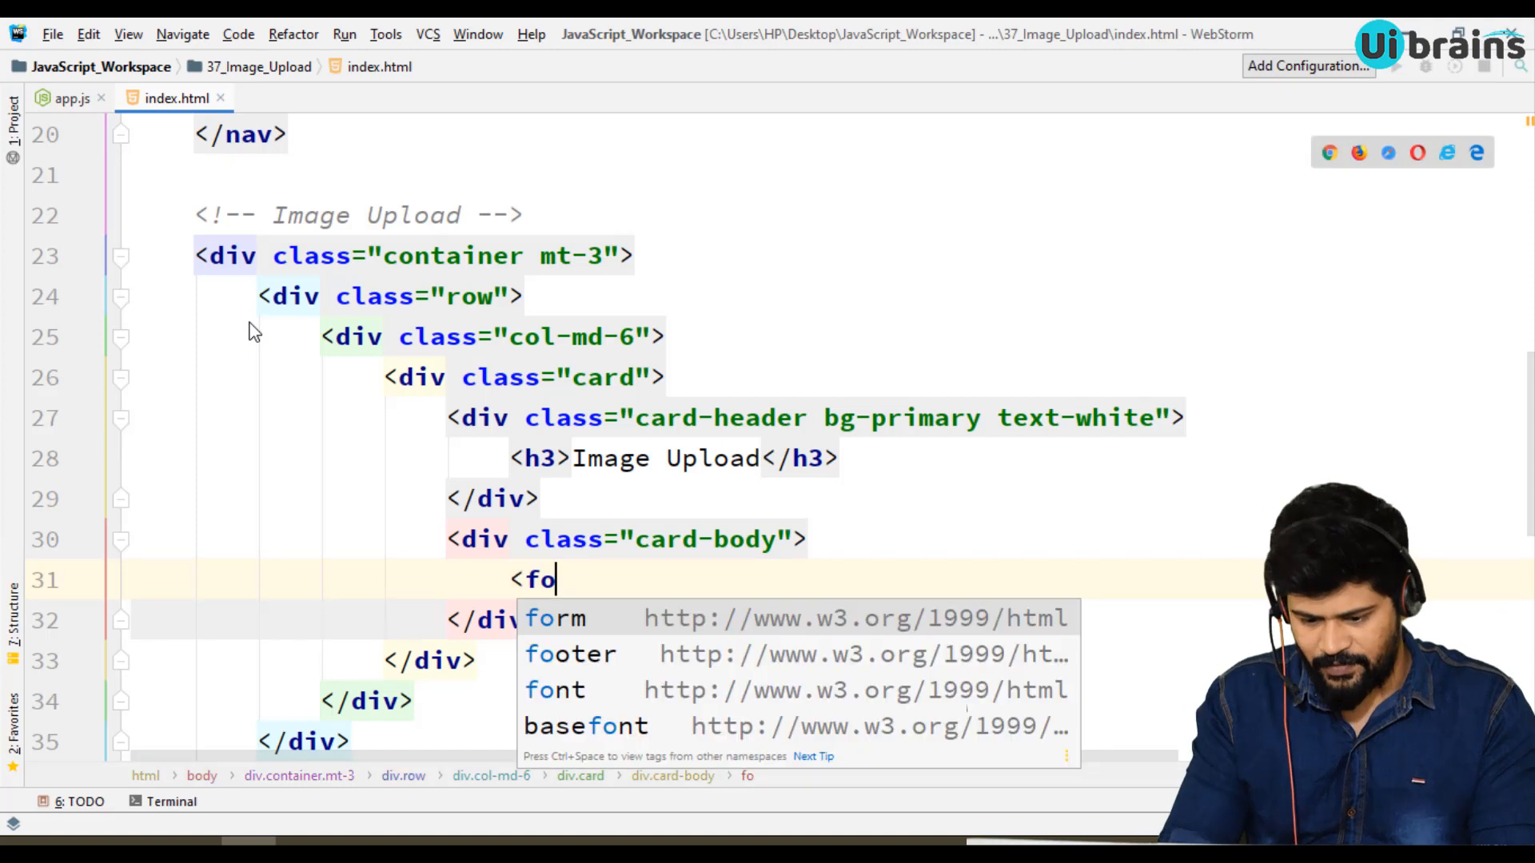
click(555, 617)
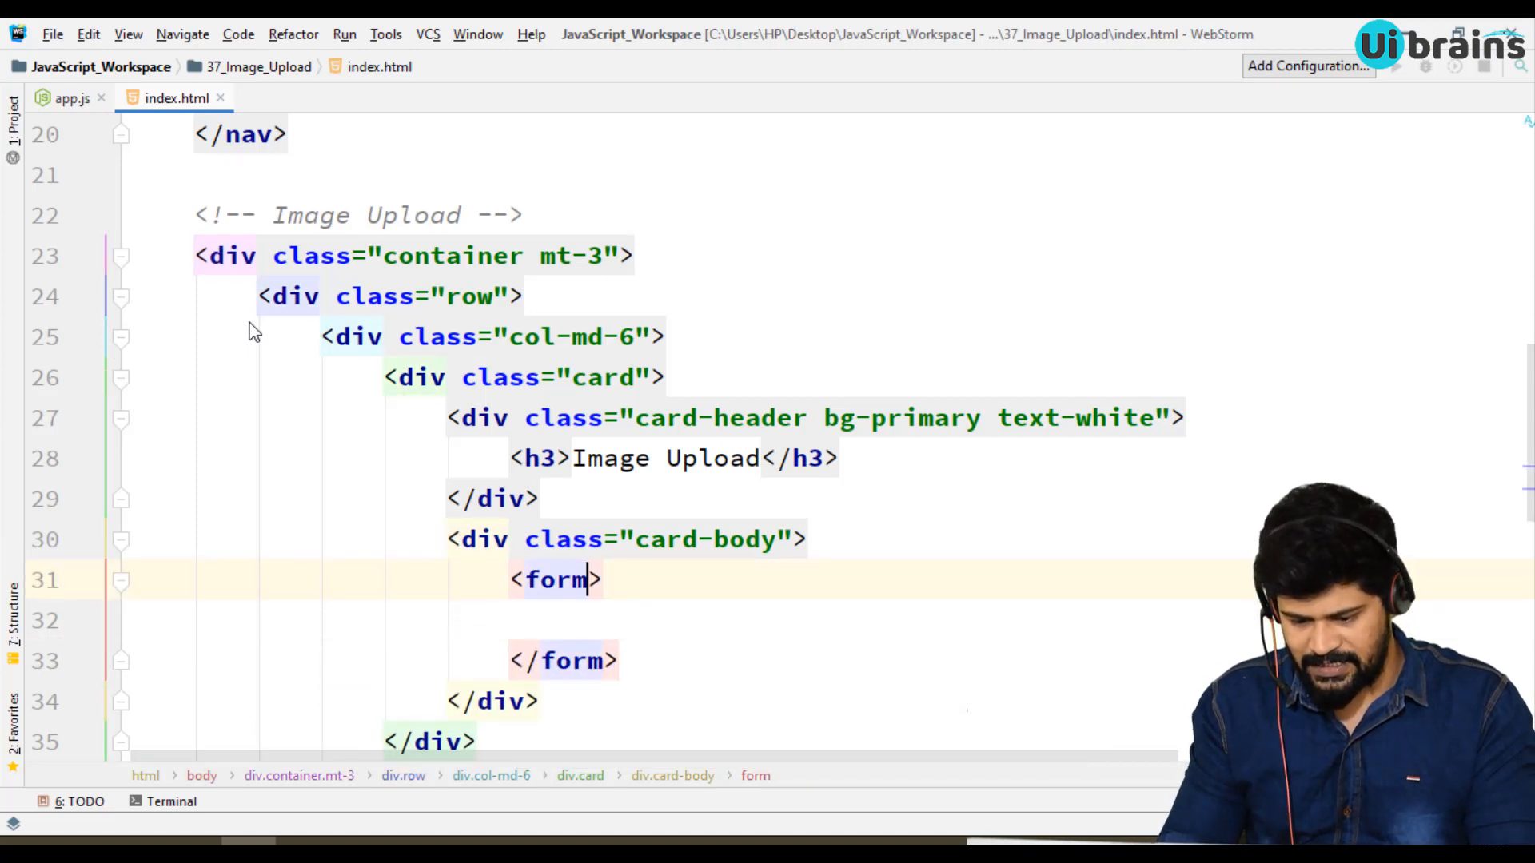
text(id=")
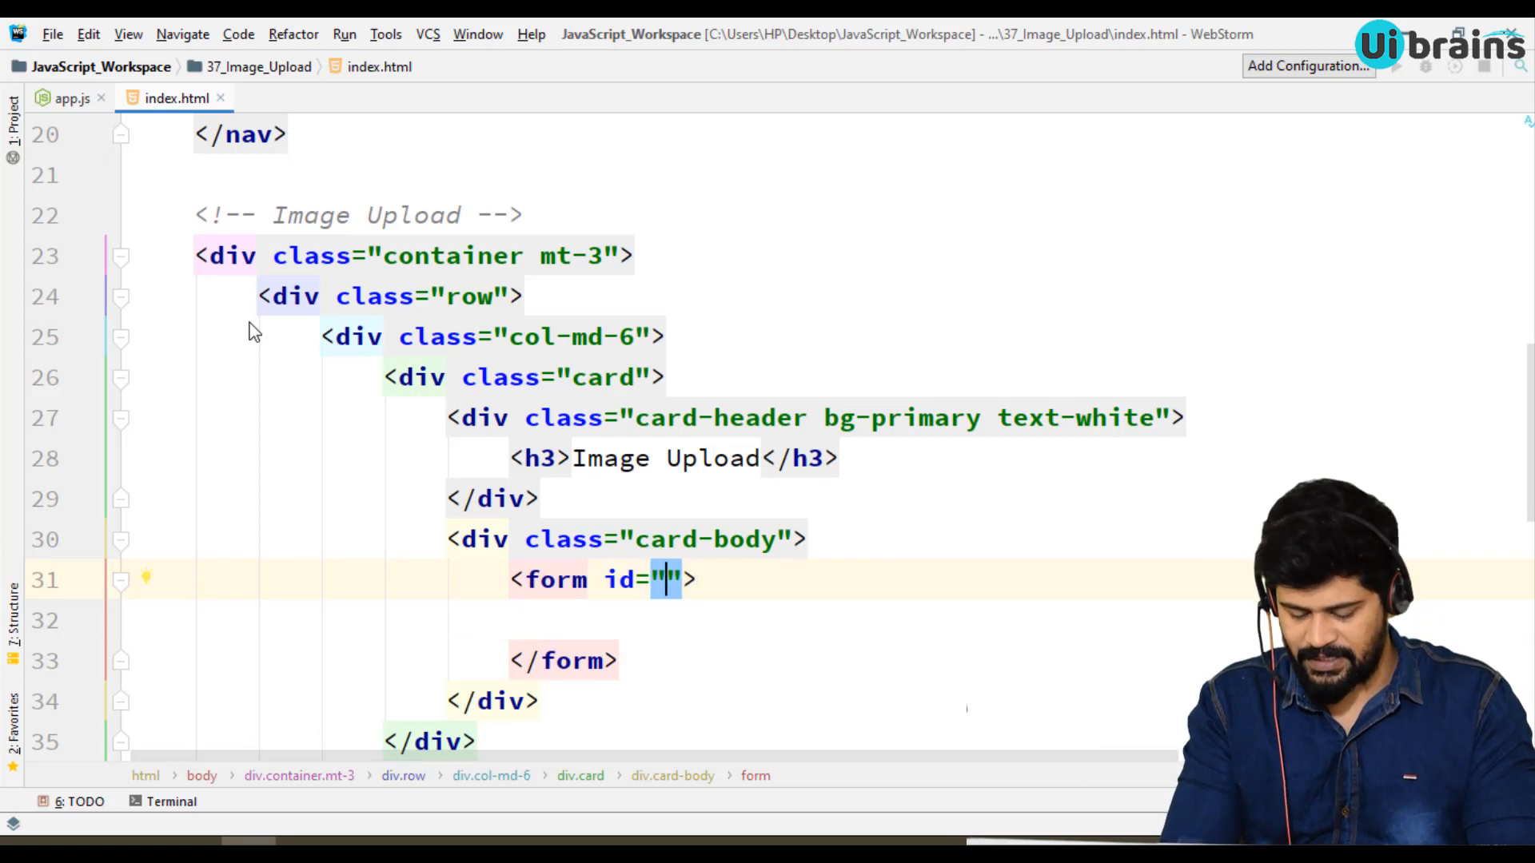
text(upload)
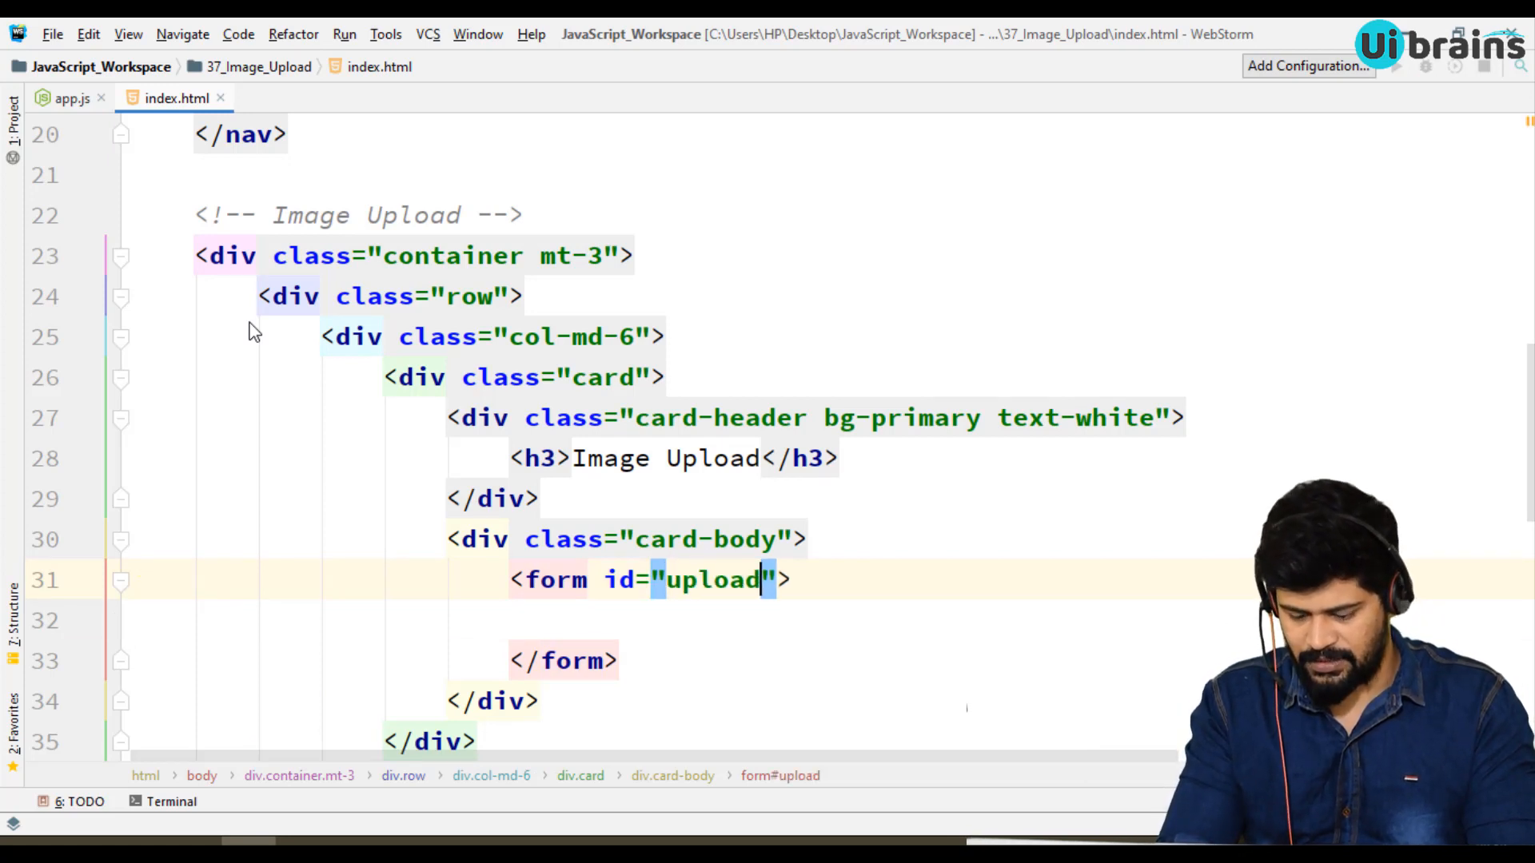
text(-form)
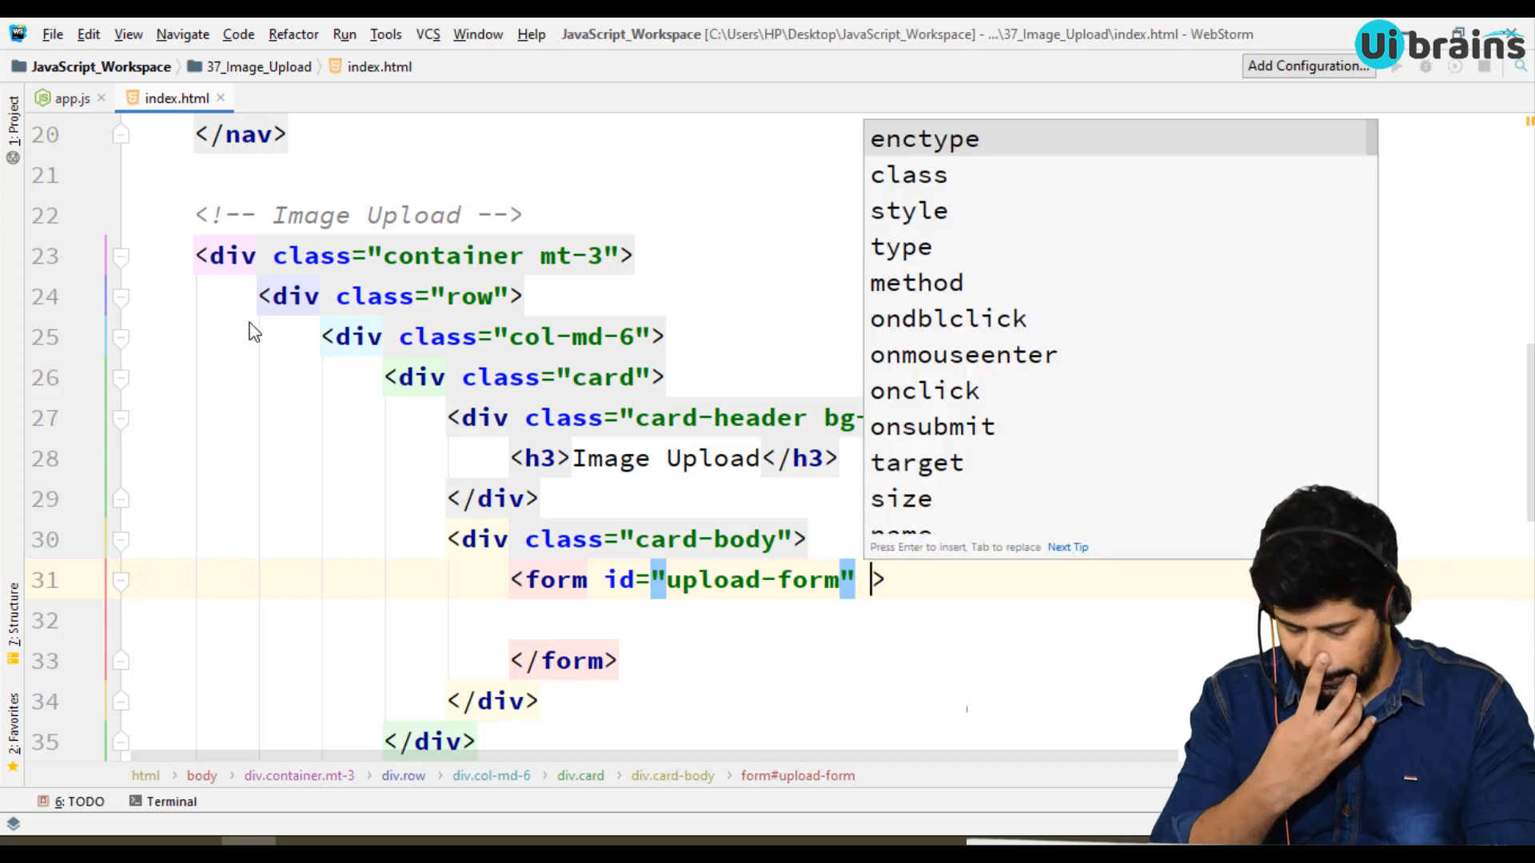
text(enctype="multipart/form)
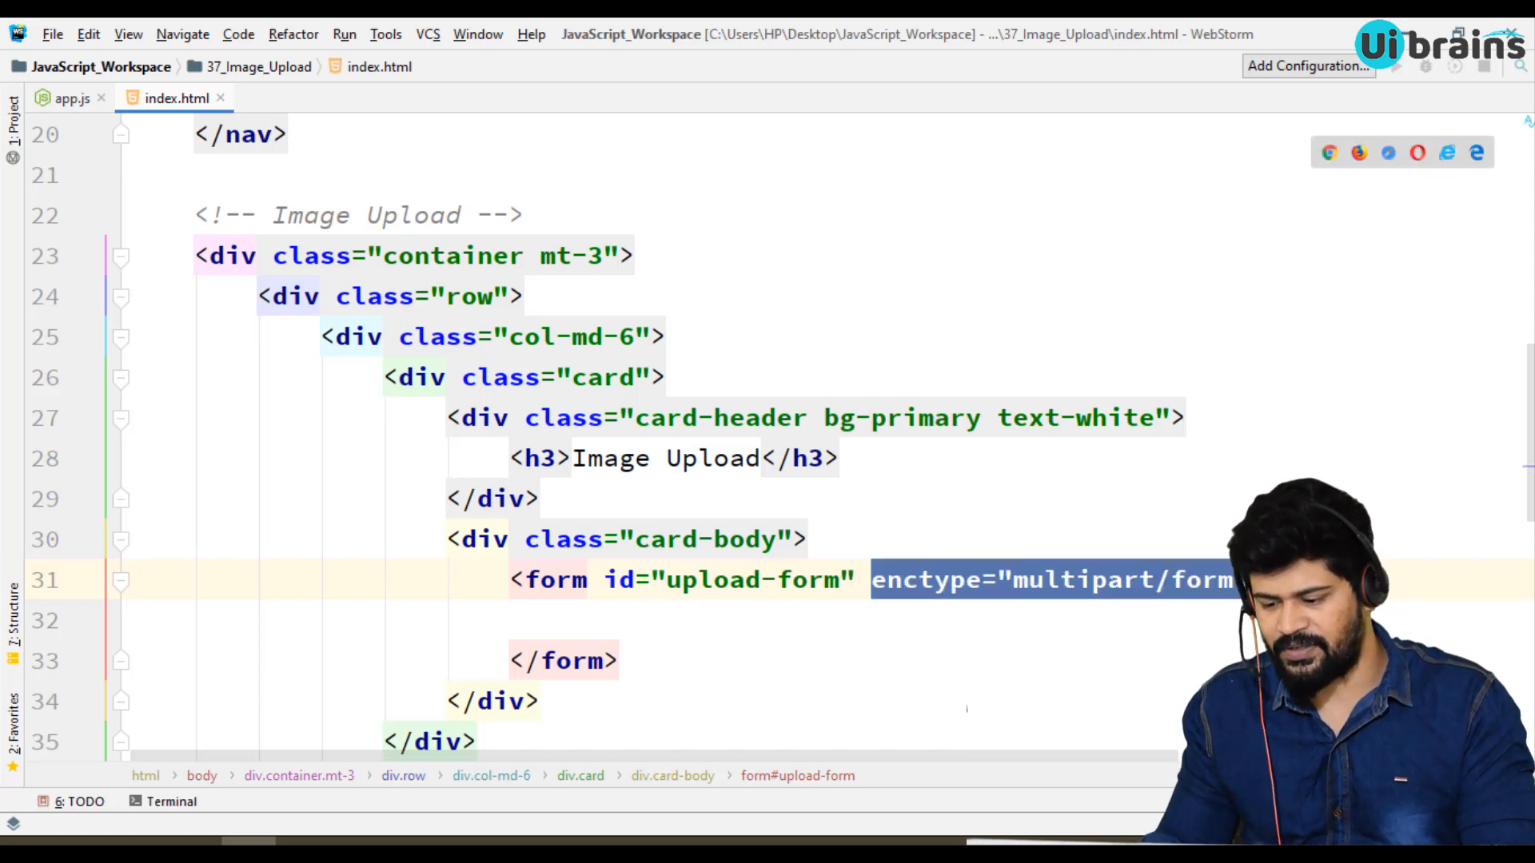
click(861, 579)
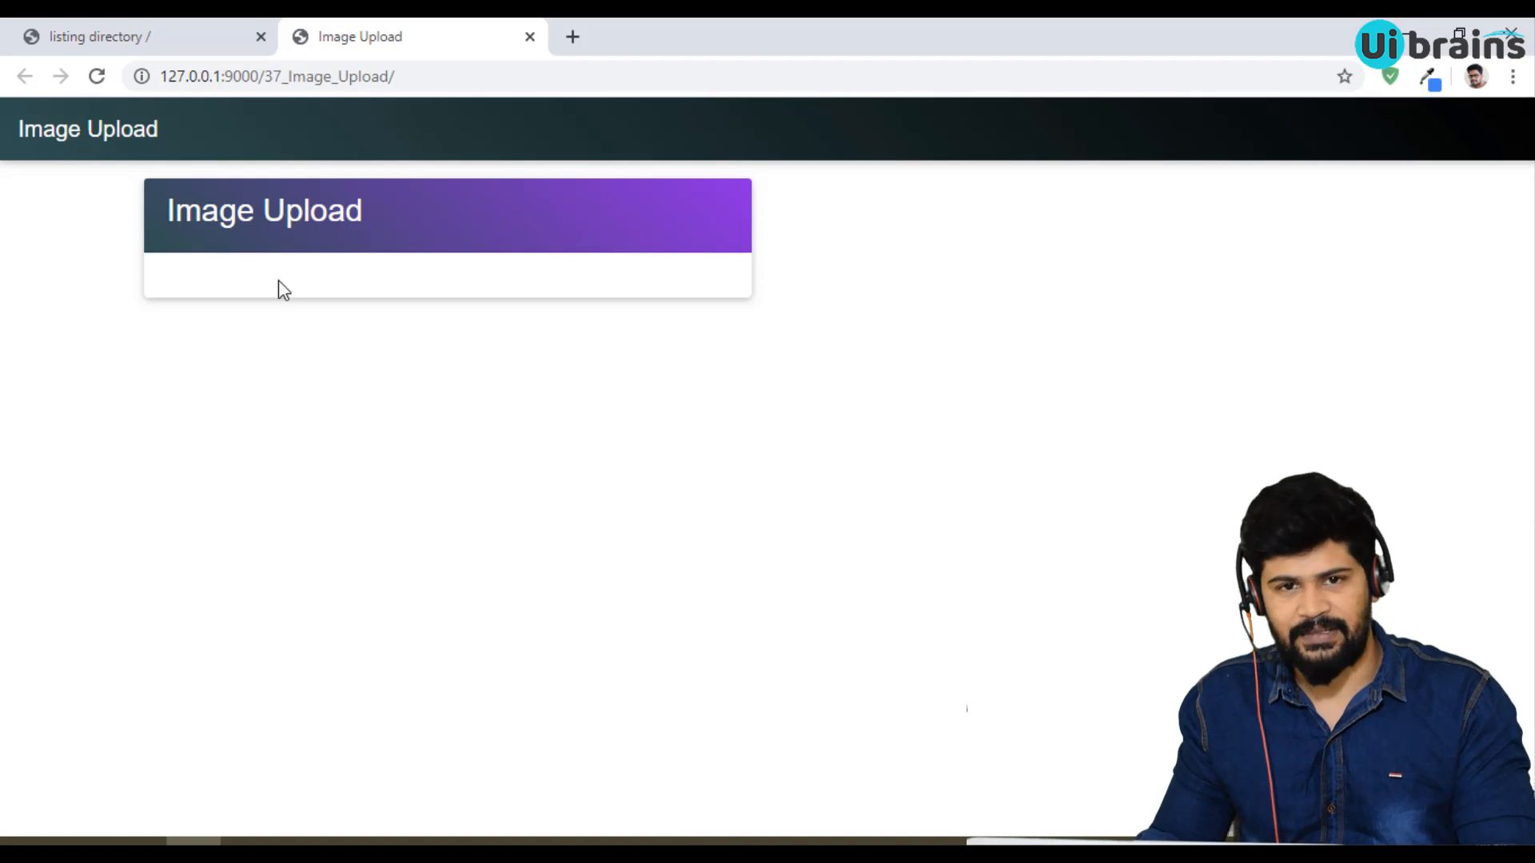
In a new tab, Google 'bootstrap' and open the getbootstrap.com documentation.
click(573, 37)
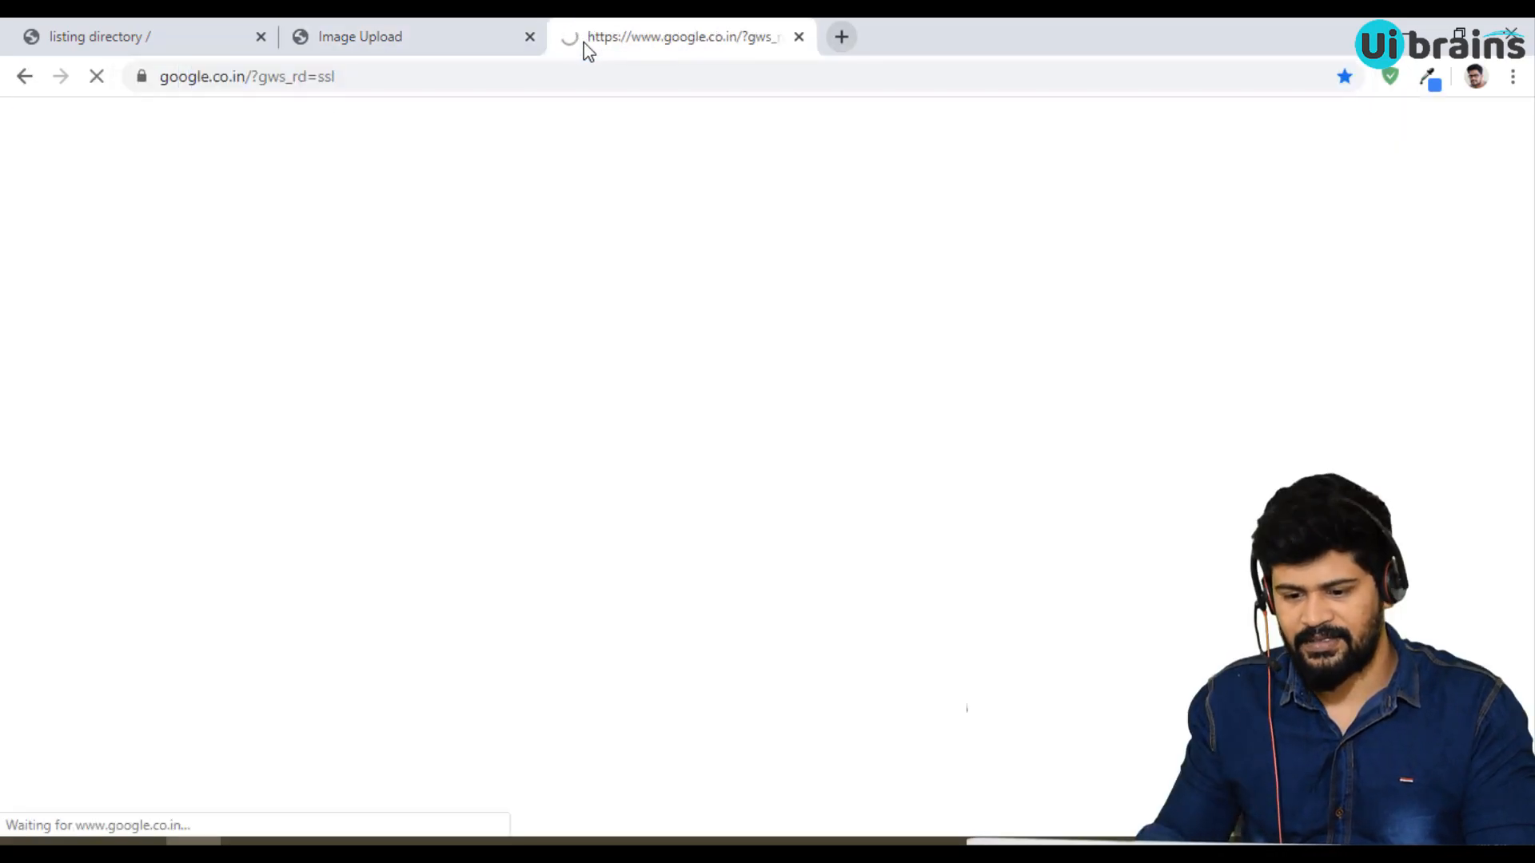
text(boo)
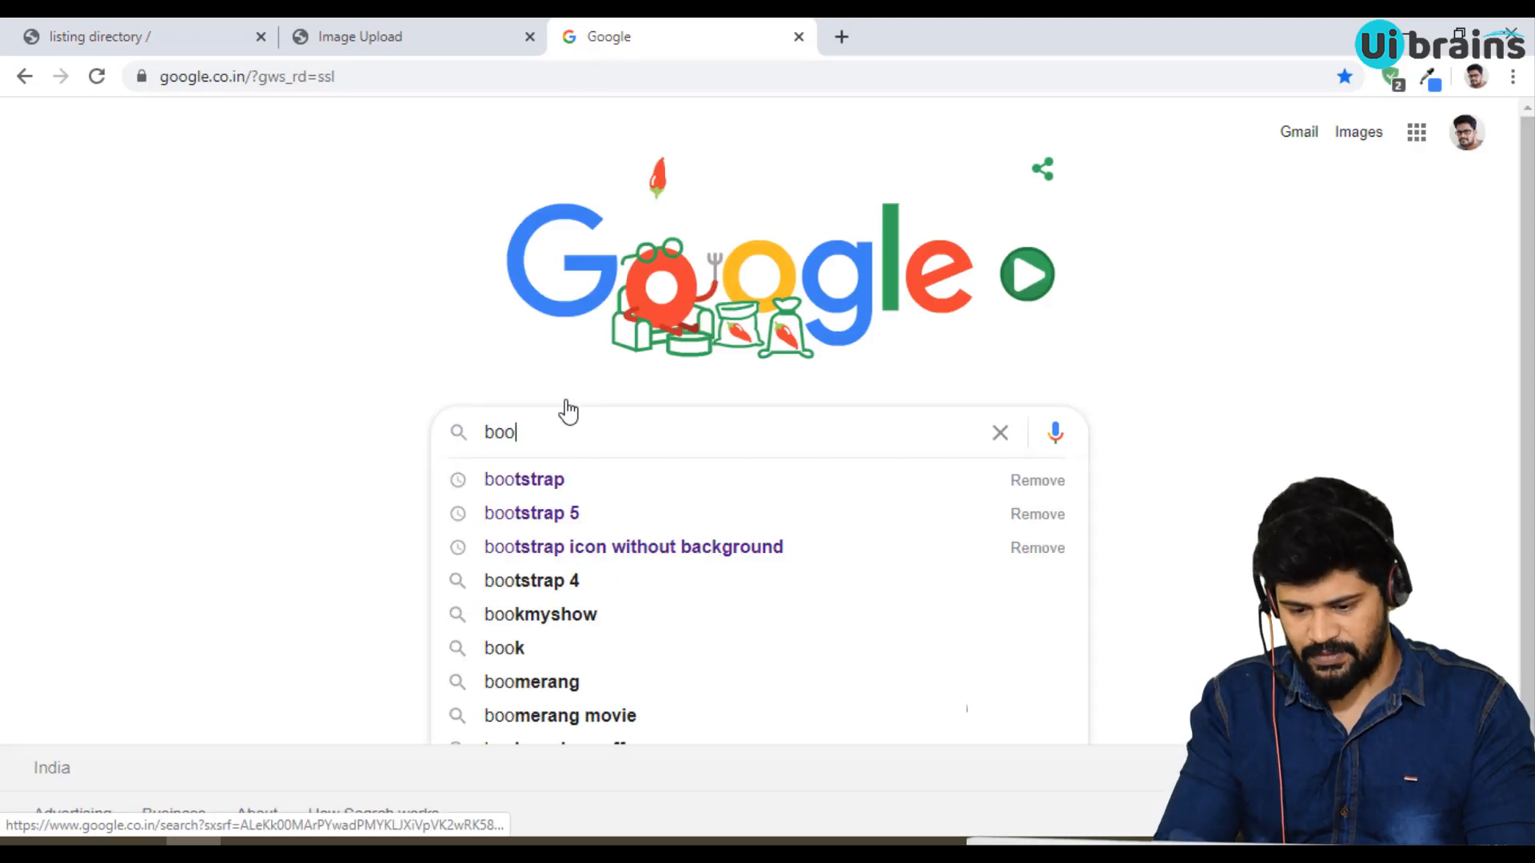
click(523, 478)
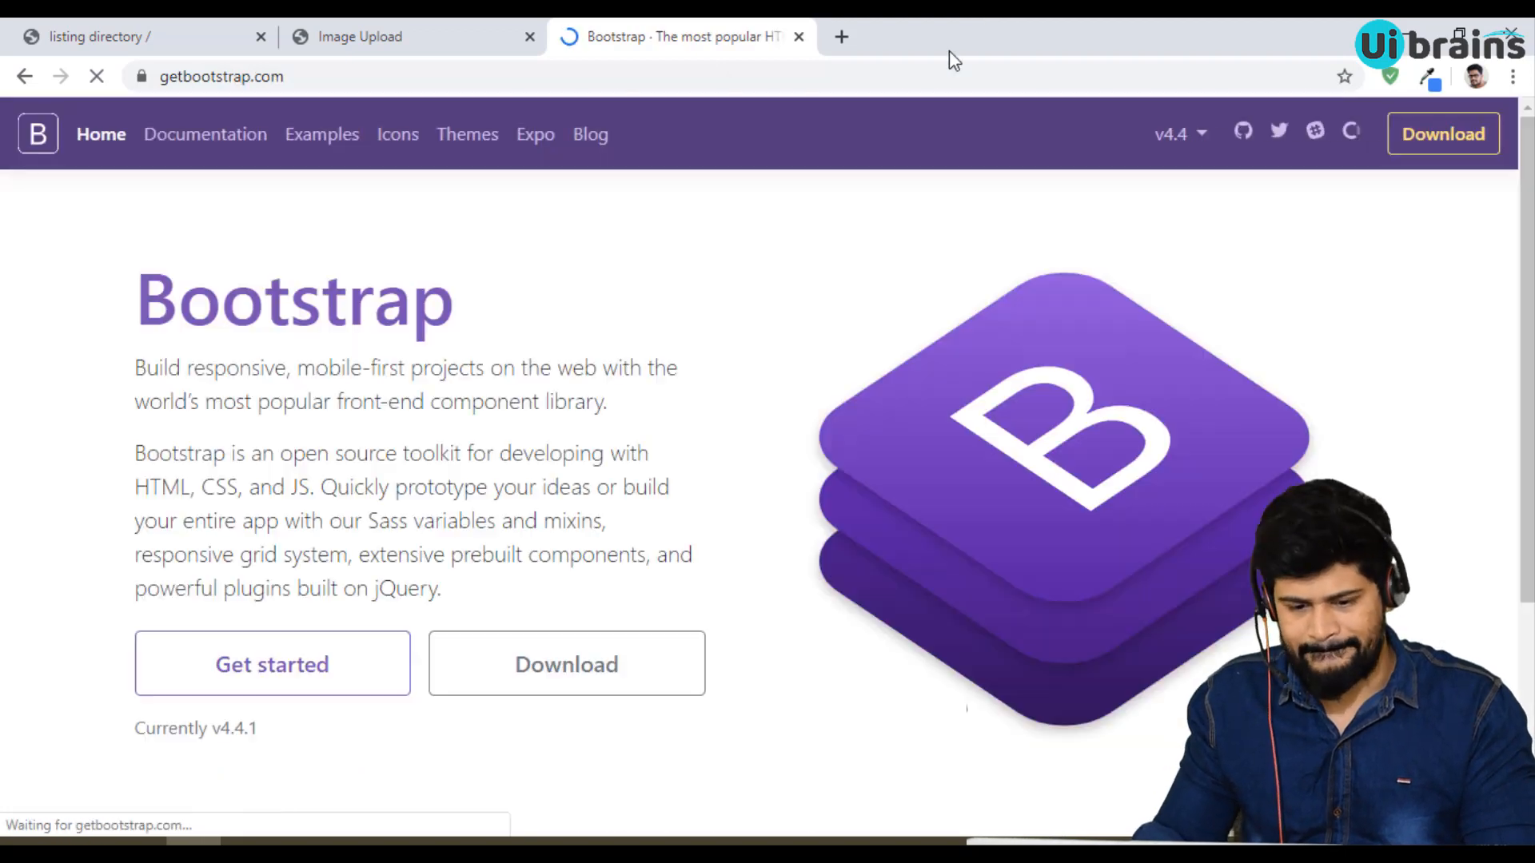
click(272, 663)
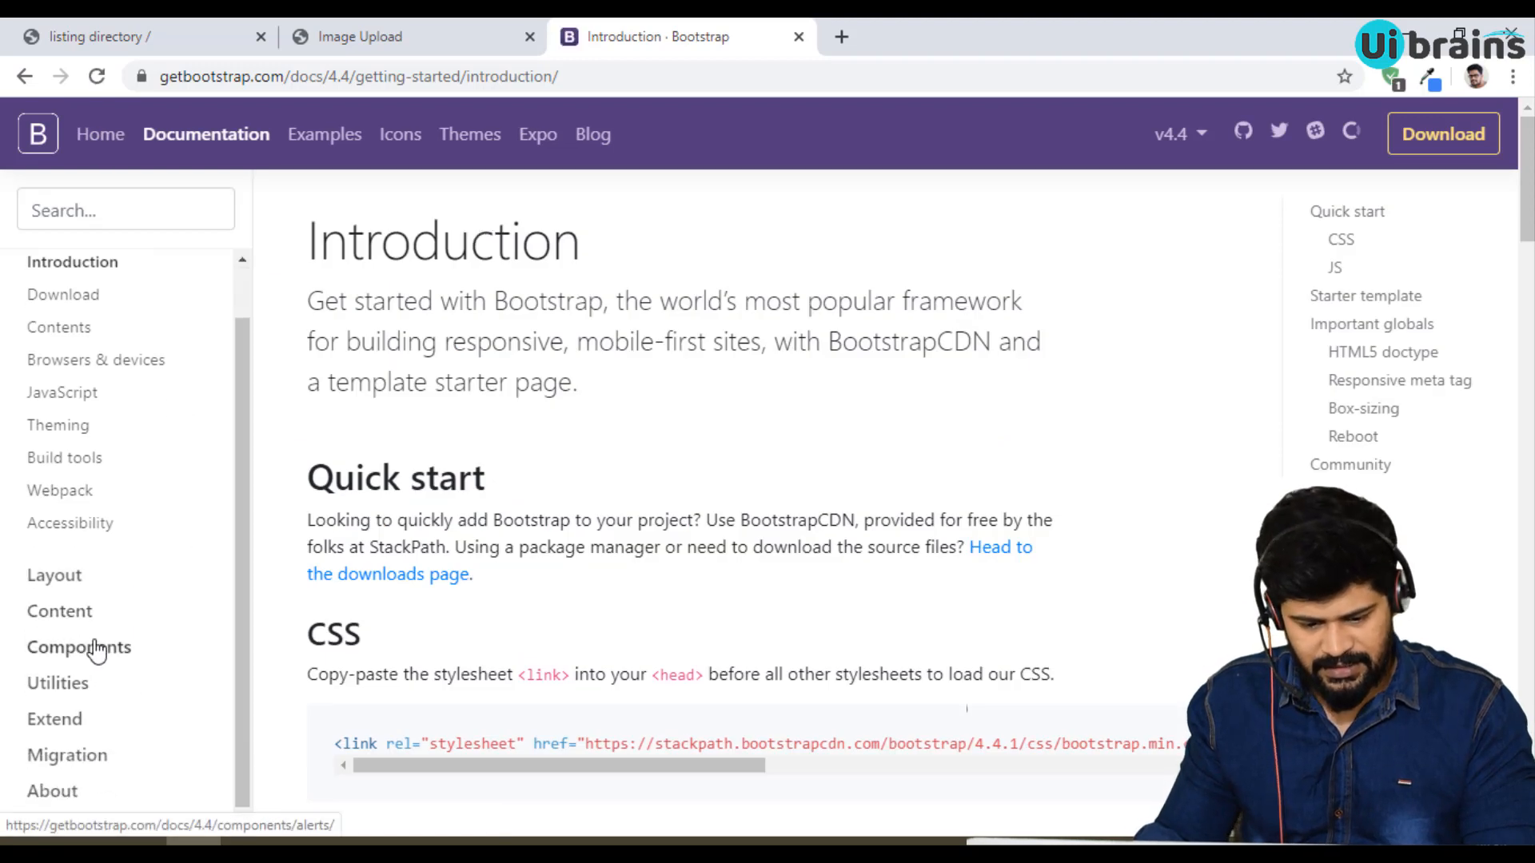
Navigate Components > Forms and jump to the File browser custom-file example.
click(78, 646)
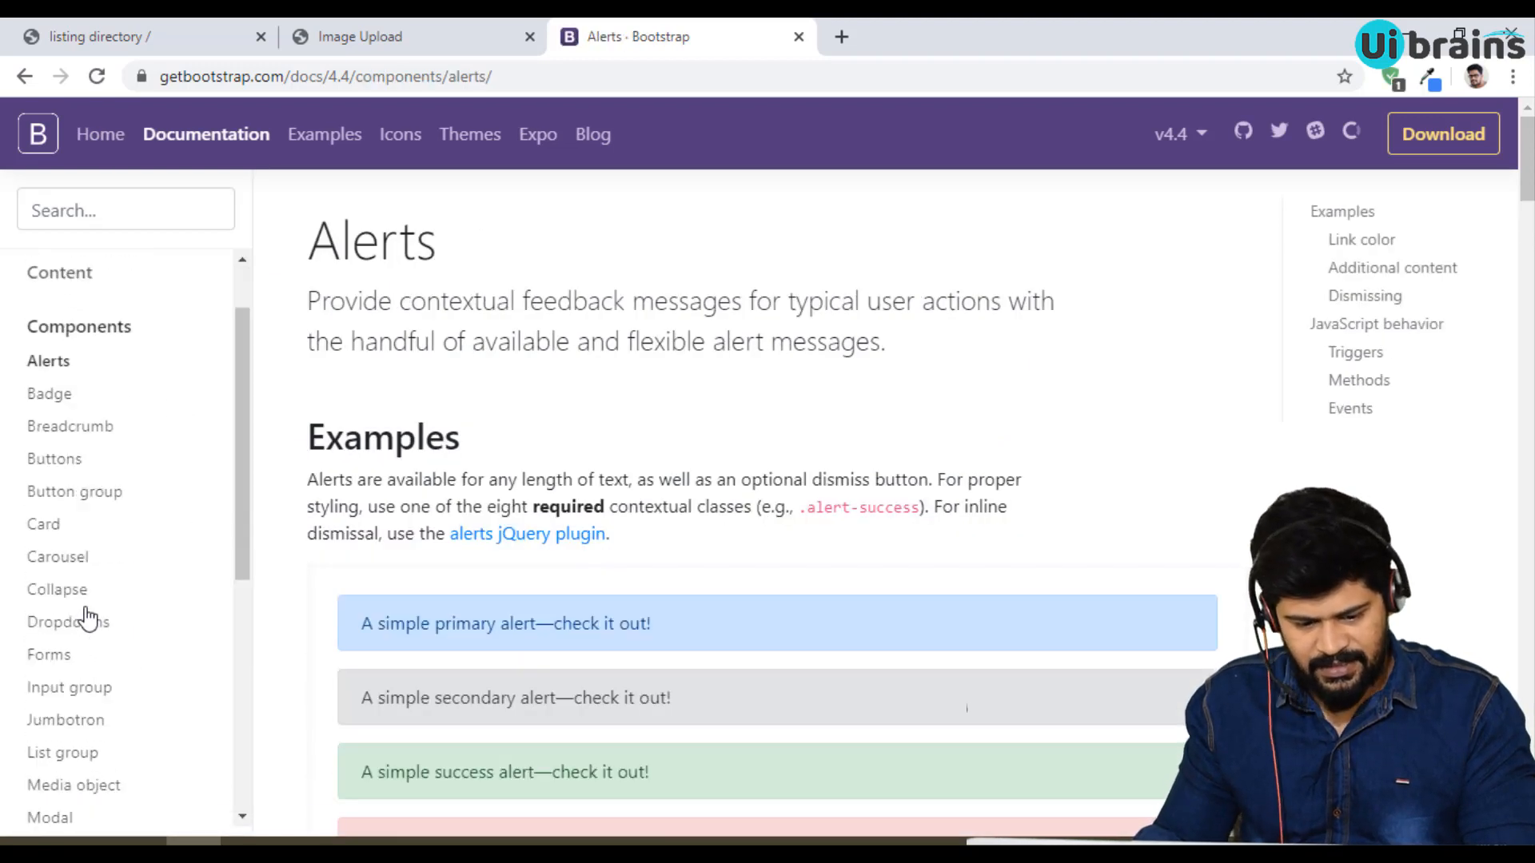
click(48, 654)
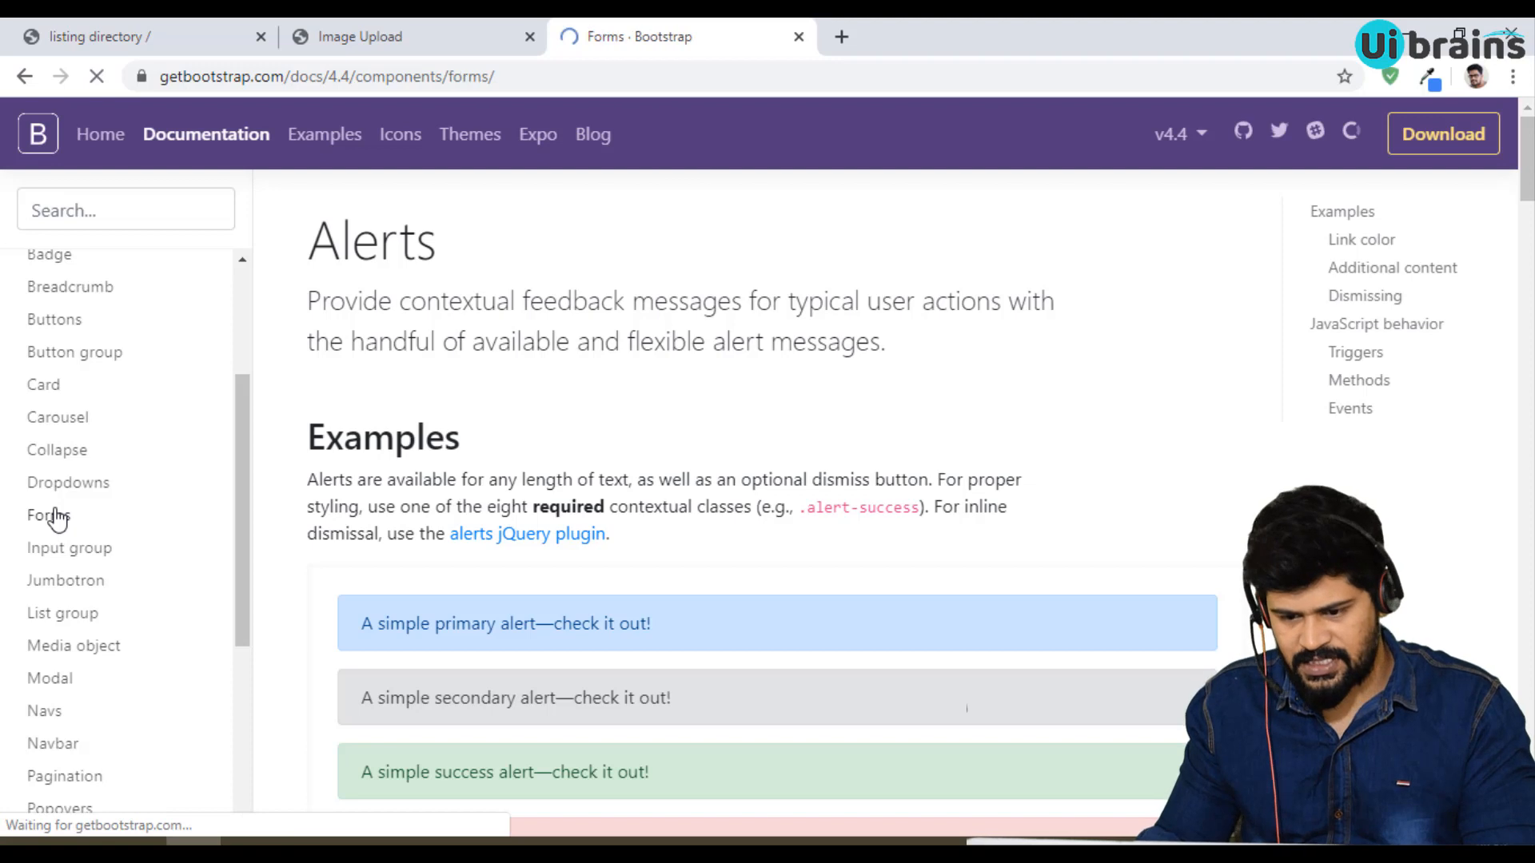
click(48, 515)
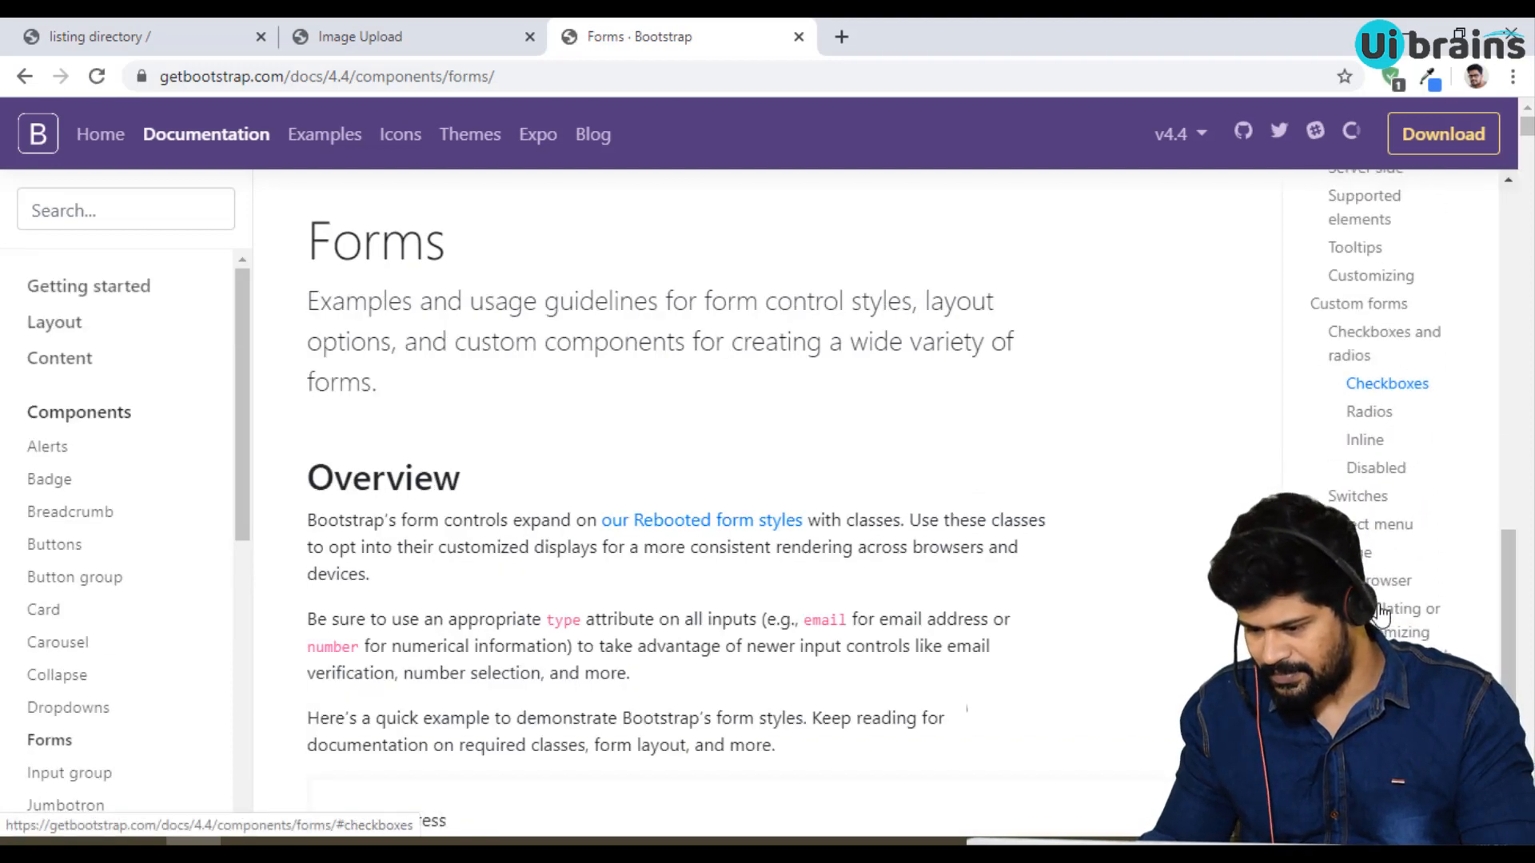
mouse_move(1405, 607)
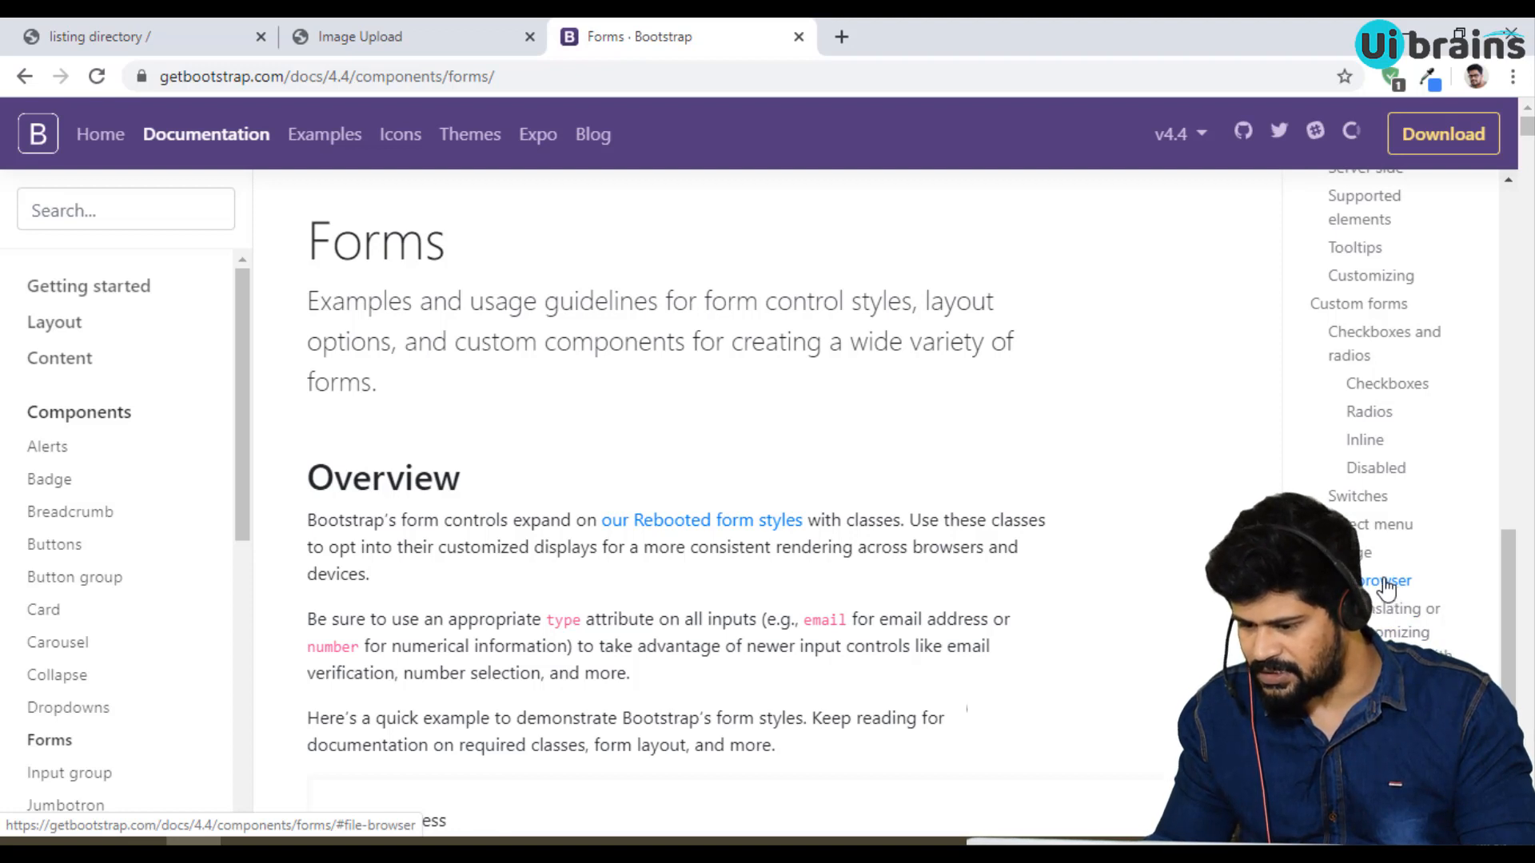
click(1382, 580)
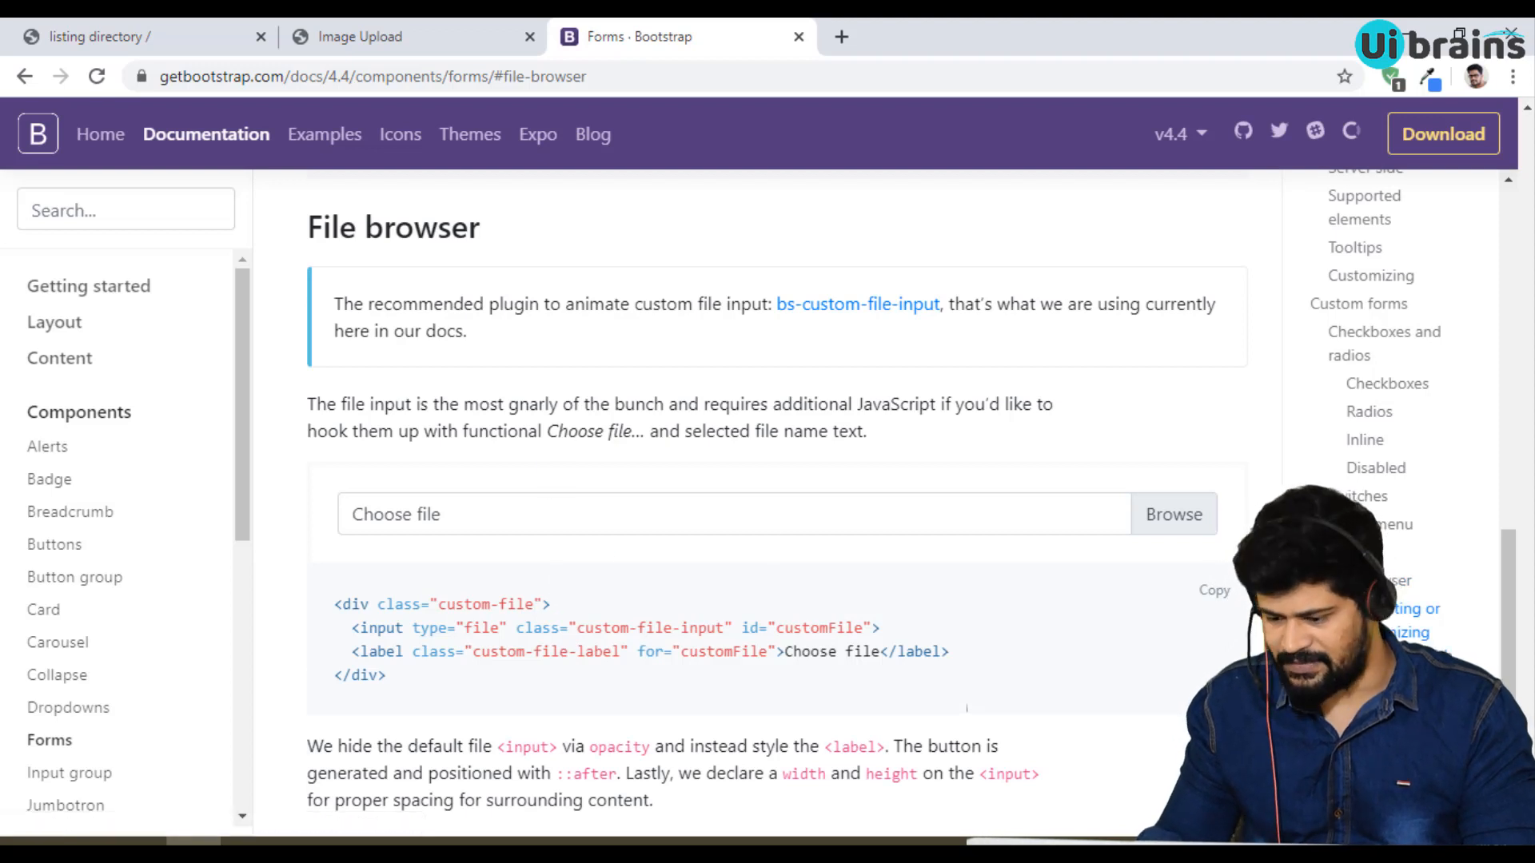
mouse_move(793, 499)
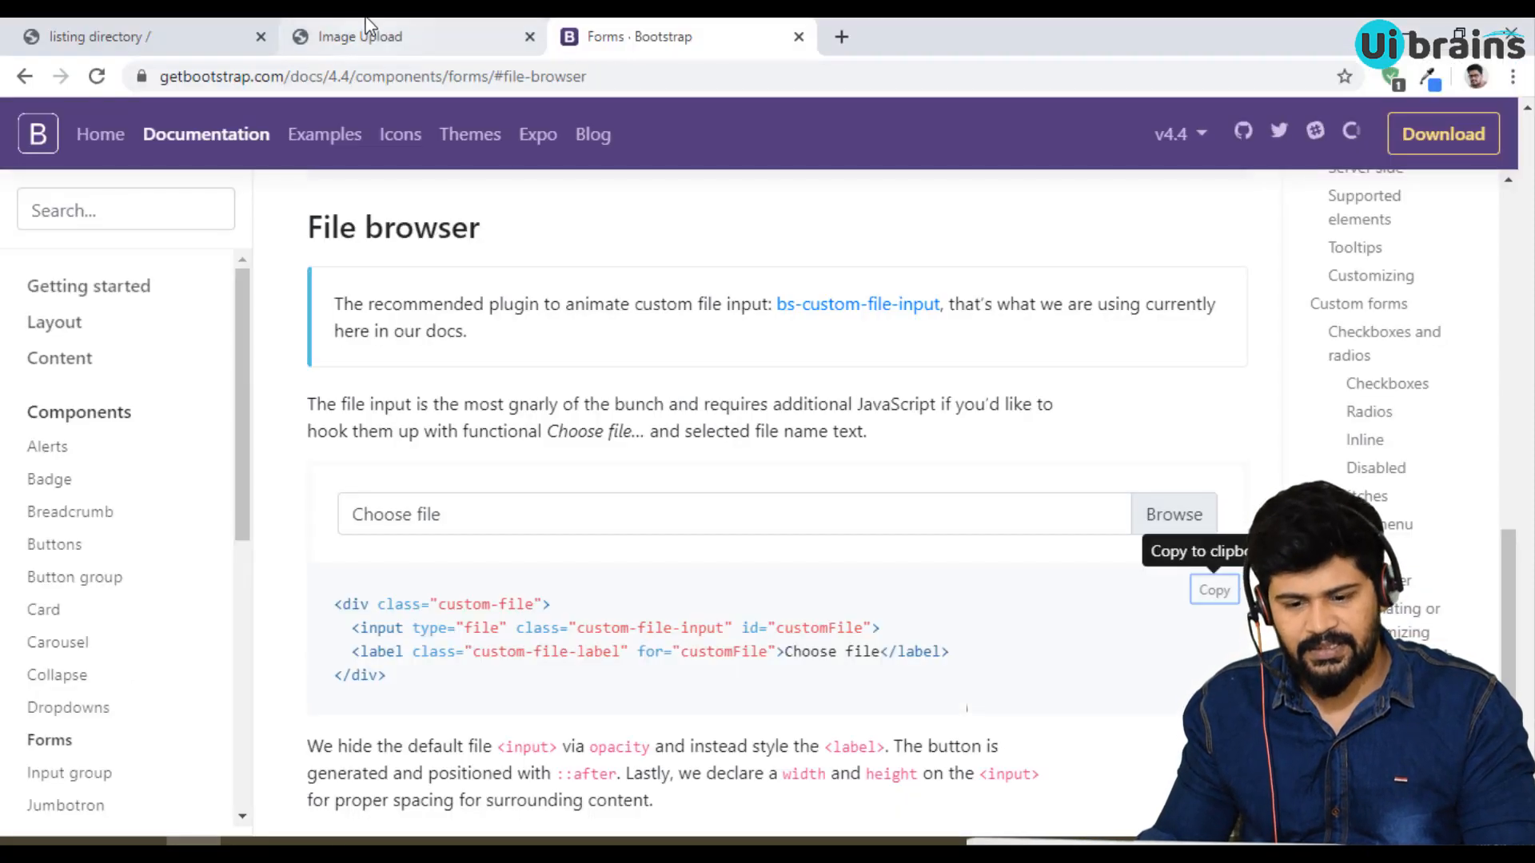
Back on the Image Upload page, try the Choose file Browse button and cancel the file dialog.
click(360, 37)
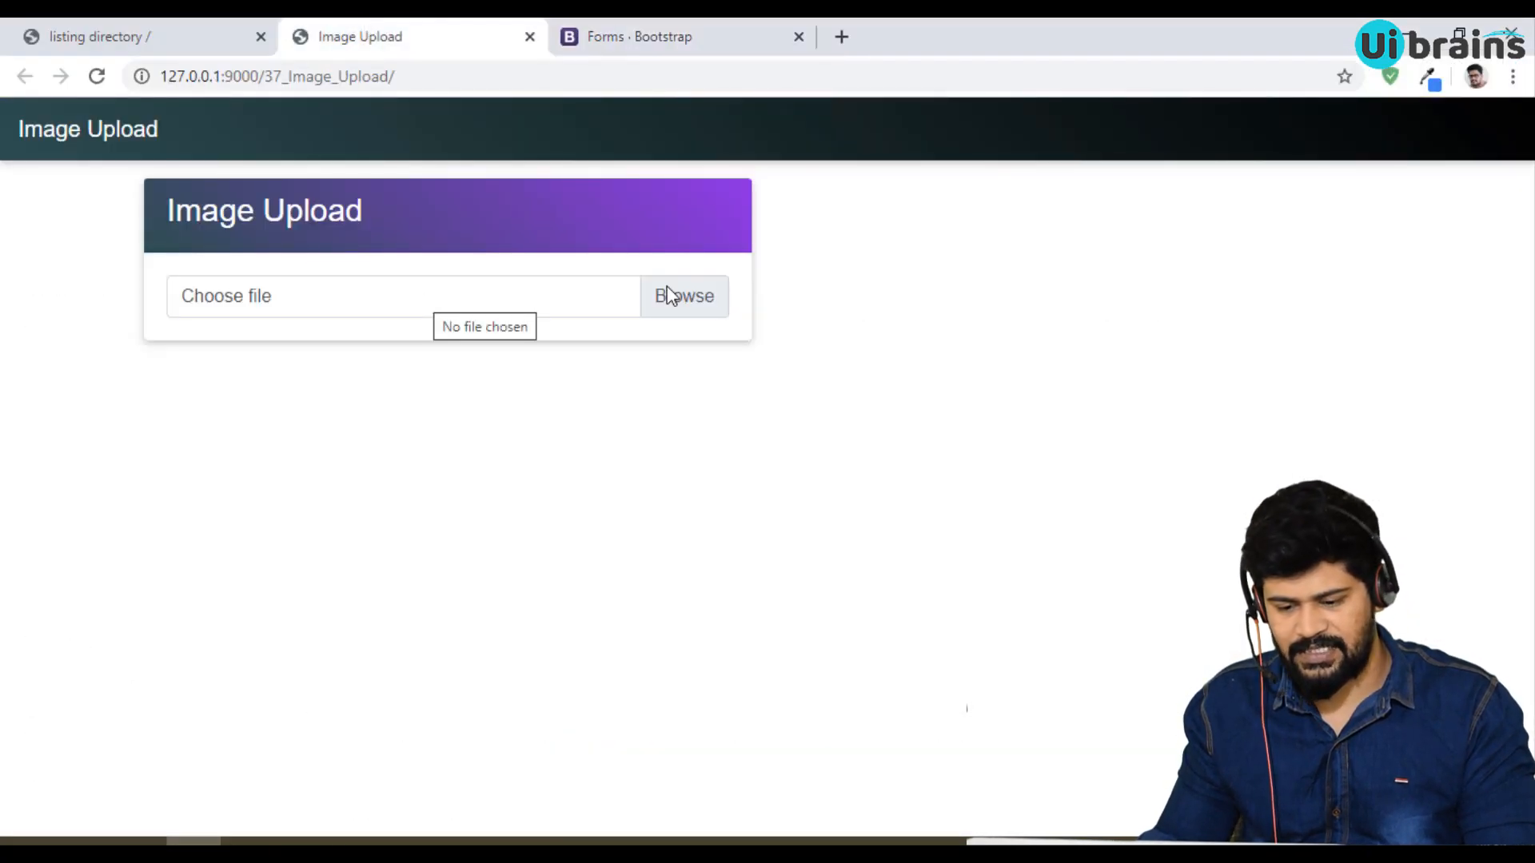
mouse_move(315, 297)
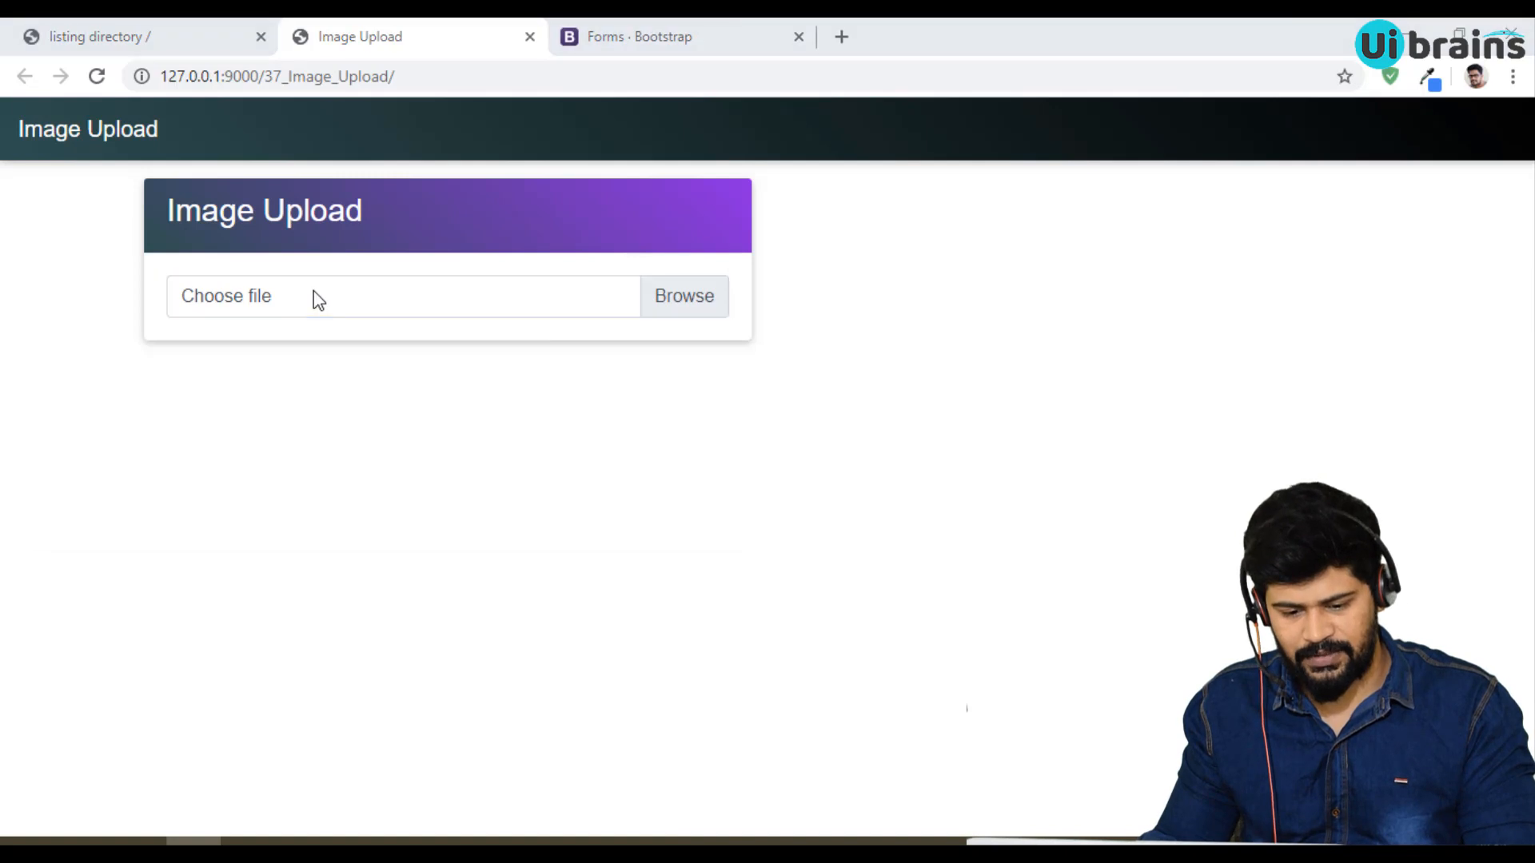
mouse_move(682, 296)
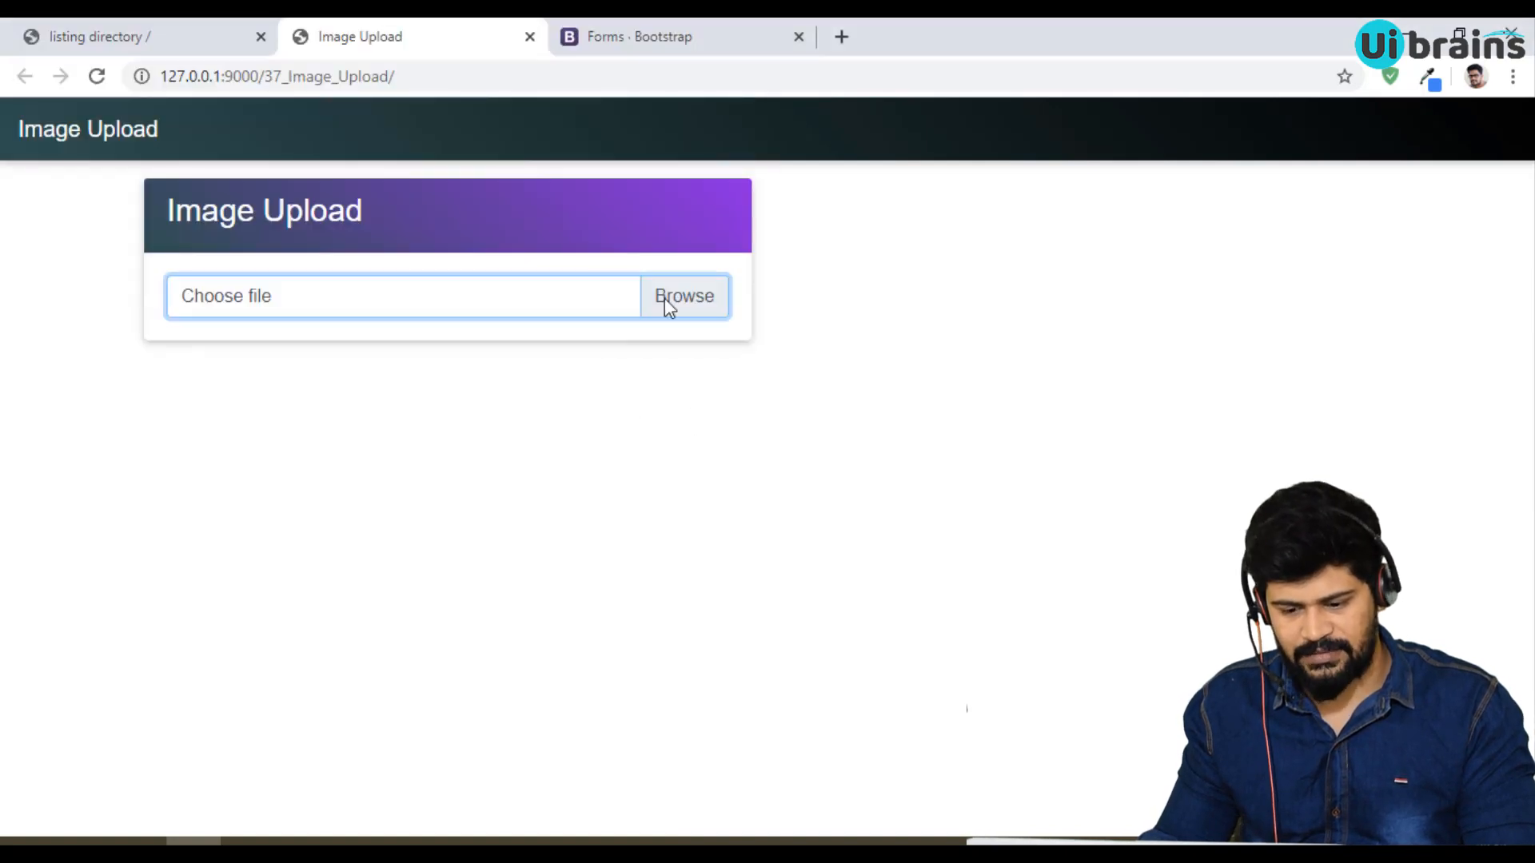
click(683, 296)
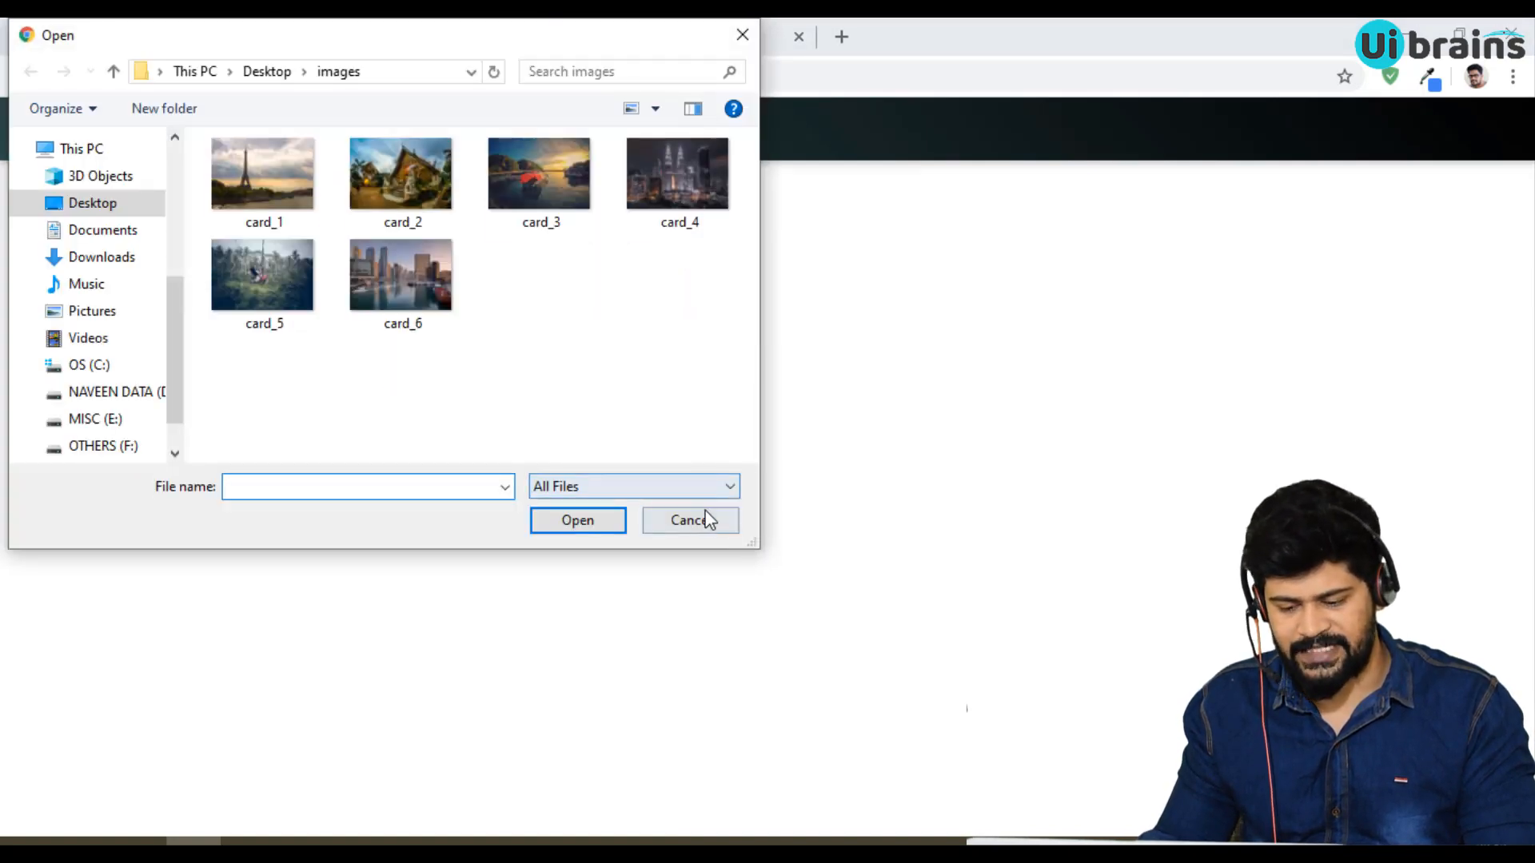
click(689, 520)
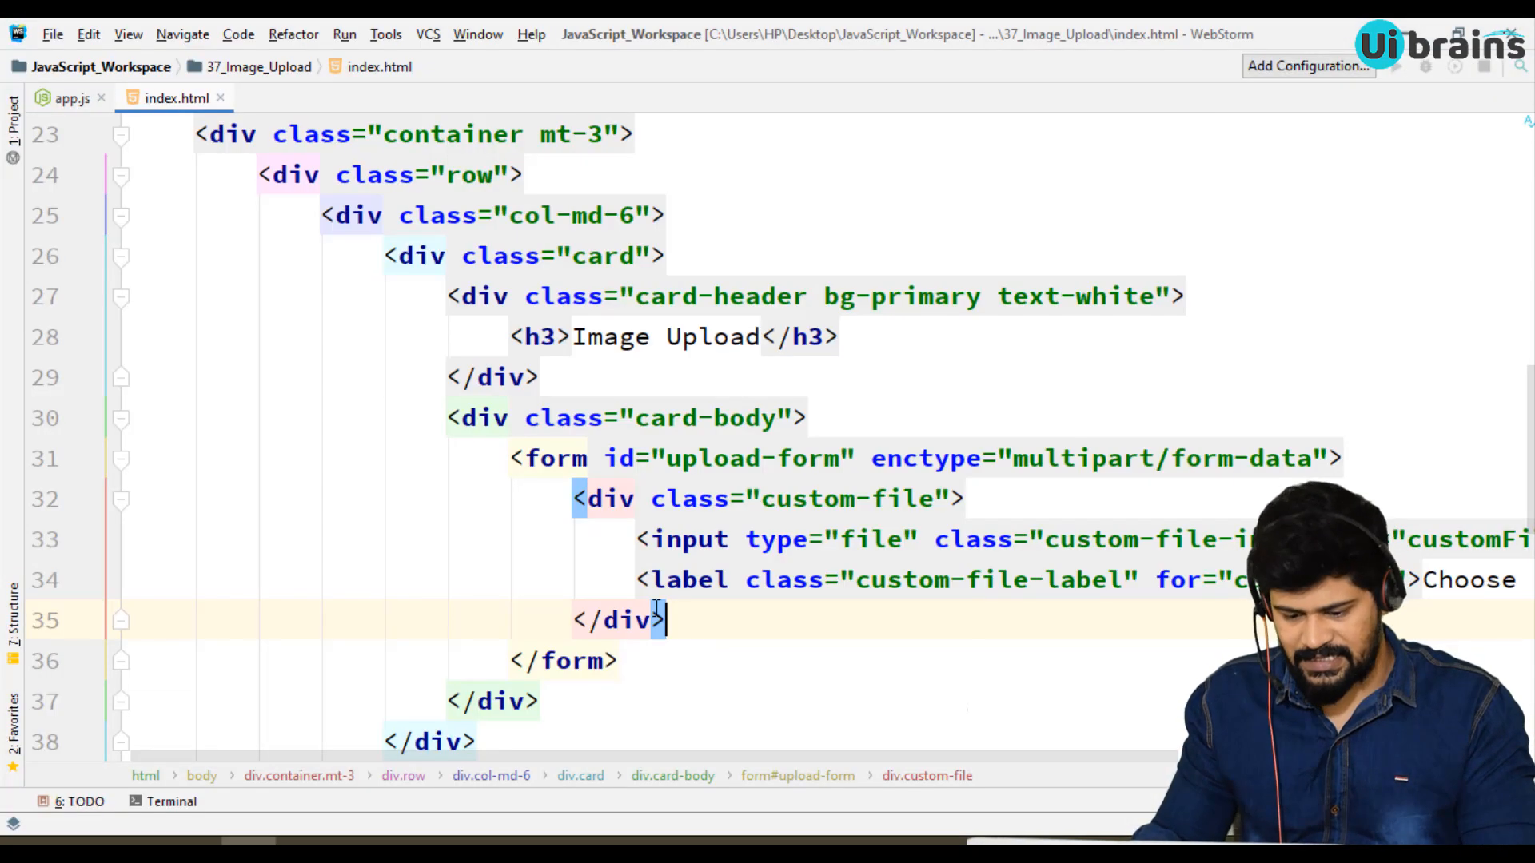
Add a div mt-3 with an Upload submit input classed btn btn-primary btn-sm.
text(<div></div>)
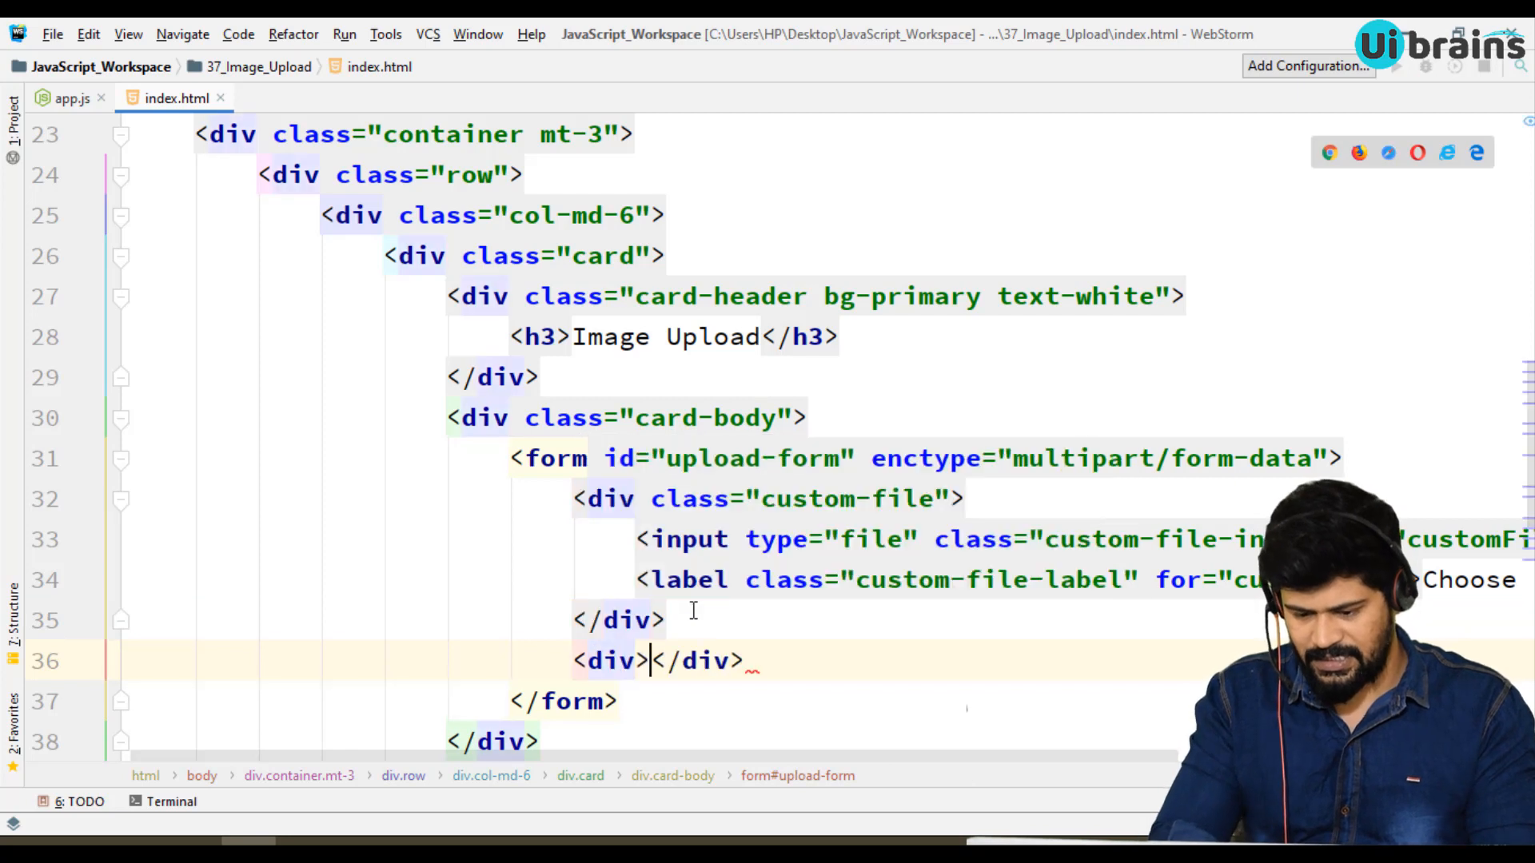
text(input type="submit" value="">)
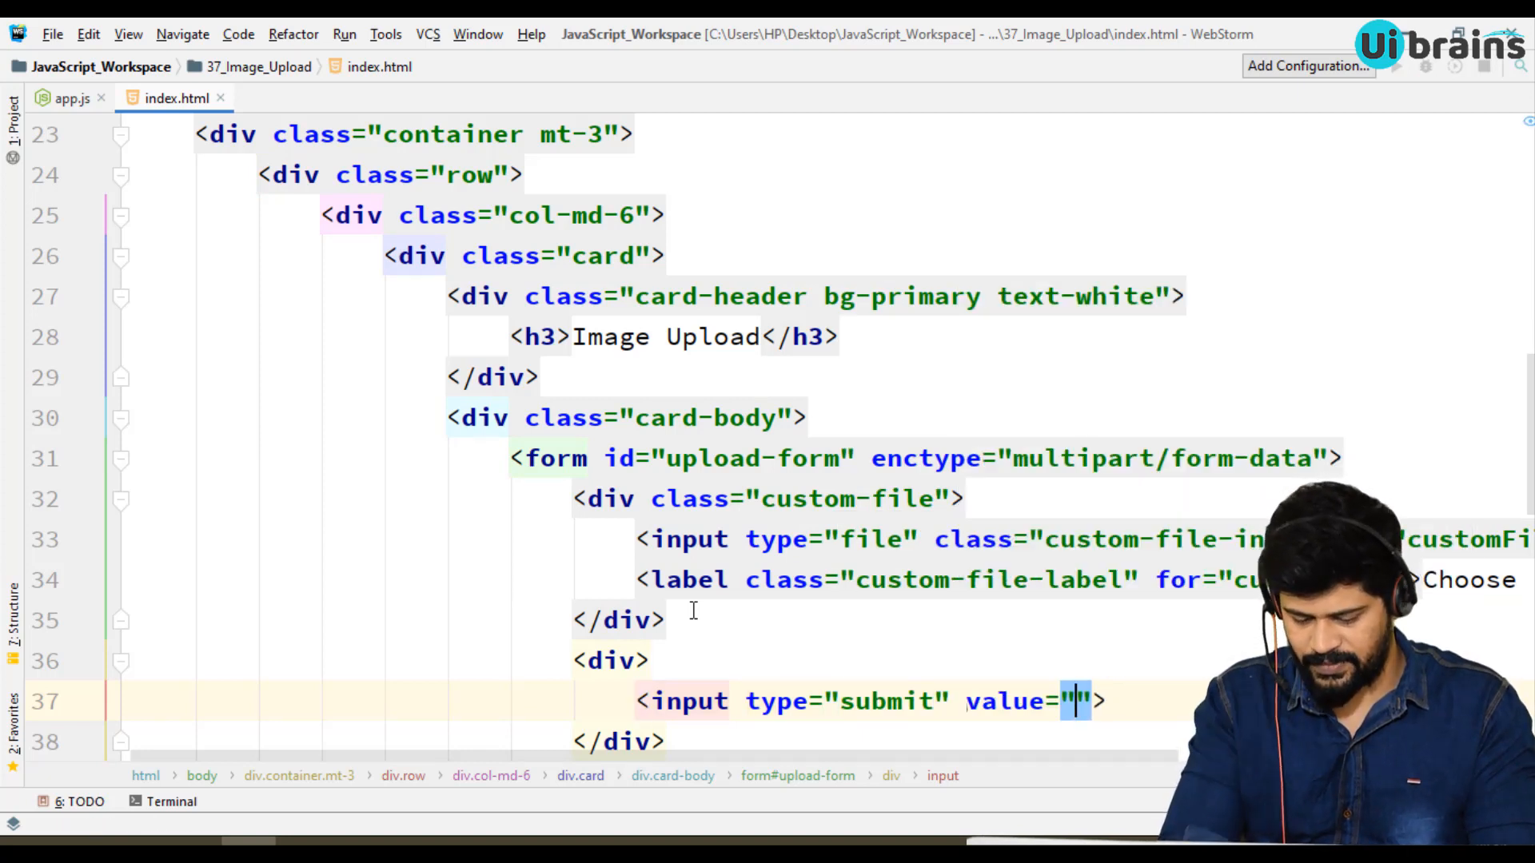
text(Uplo)
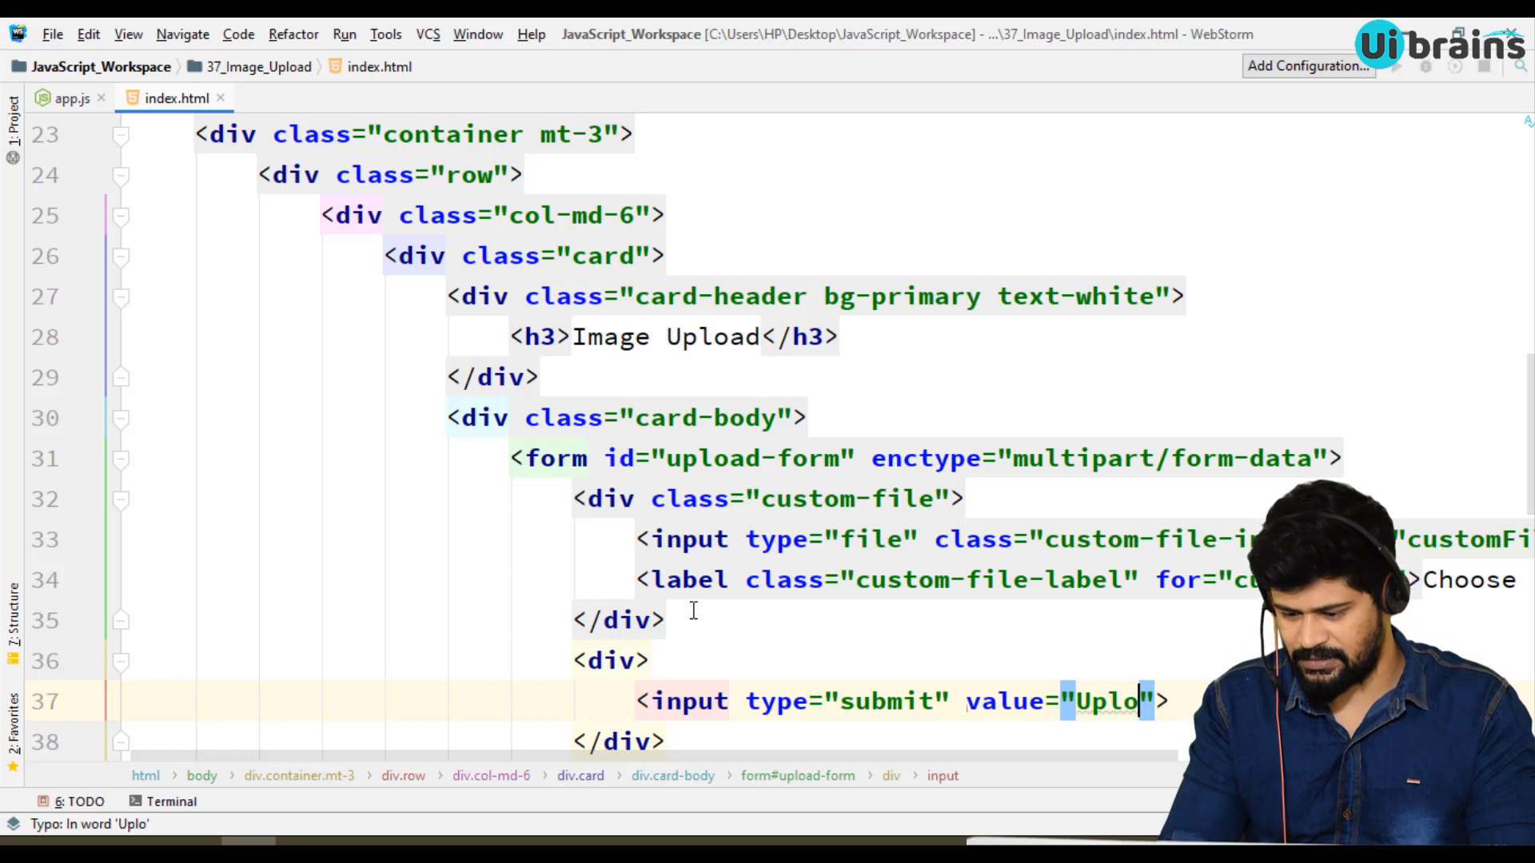
text(ad)
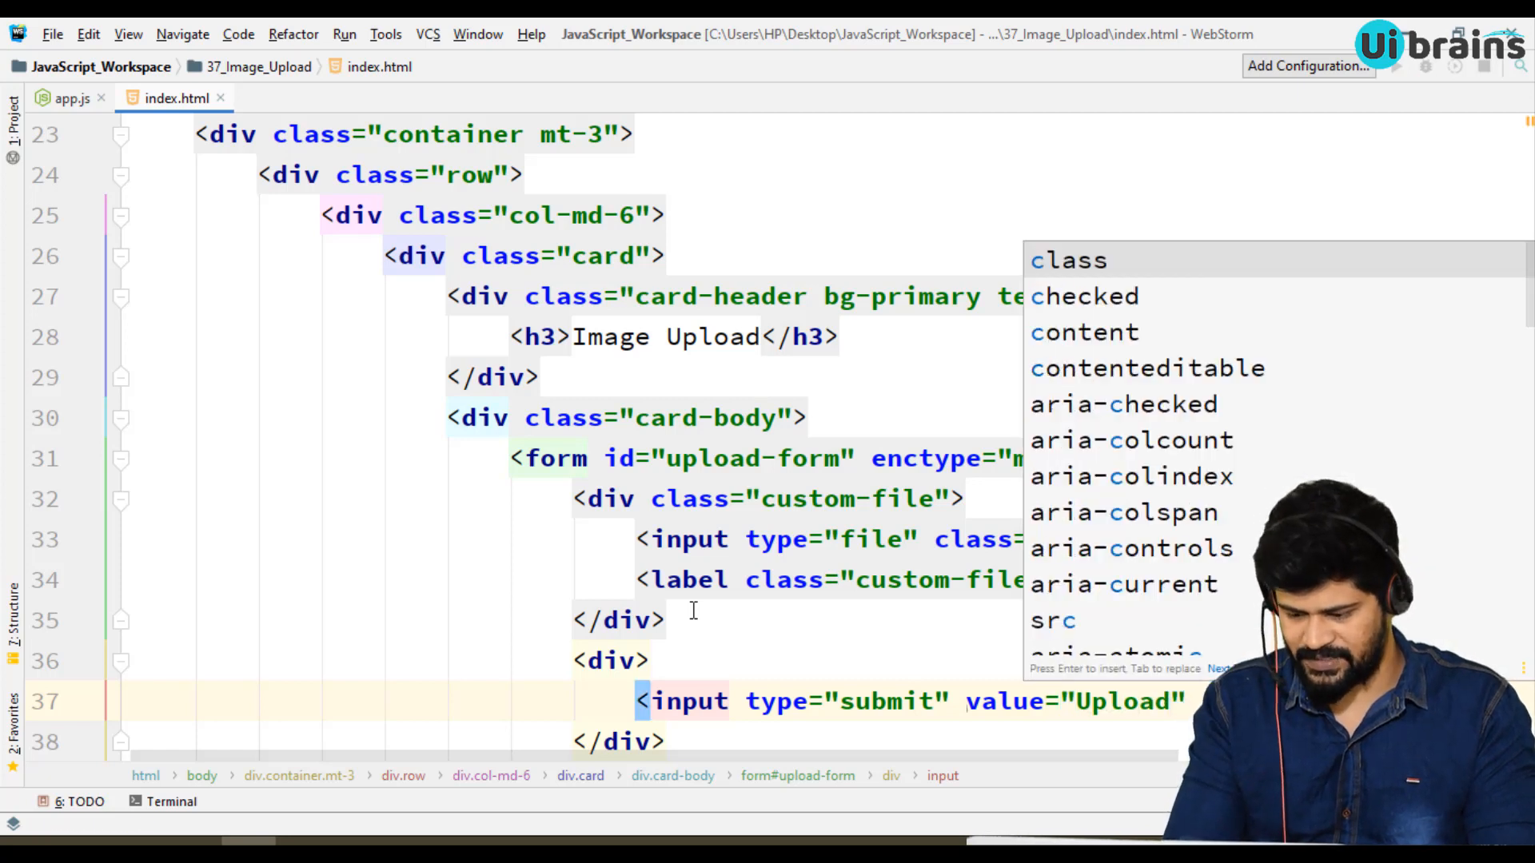
text(btn)
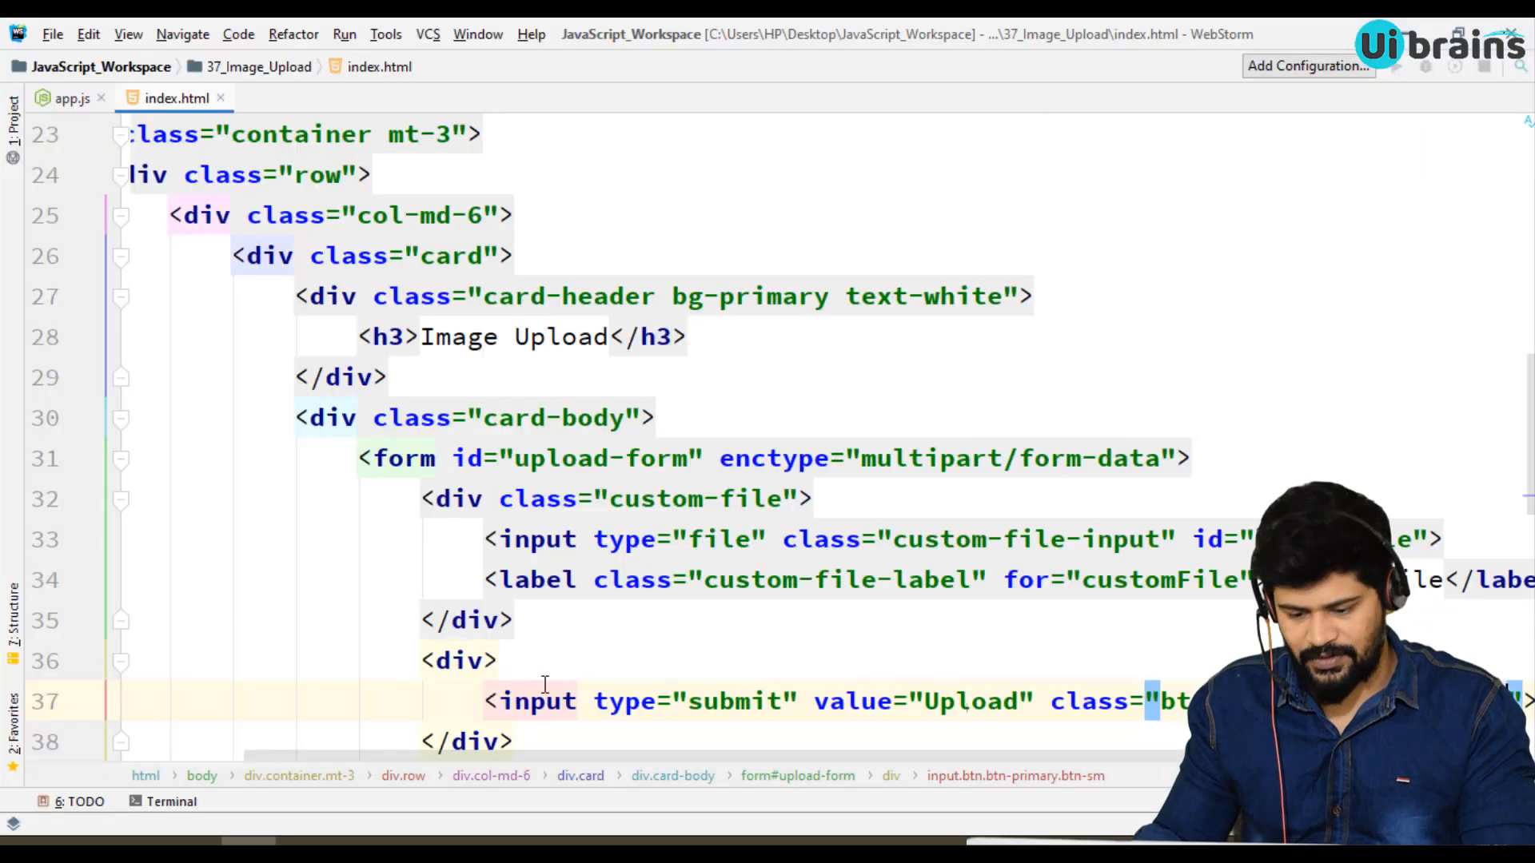
text(class="mt-3)
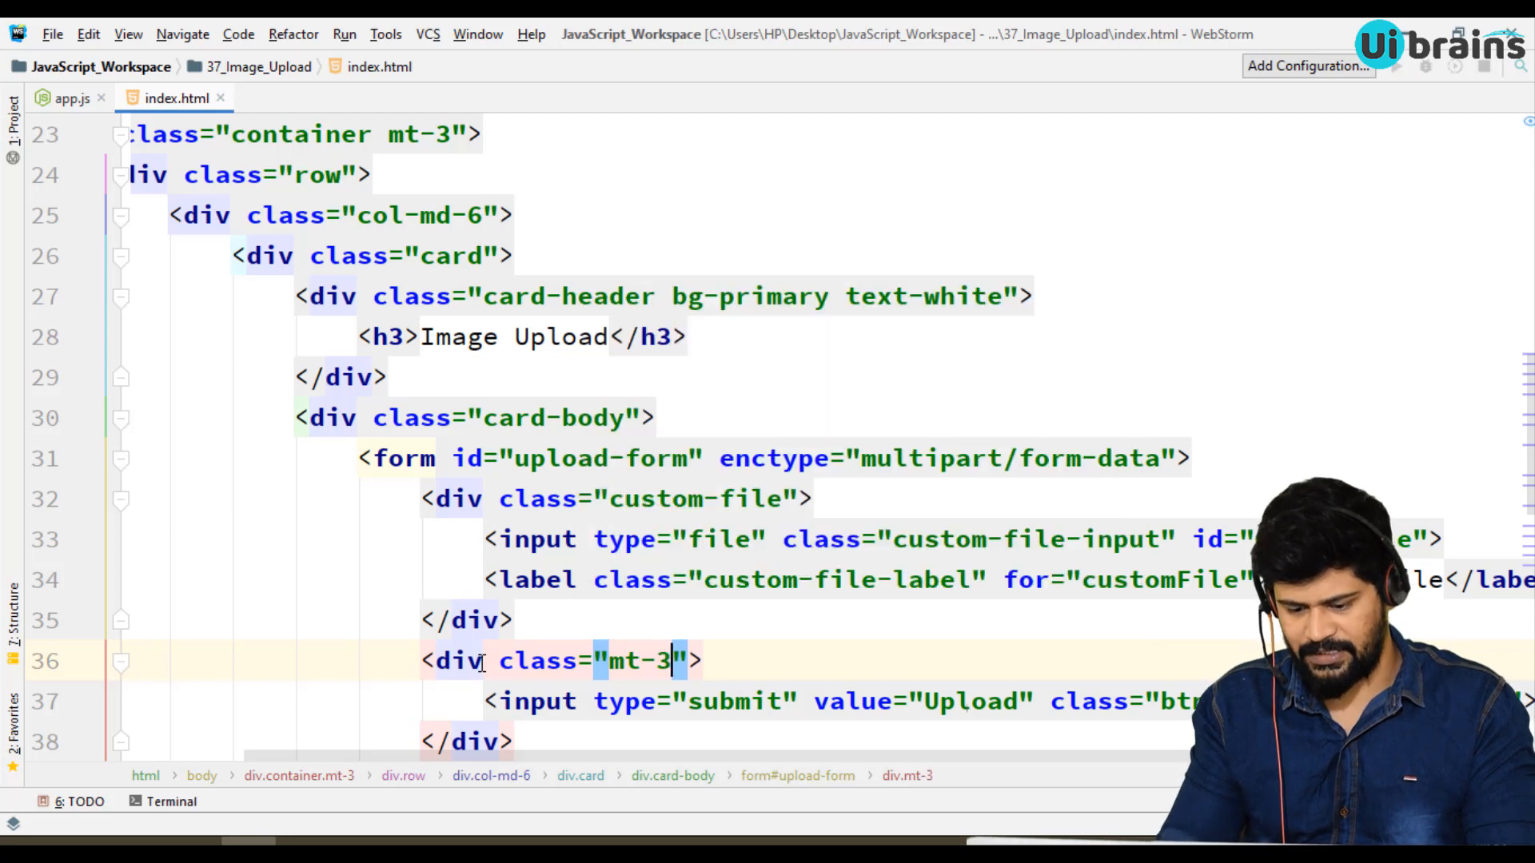
Below the submit input, add a red btn btn-danger btn-sm button.
click(360, 37)
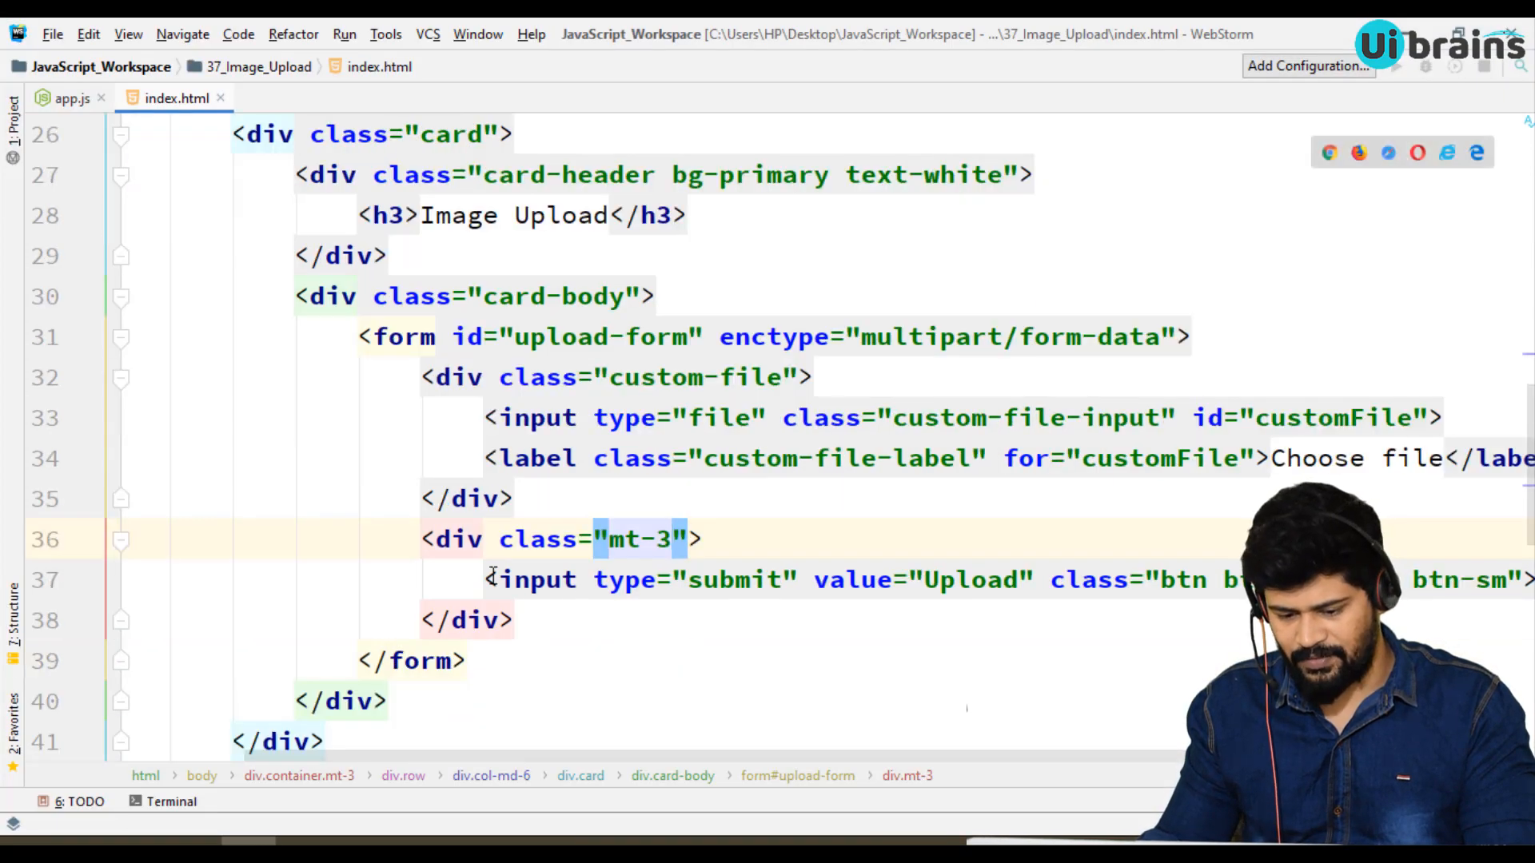
key(enter)
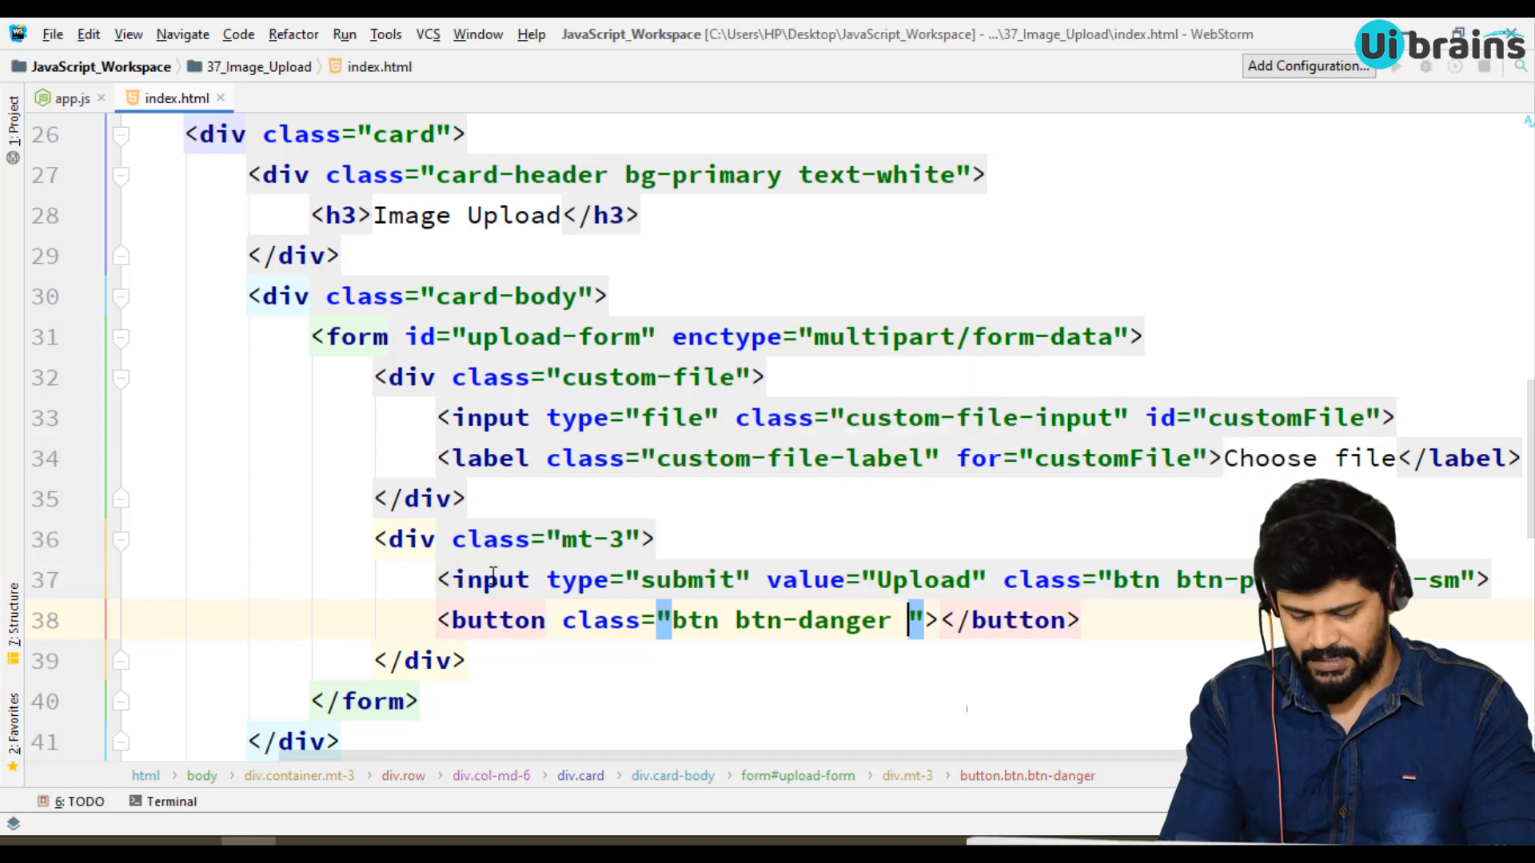
text(btn-s)
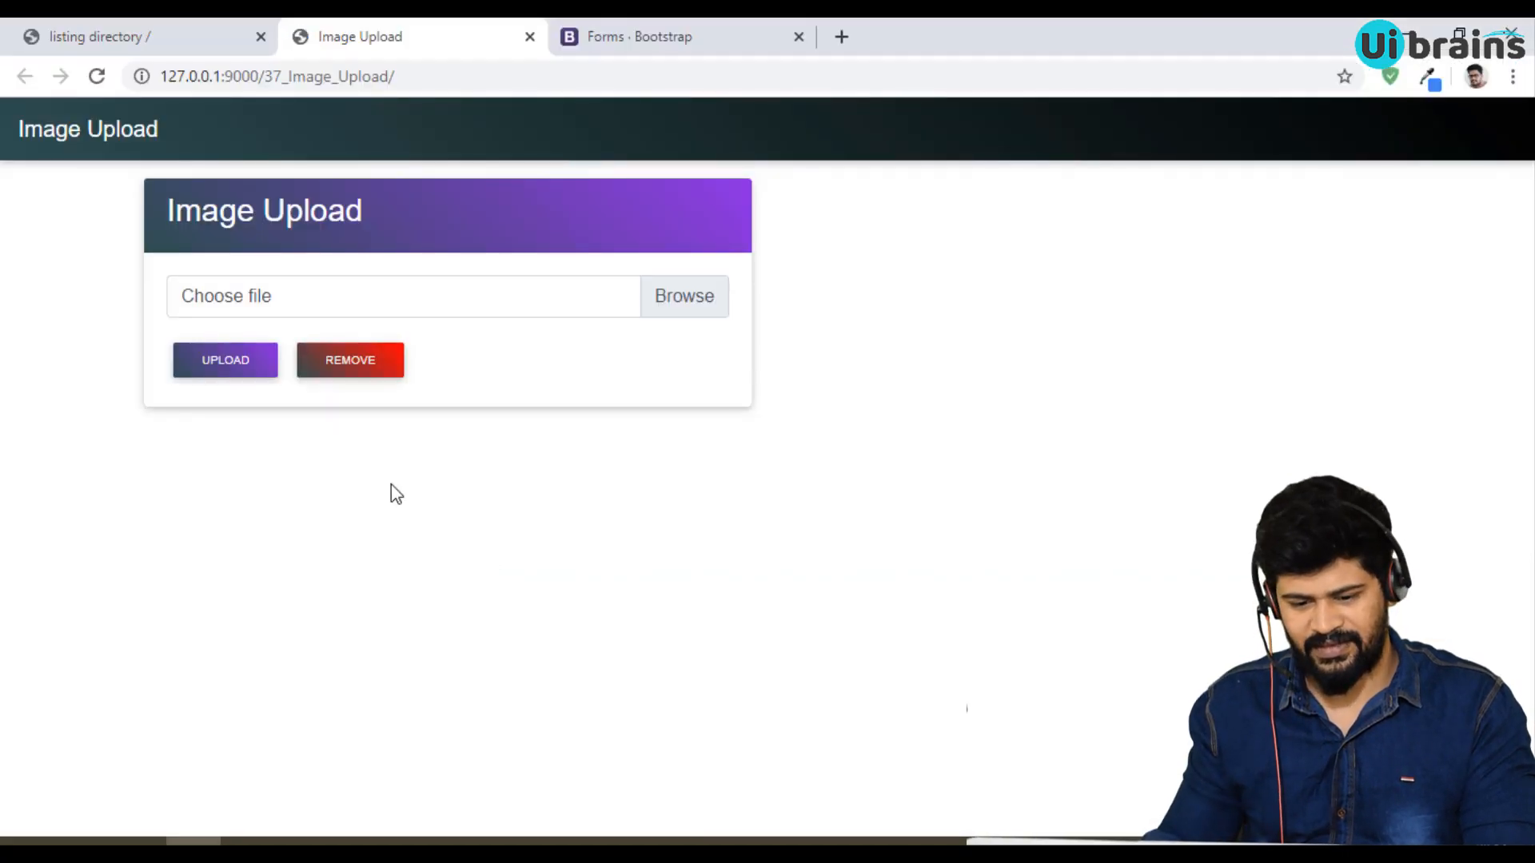
mouse_move(225, 359)
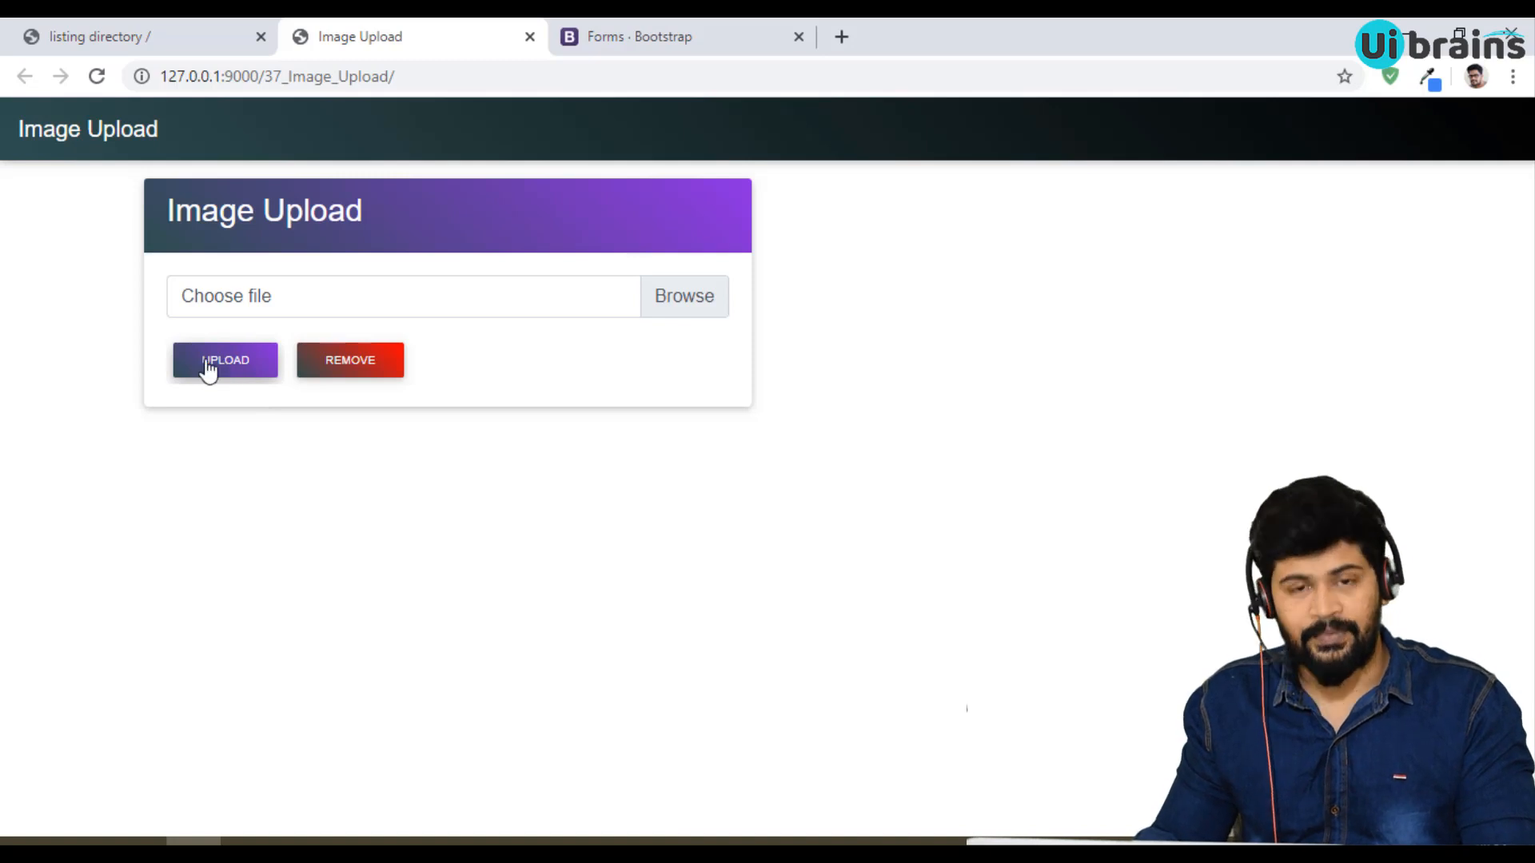
mouse_move(603, 507)
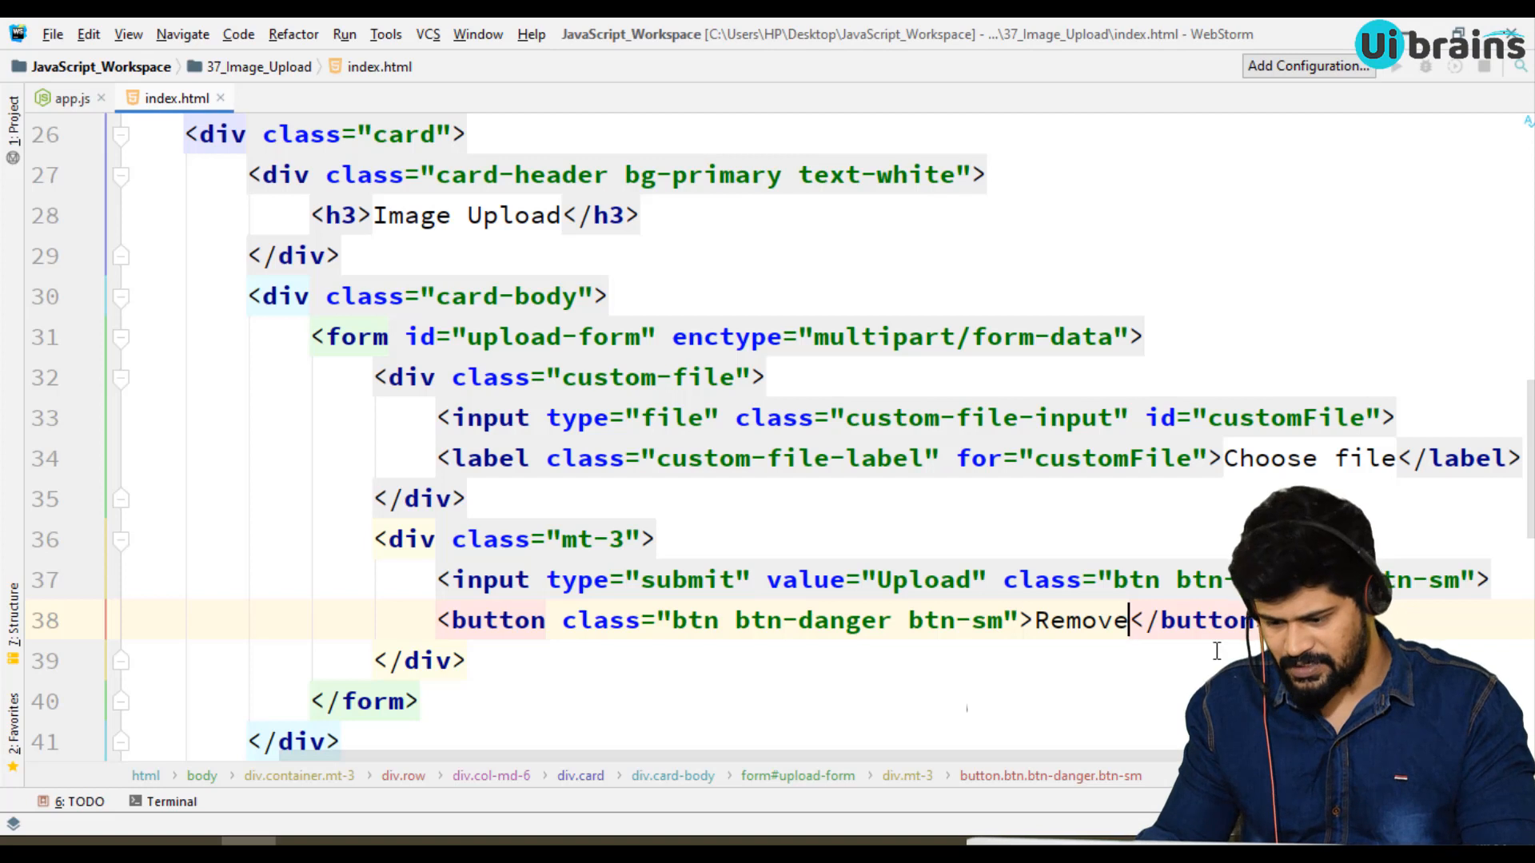
Relabel the red danger button to Remove All and preview it beside Upload in Chrome.
text(All)
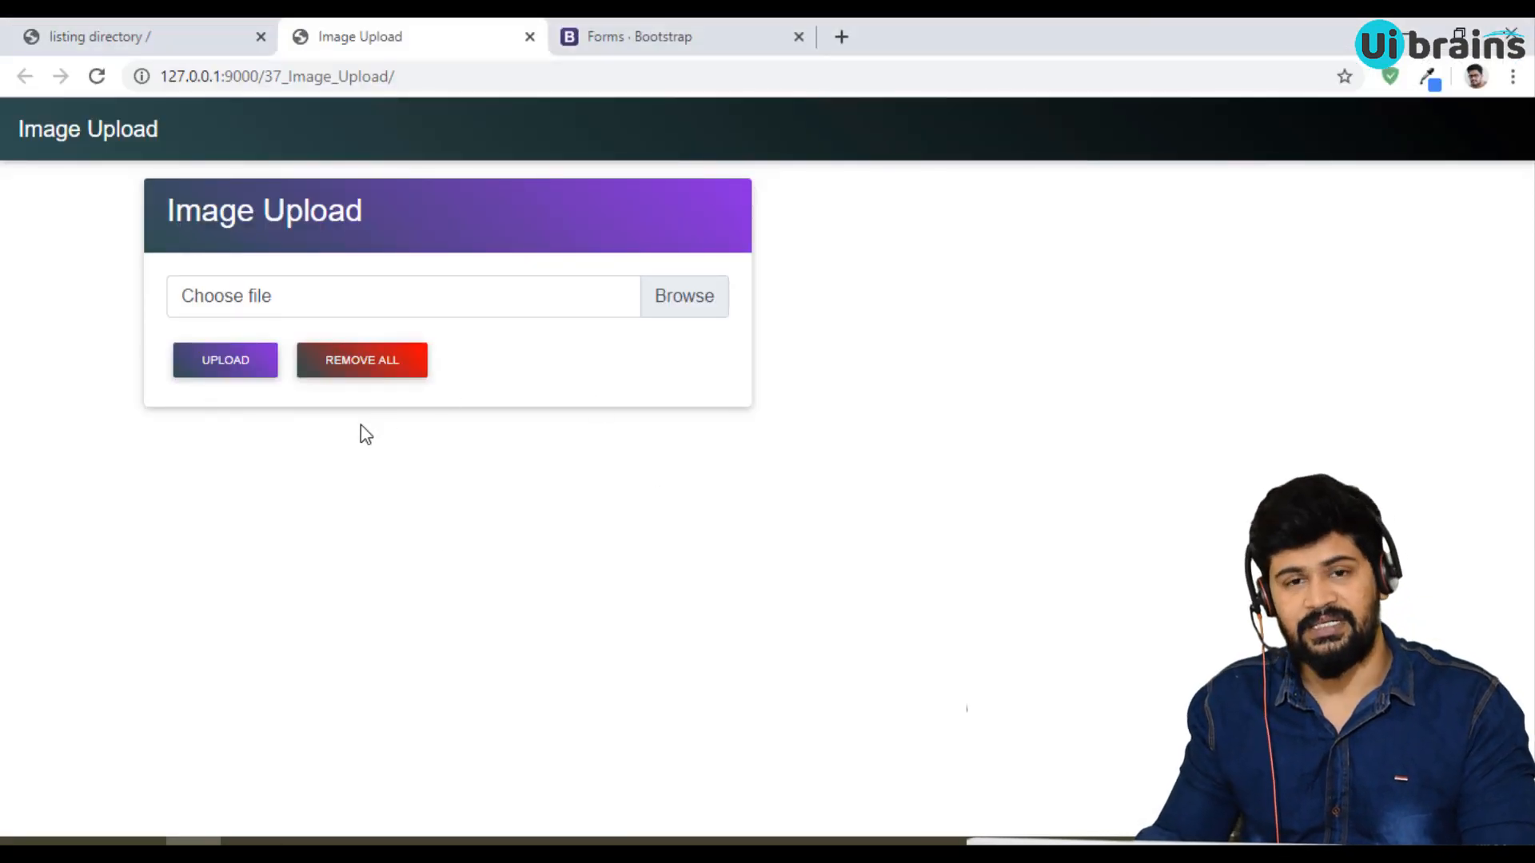
mouse_move(288, 462)
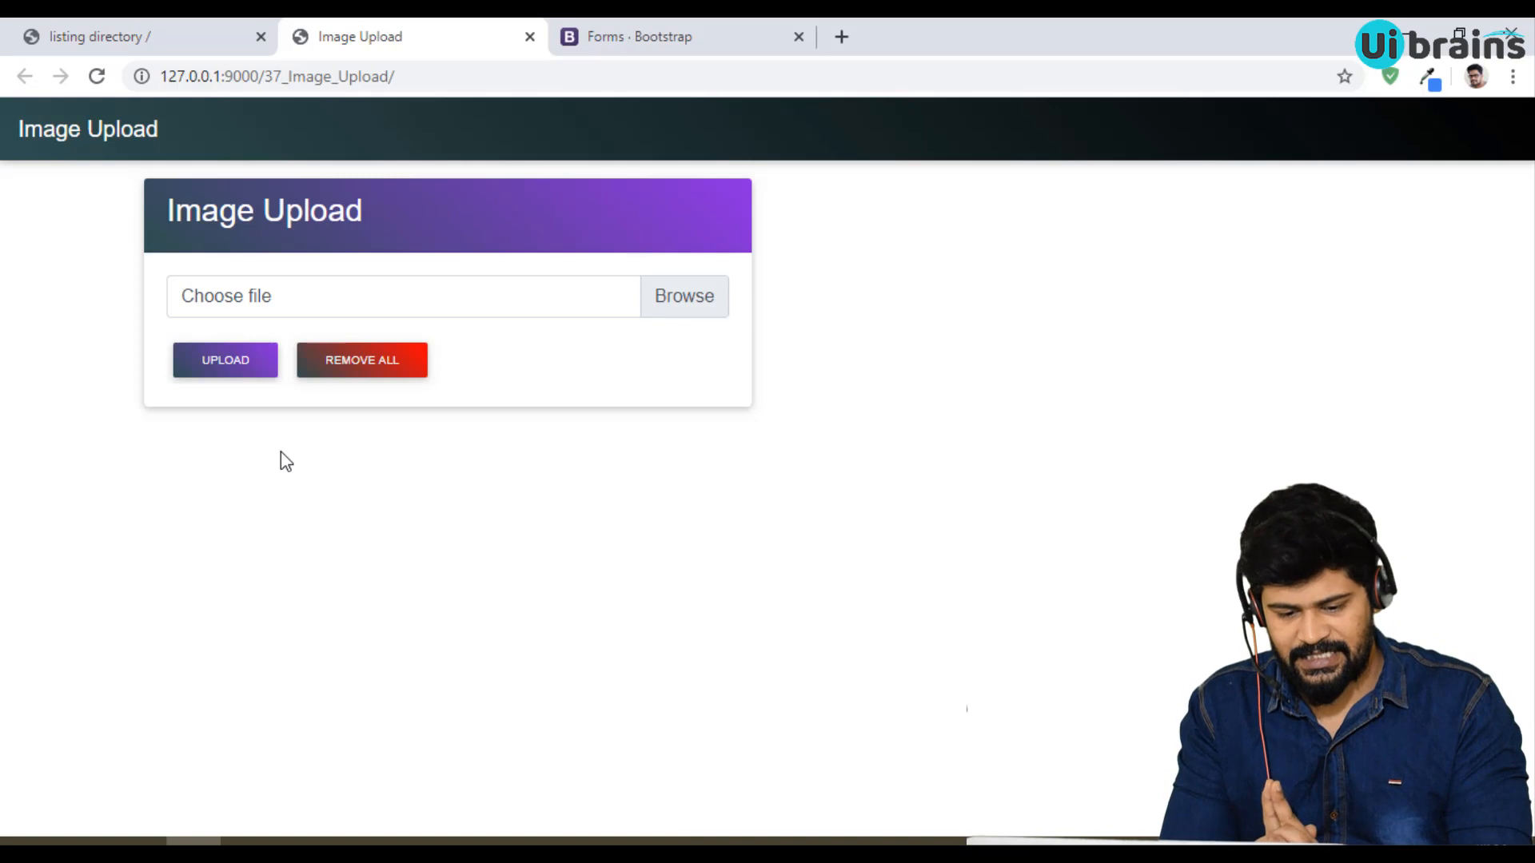
mouse_move(285, 314)
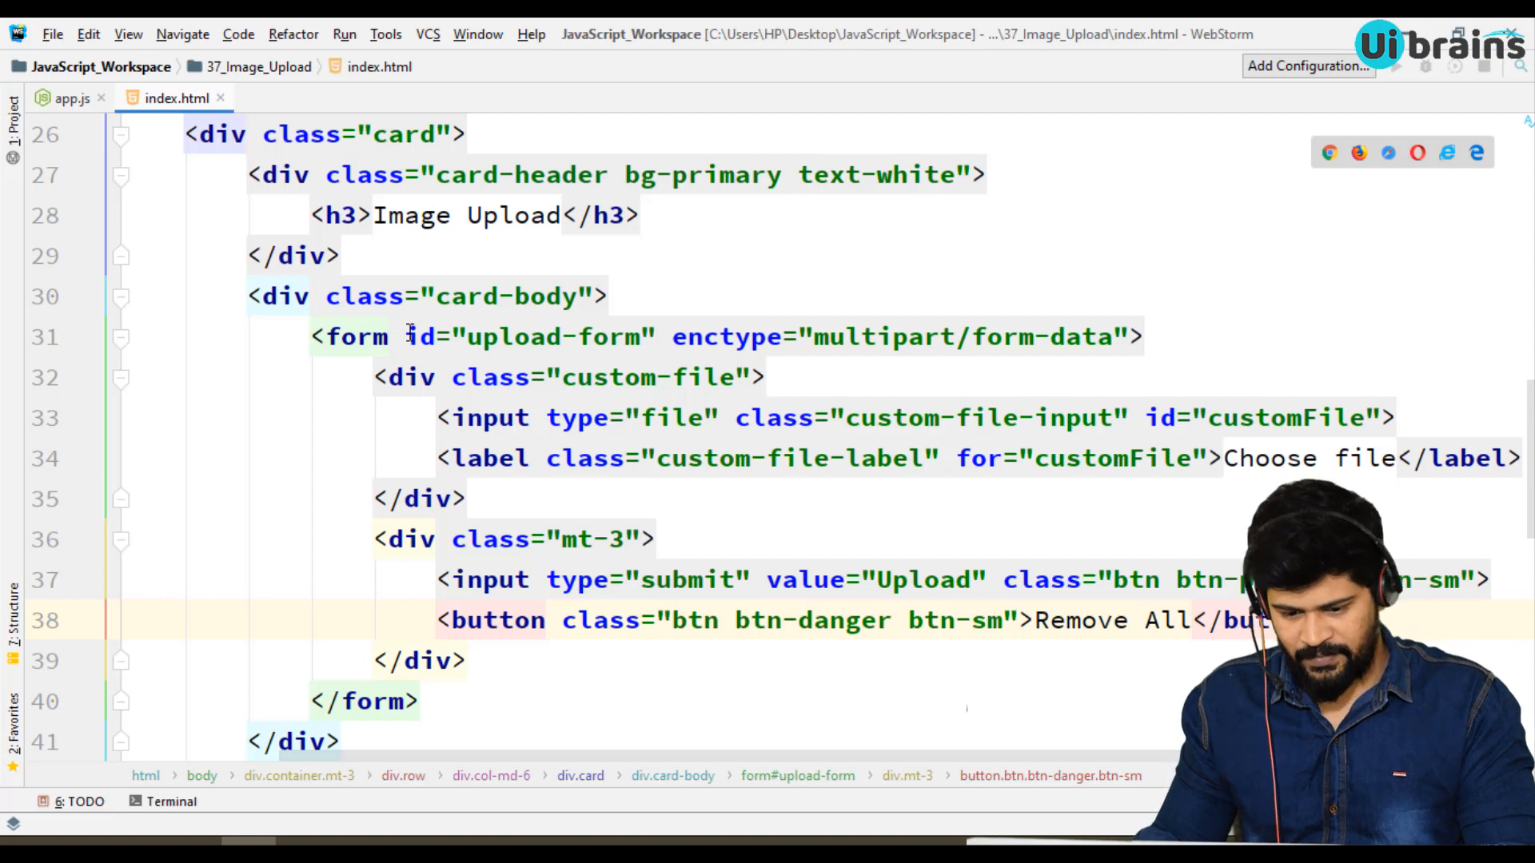
Add id="remove-btn" to the Remove All btn-danger button in index.html.
double_click(529, 337)
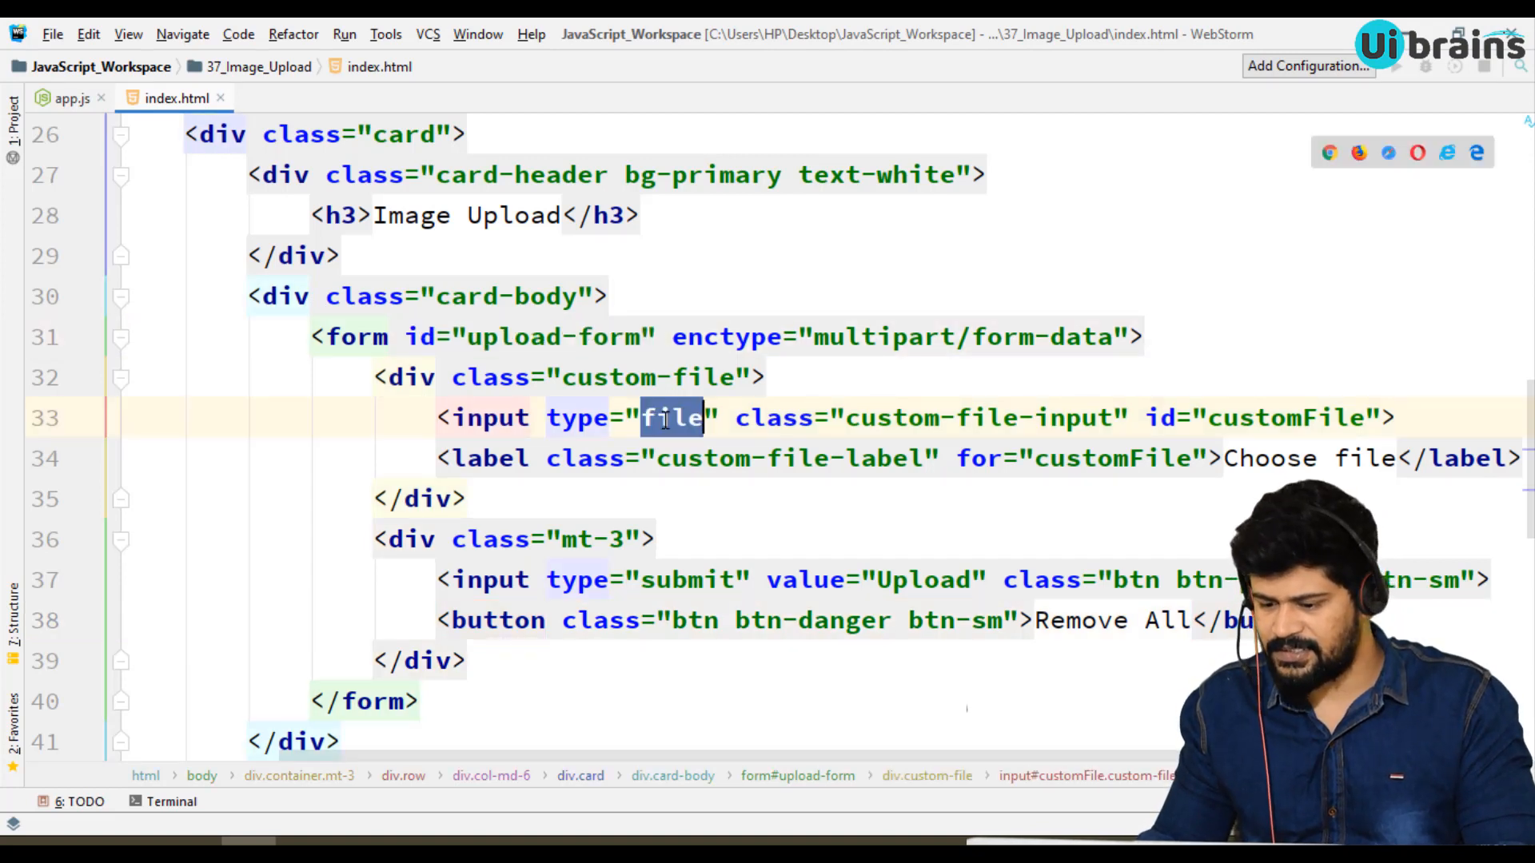
double_click(1282, 417)
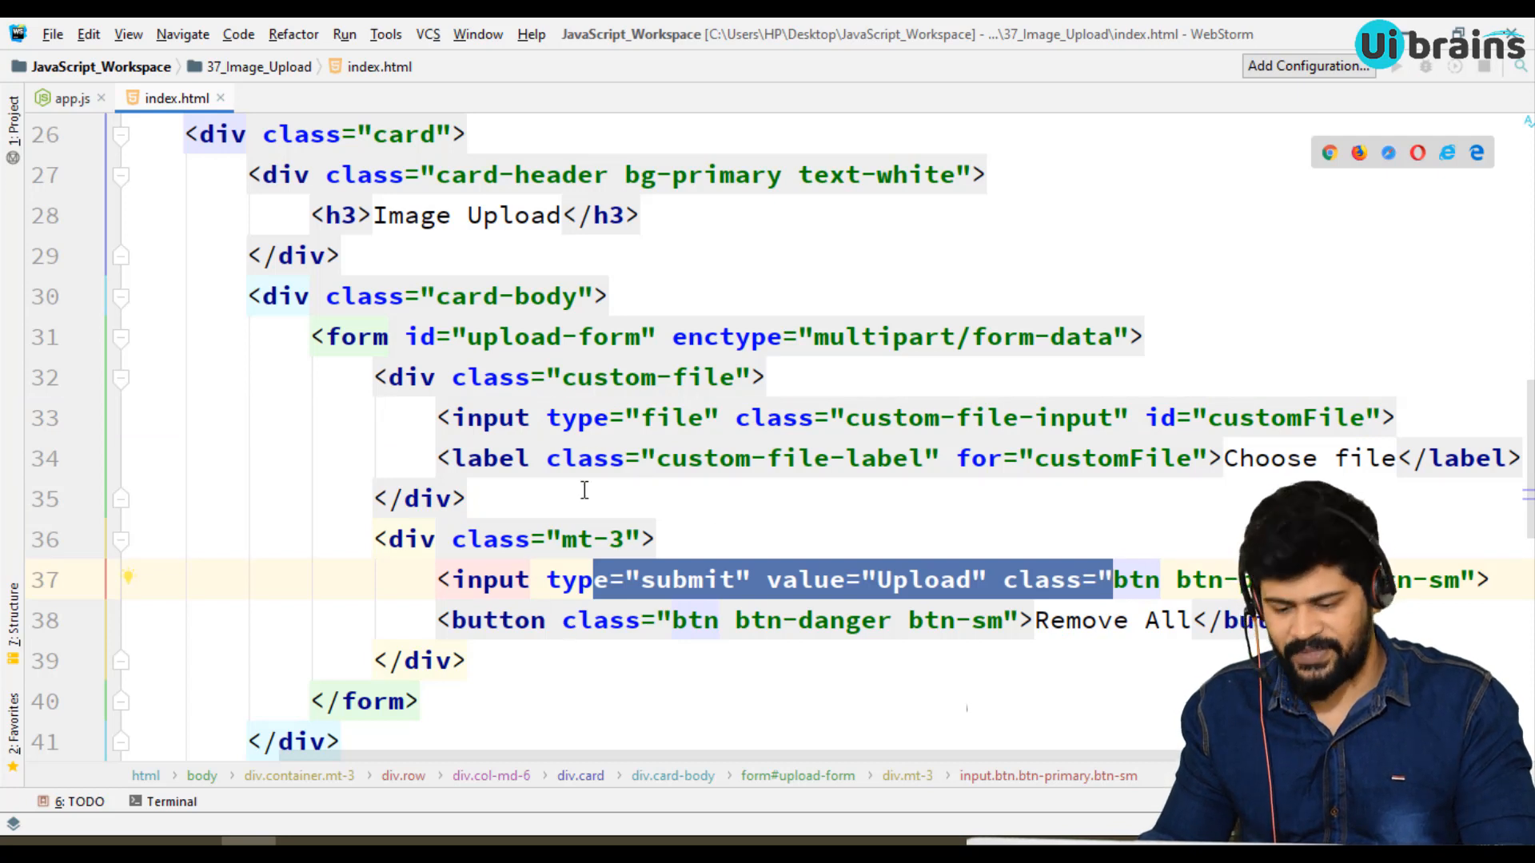
mouse_move(1018, 622)
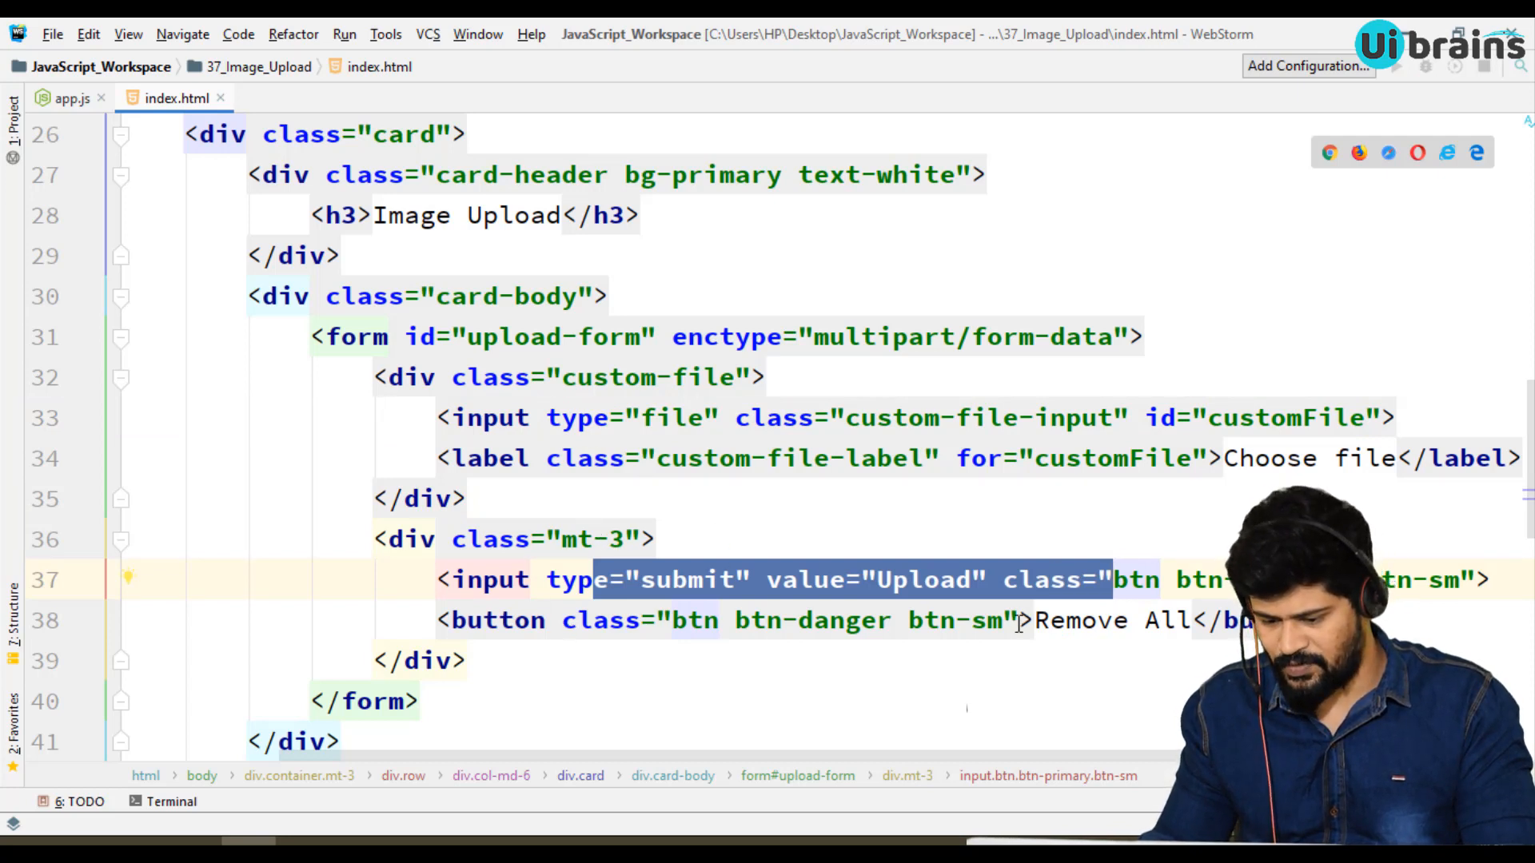
text(id="")
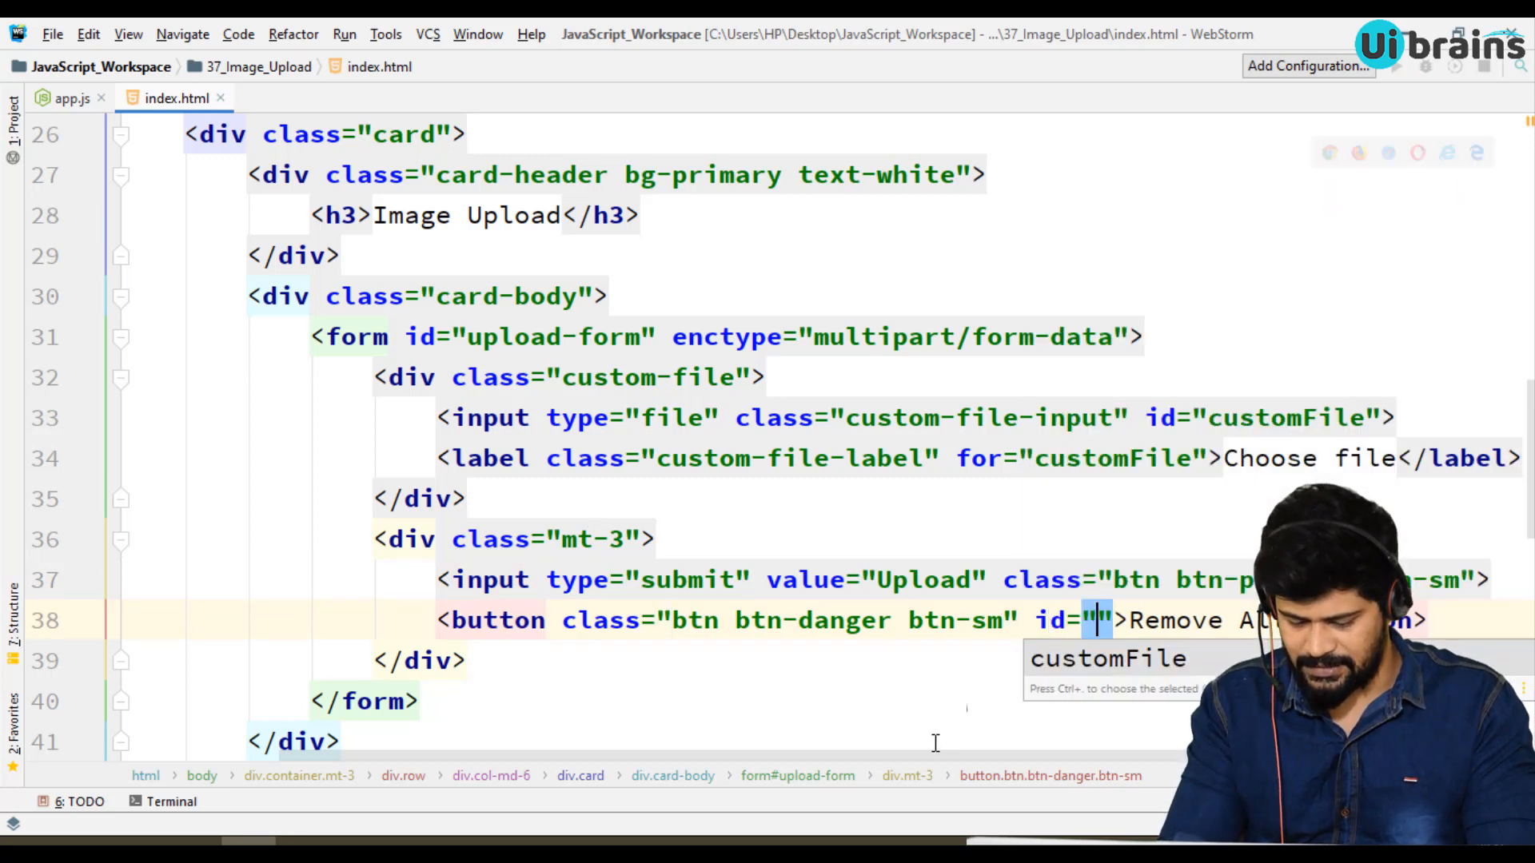
text(remove-b)
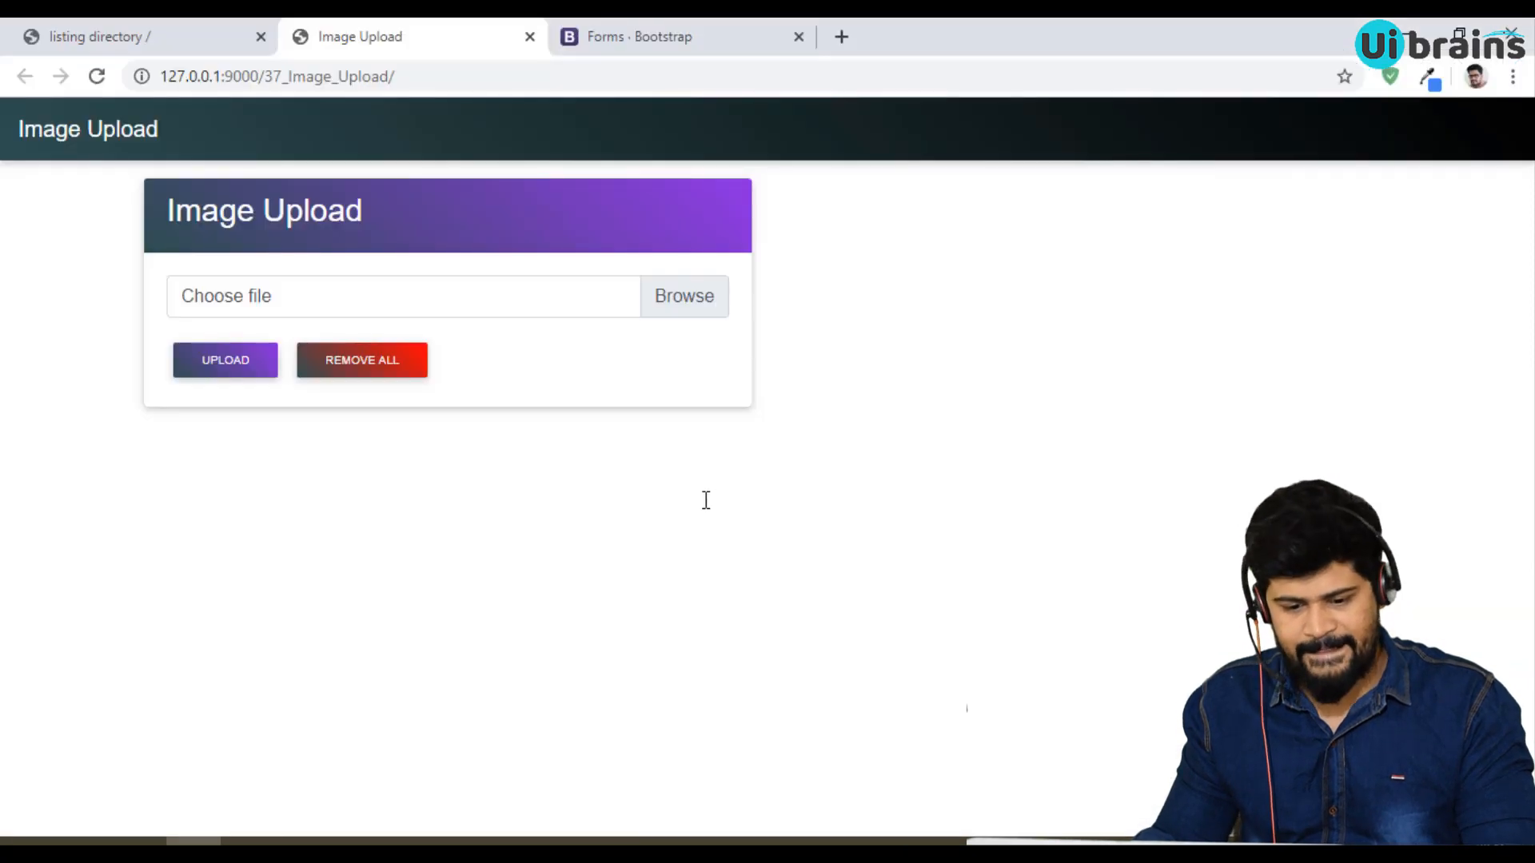
mouse_move(180, 339)
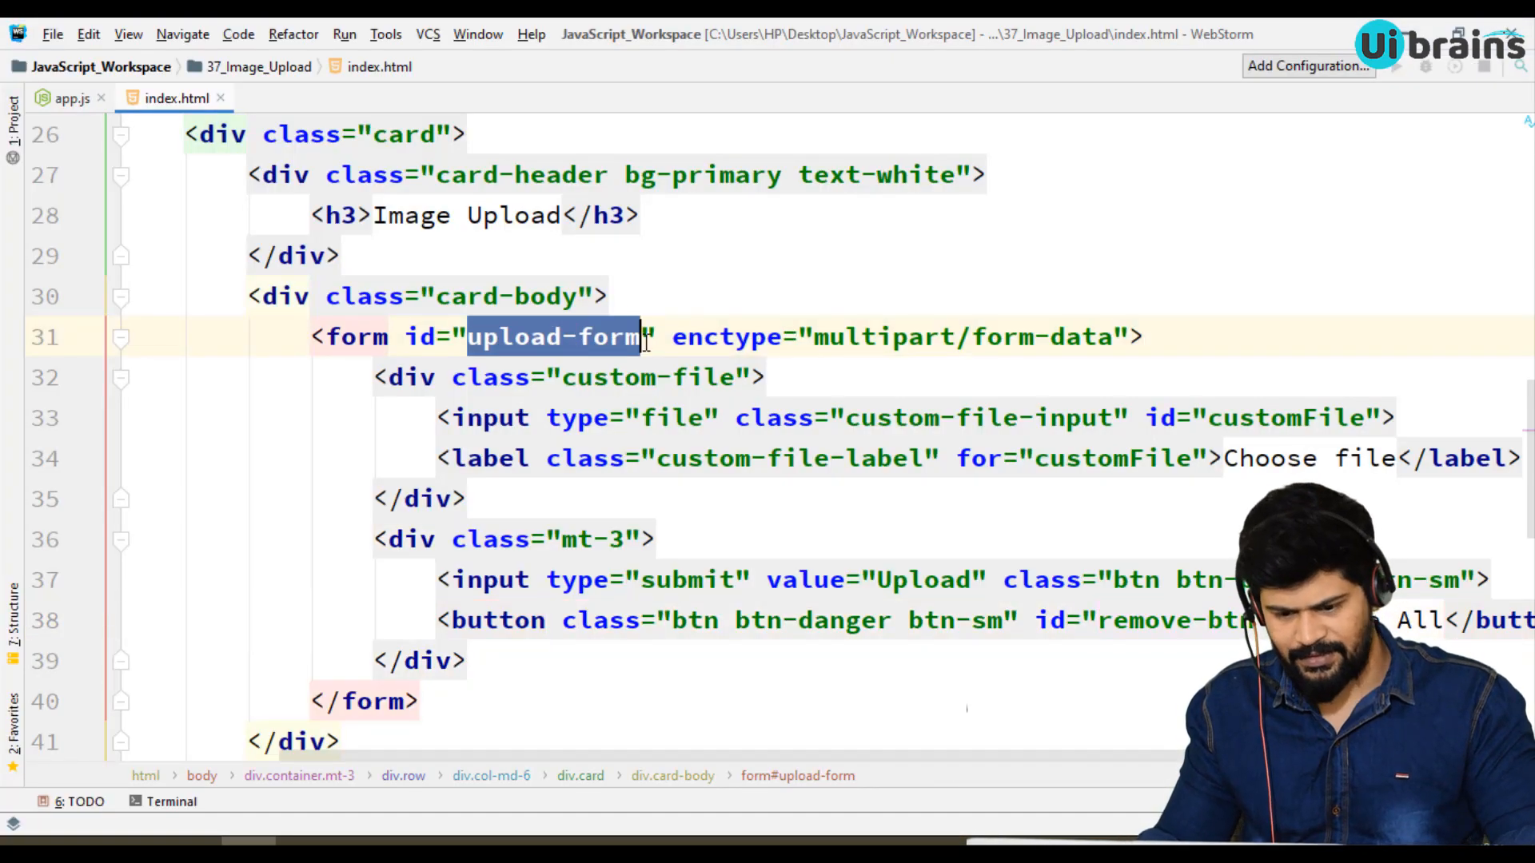
scroll(down, 3)
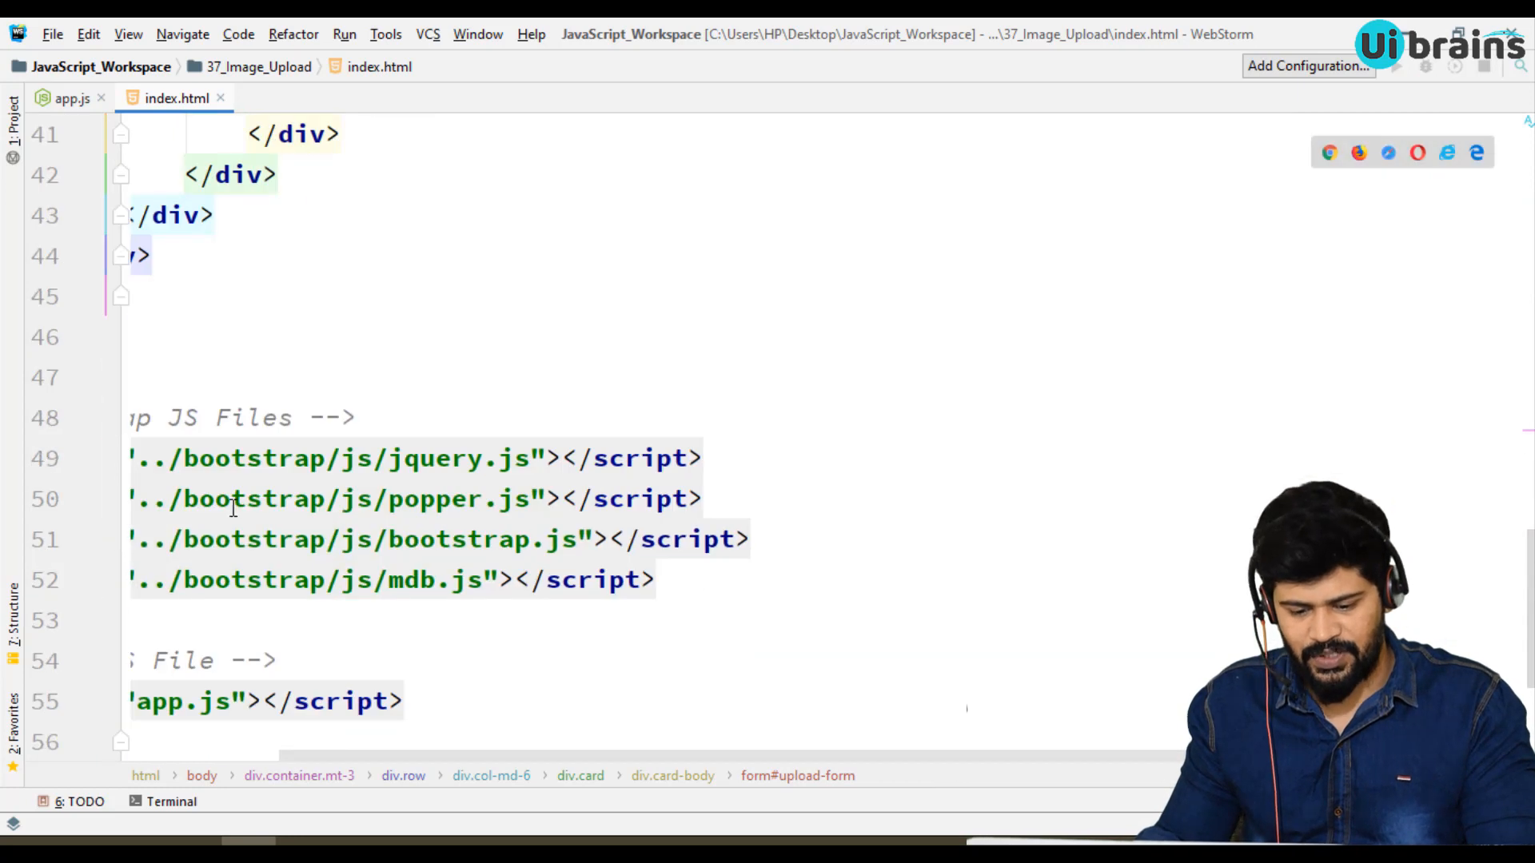
In app.js, add an Image Upload comment and let uploadForm = document.querySelector('#upload-form').
click(72, 98)
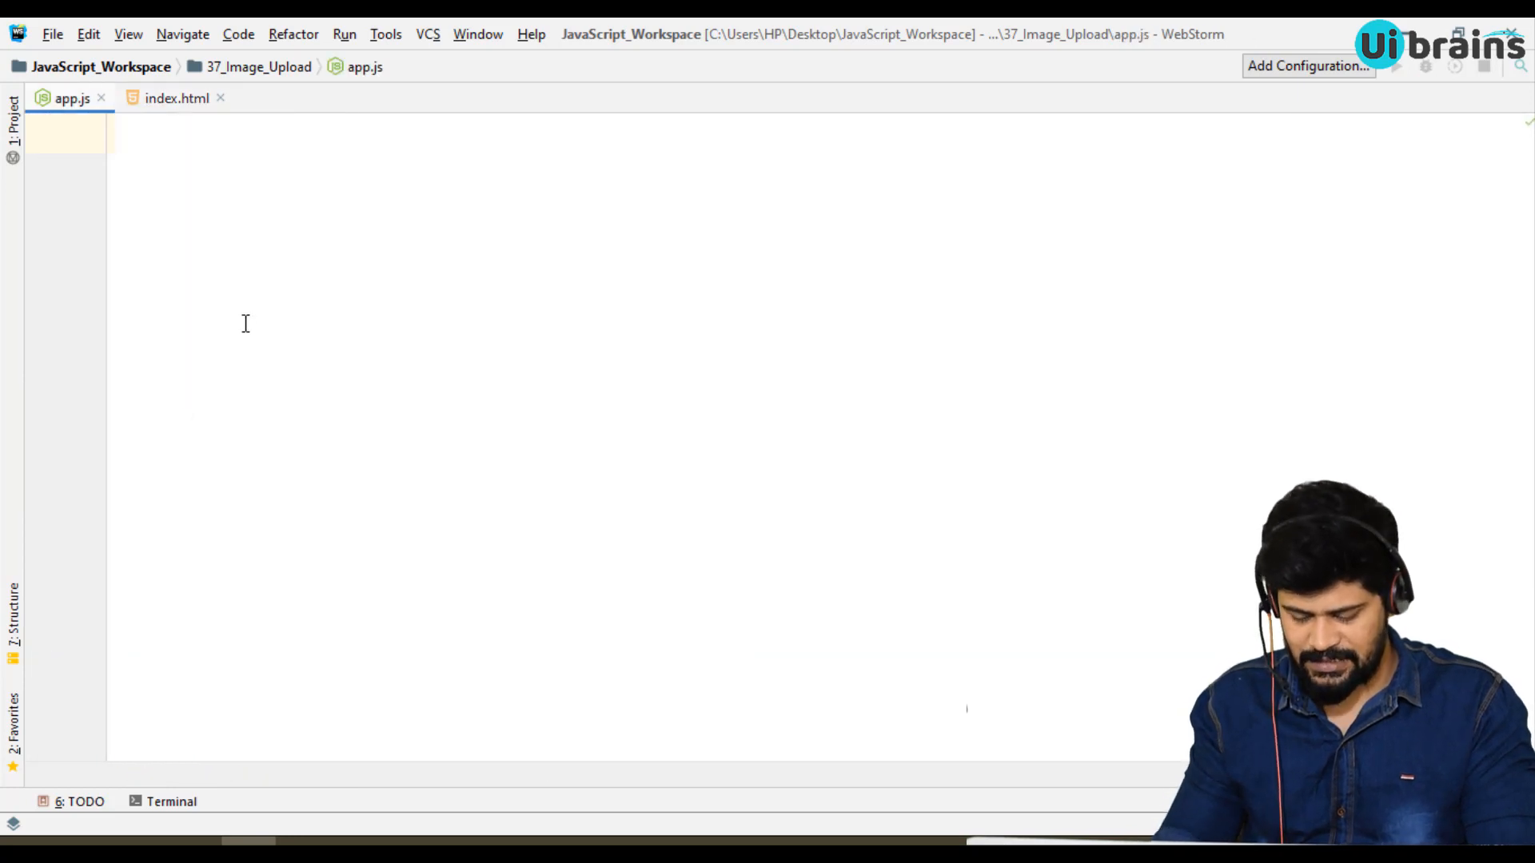
text(//)
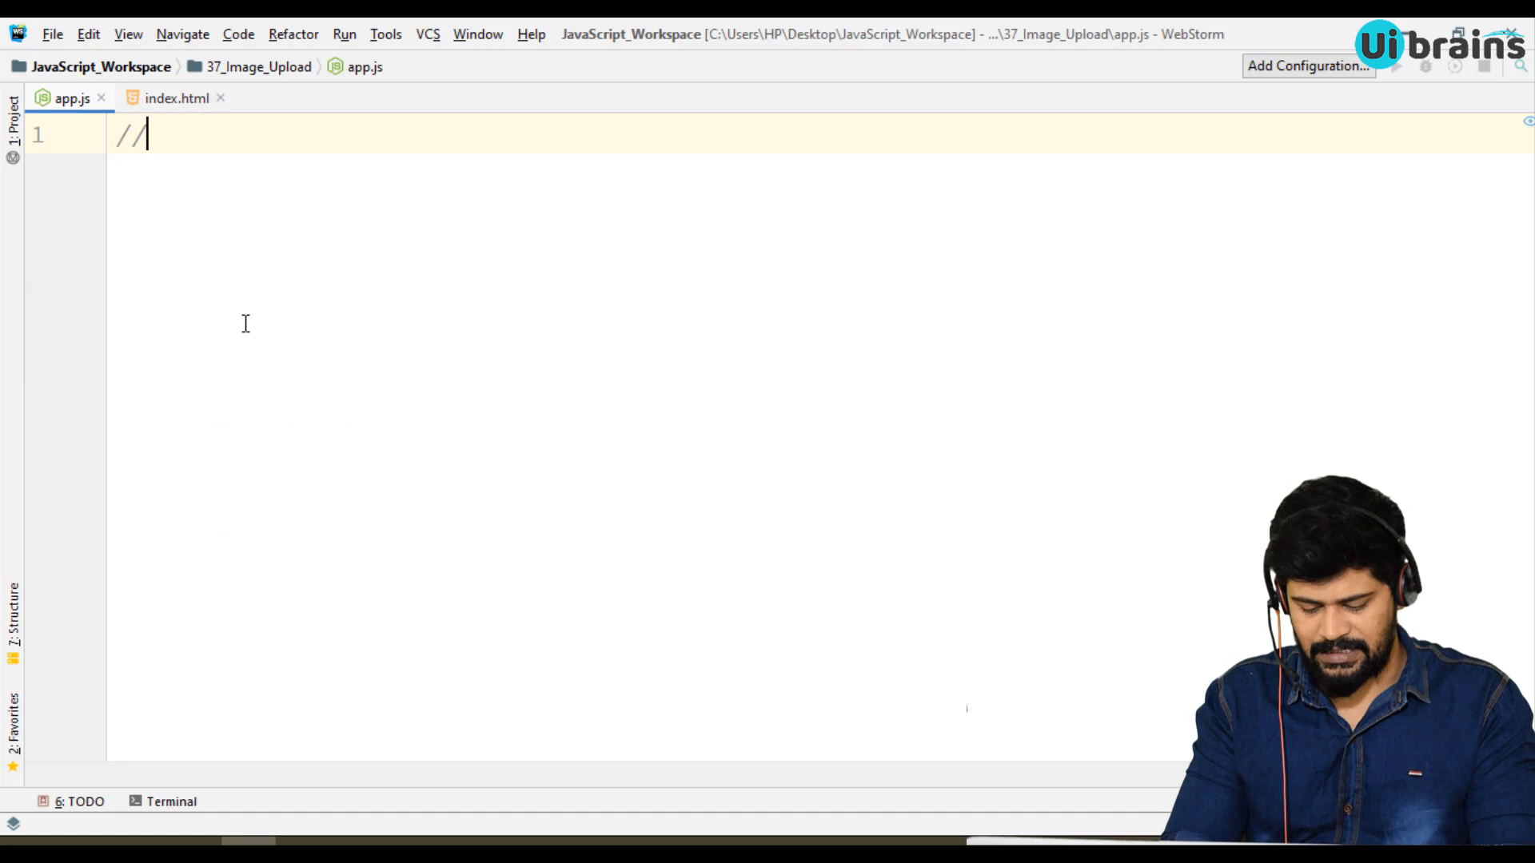
text(Image Upload)
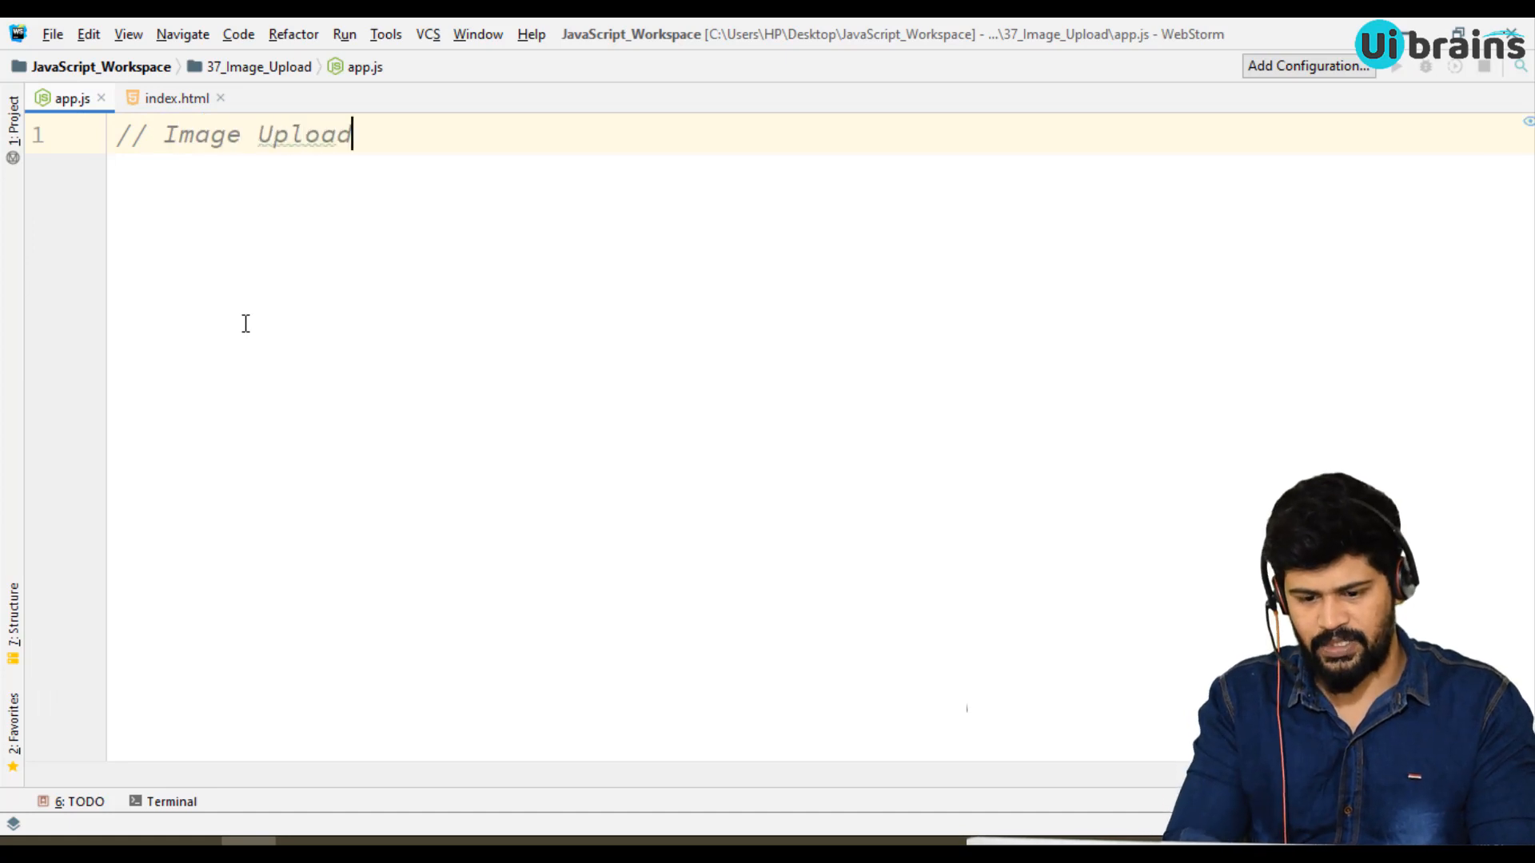
text(let)
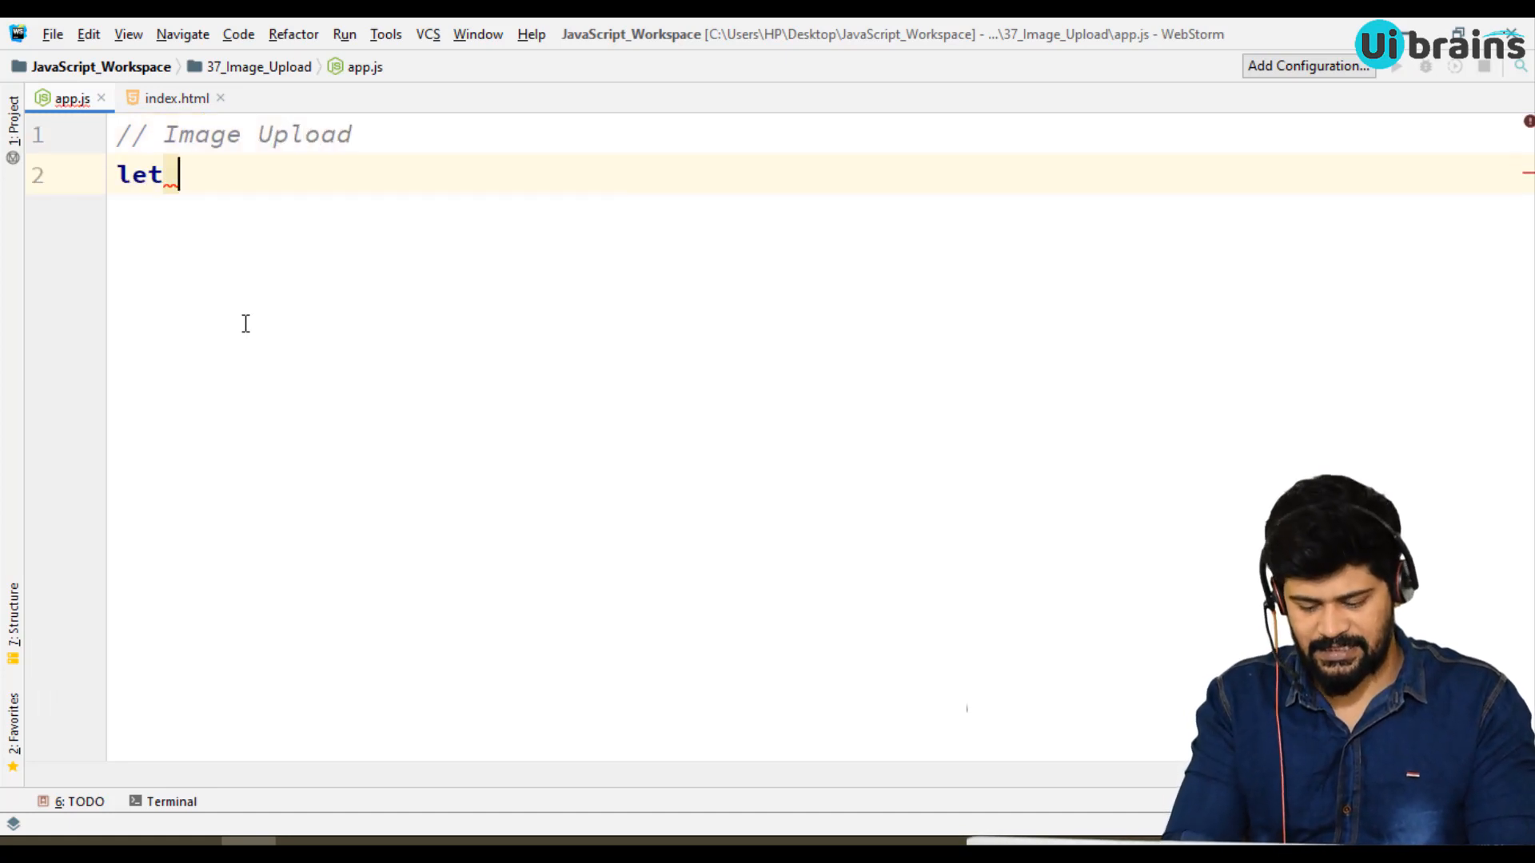
text(uploadForm =)
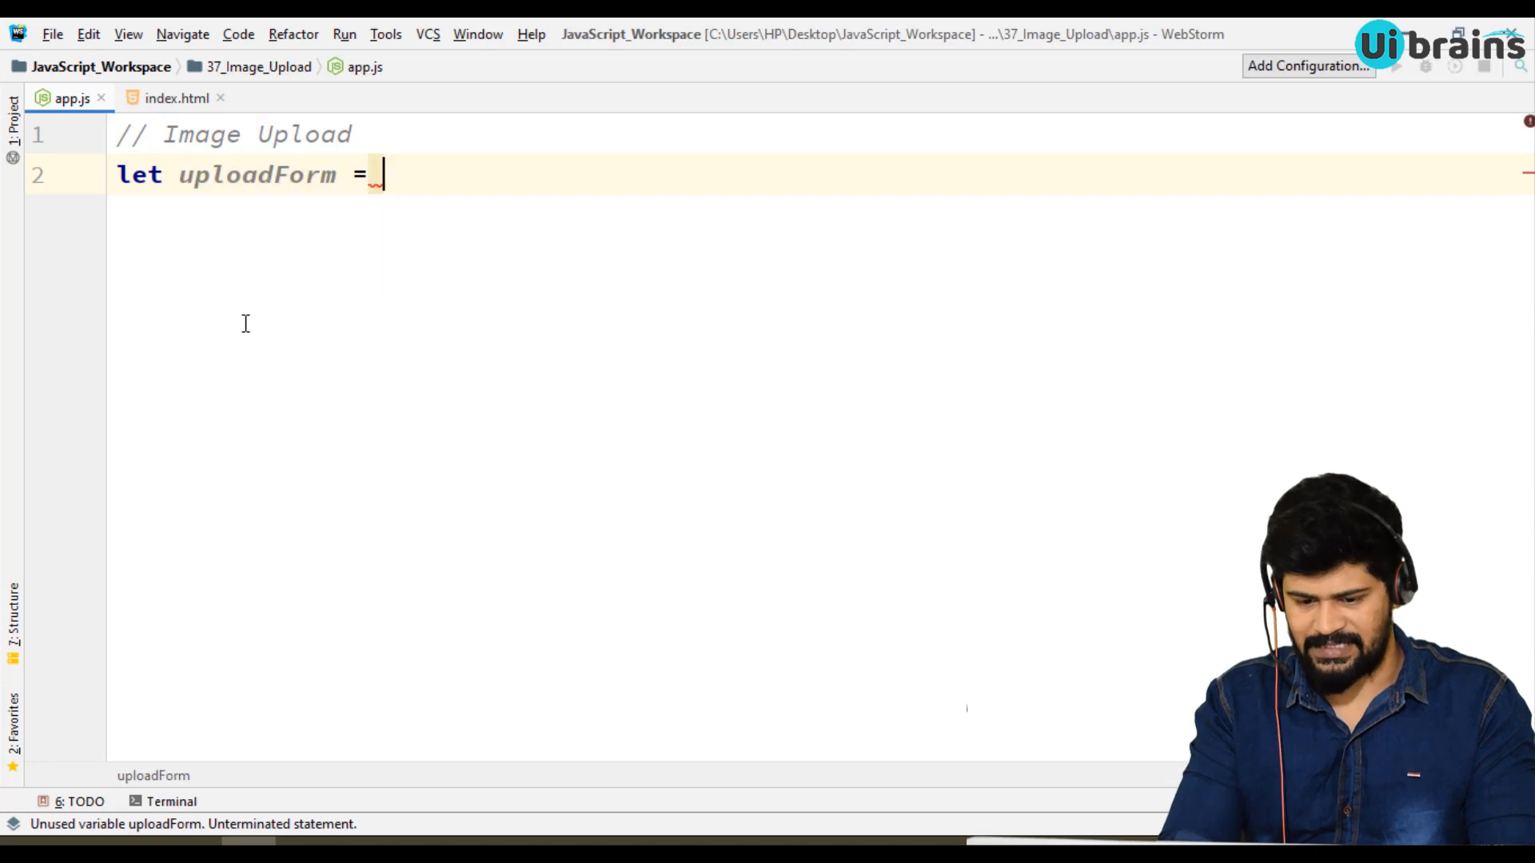
text(document.que)
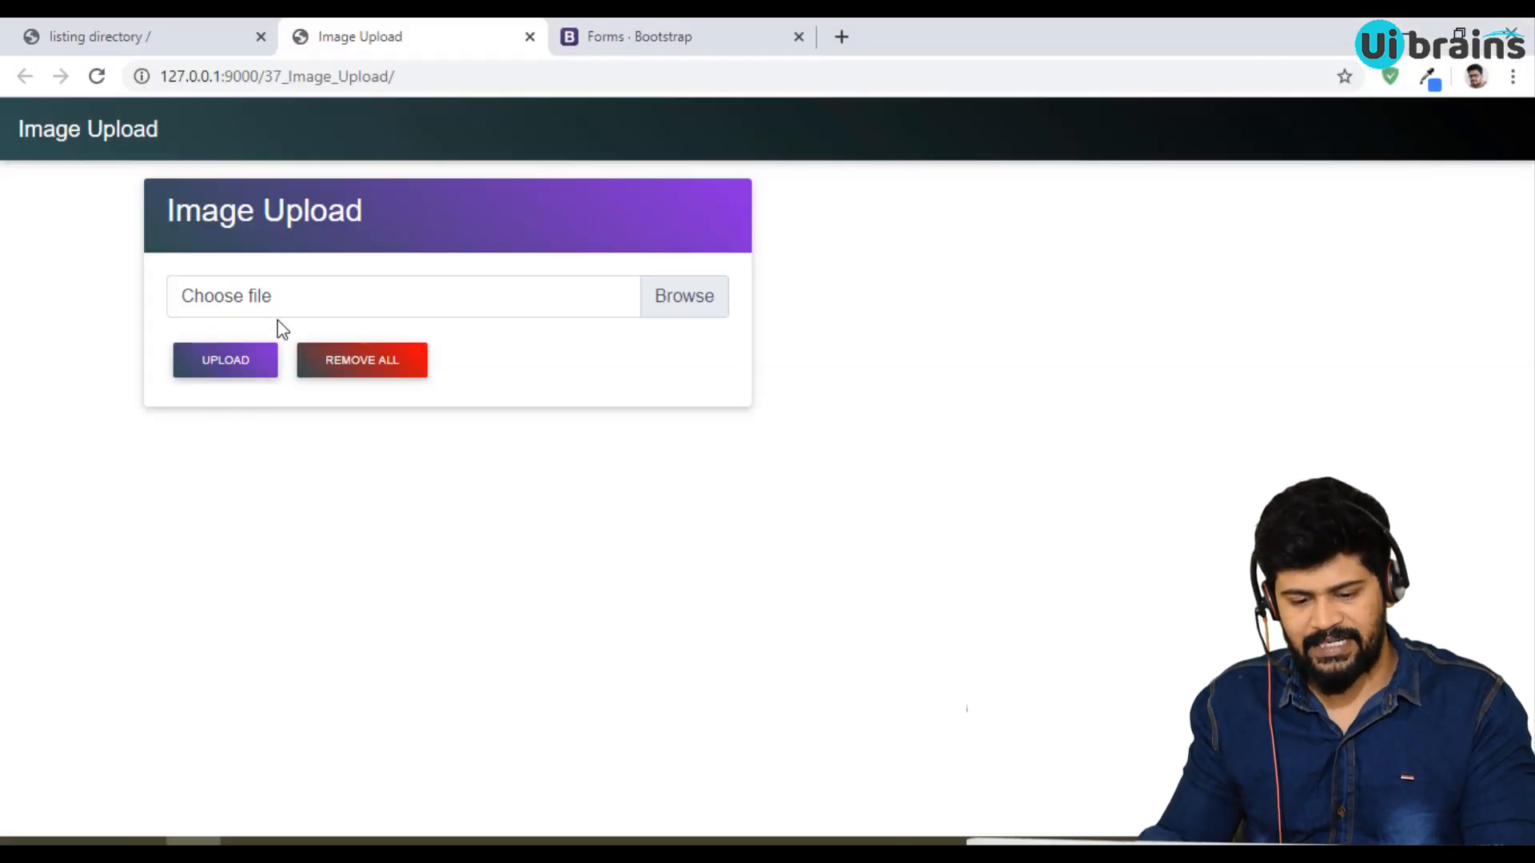
mouse_move(221, 328)
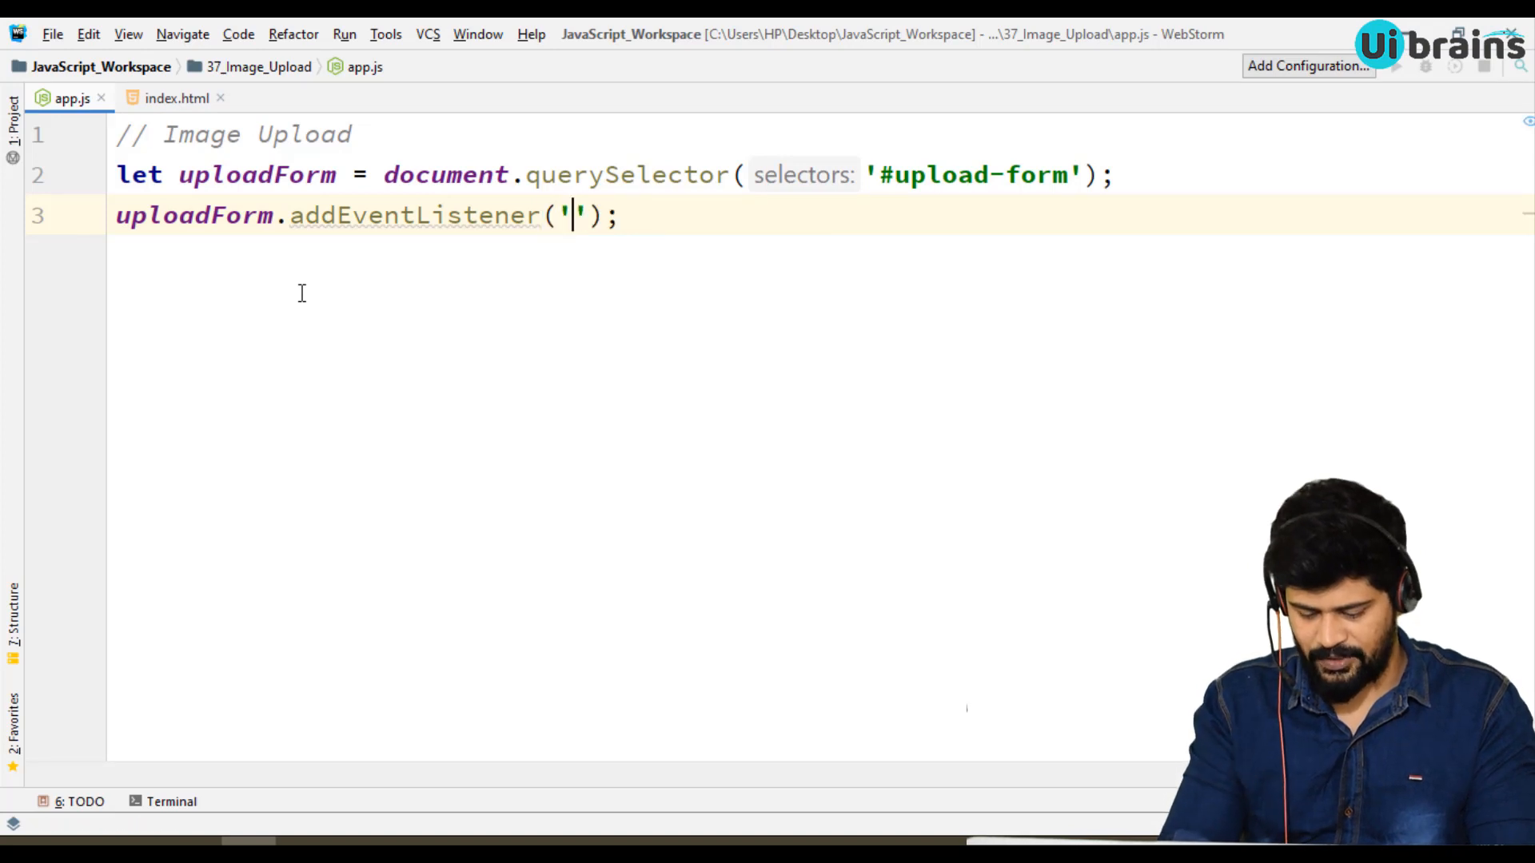
Attach uploadForm.addEventListener('submit', function() { }) with an empty body.
text(submit',)
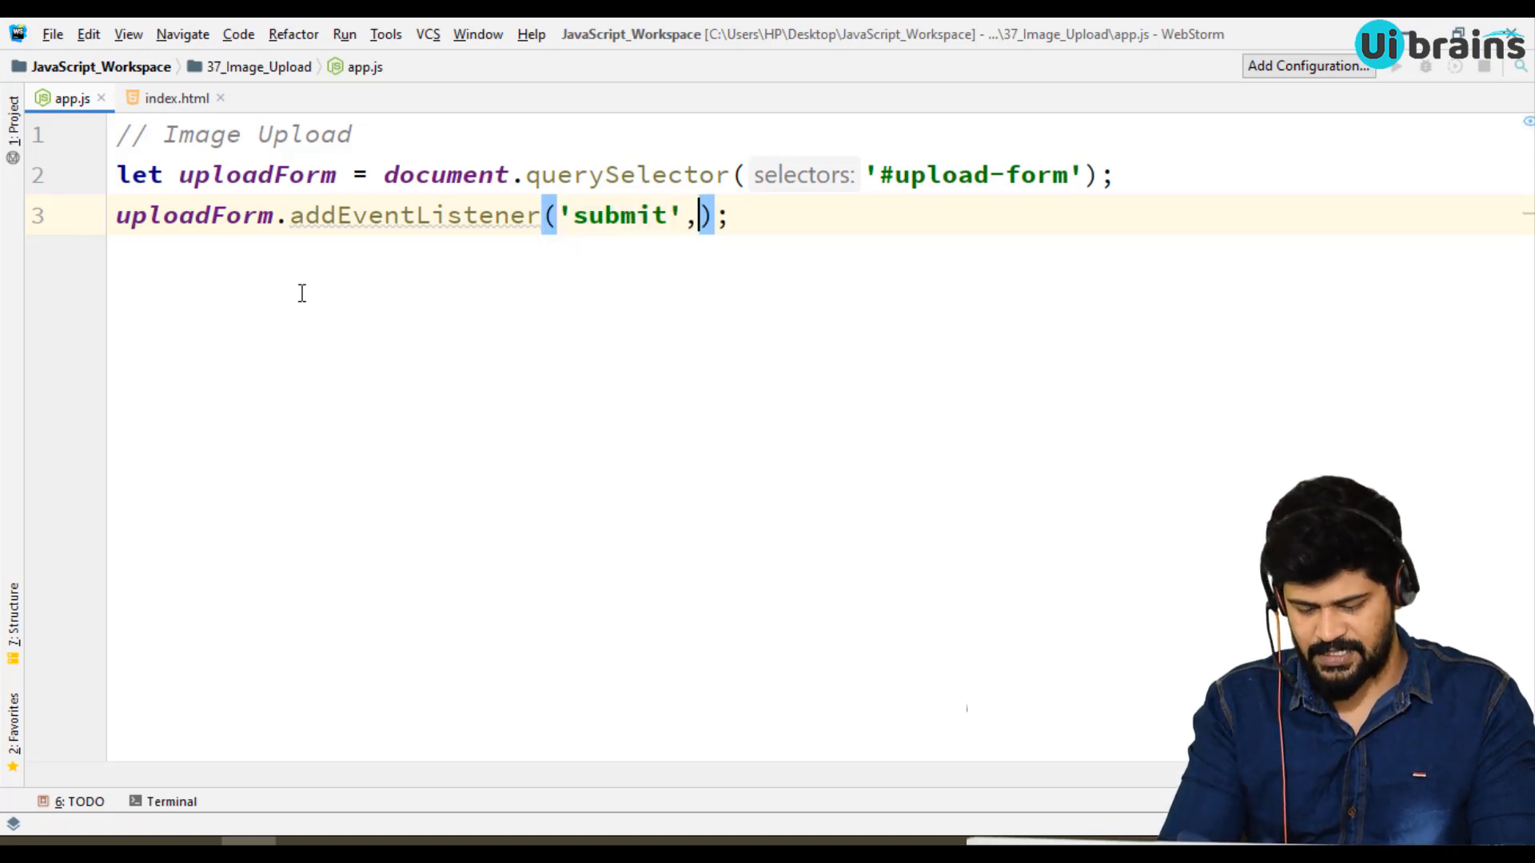
text(function() {)
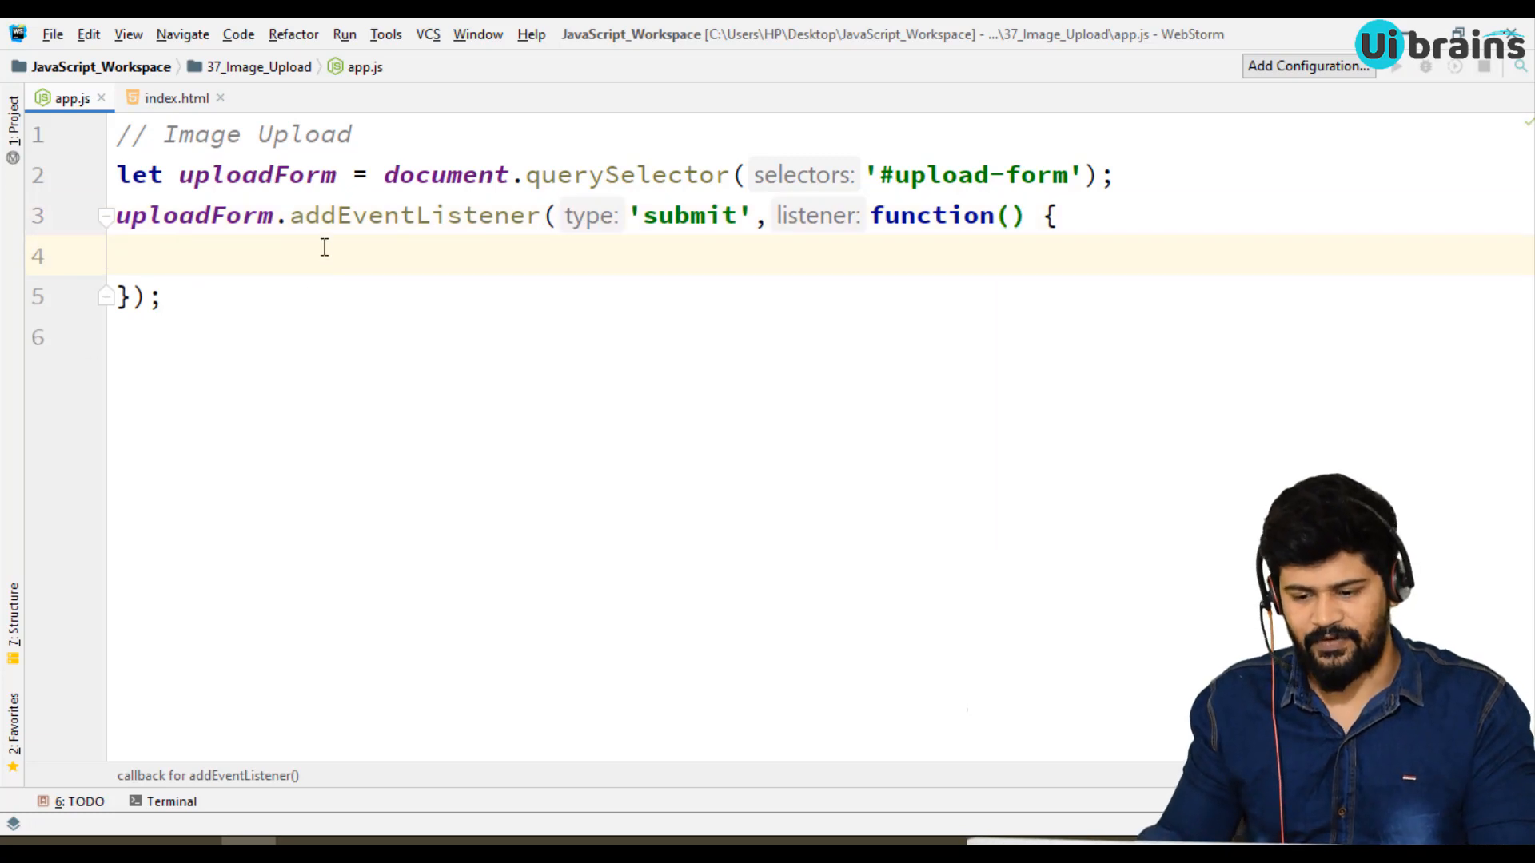
mouse_move(494, 329)
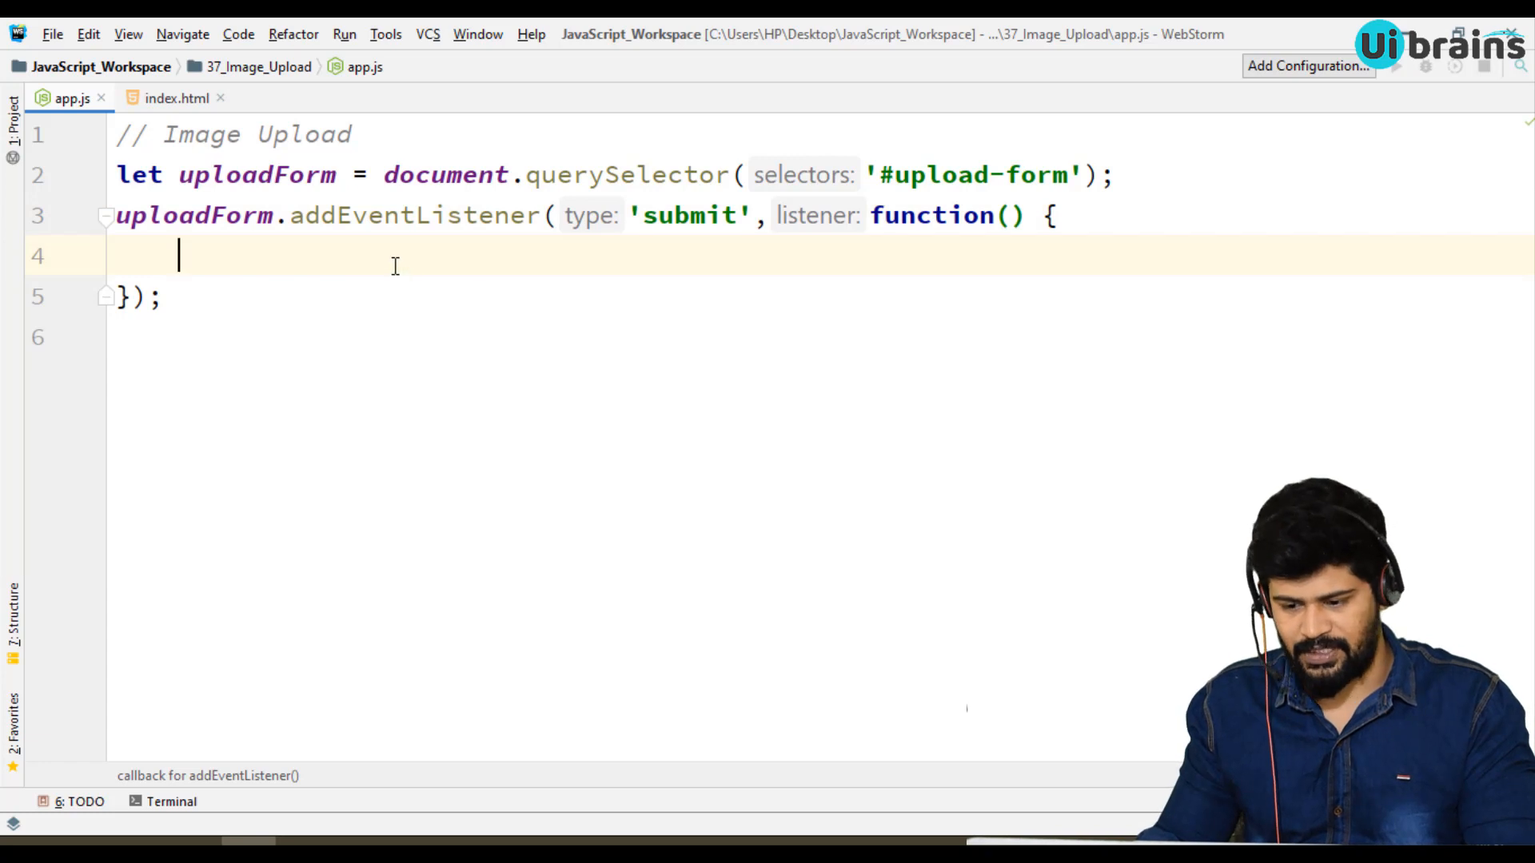
mouse_move(306, 318)
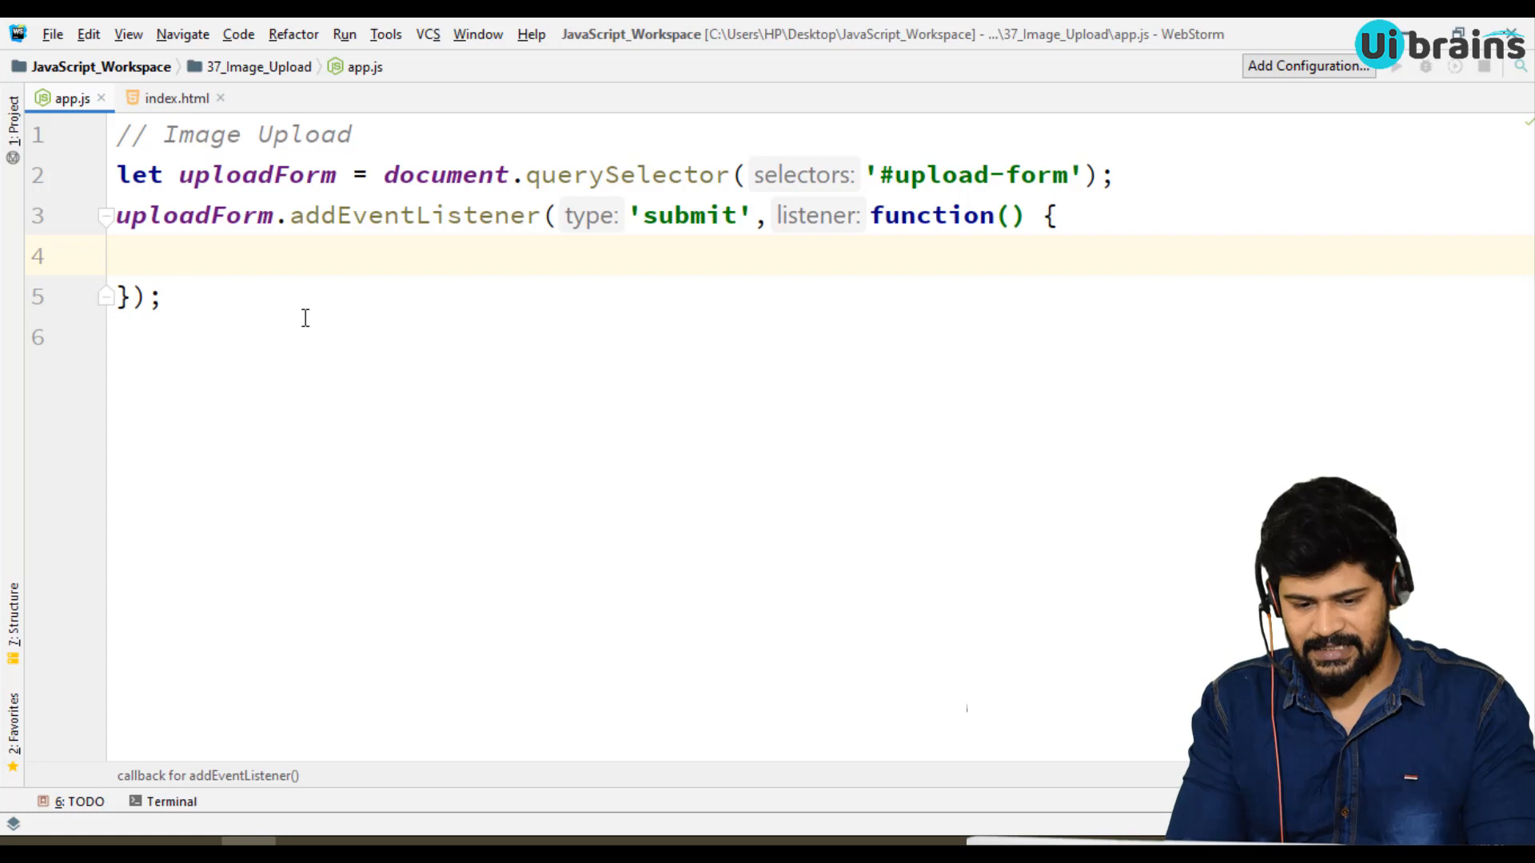
Begin let imageFile = in the handler and confirm the file input id in index.html.
click(176, 254)
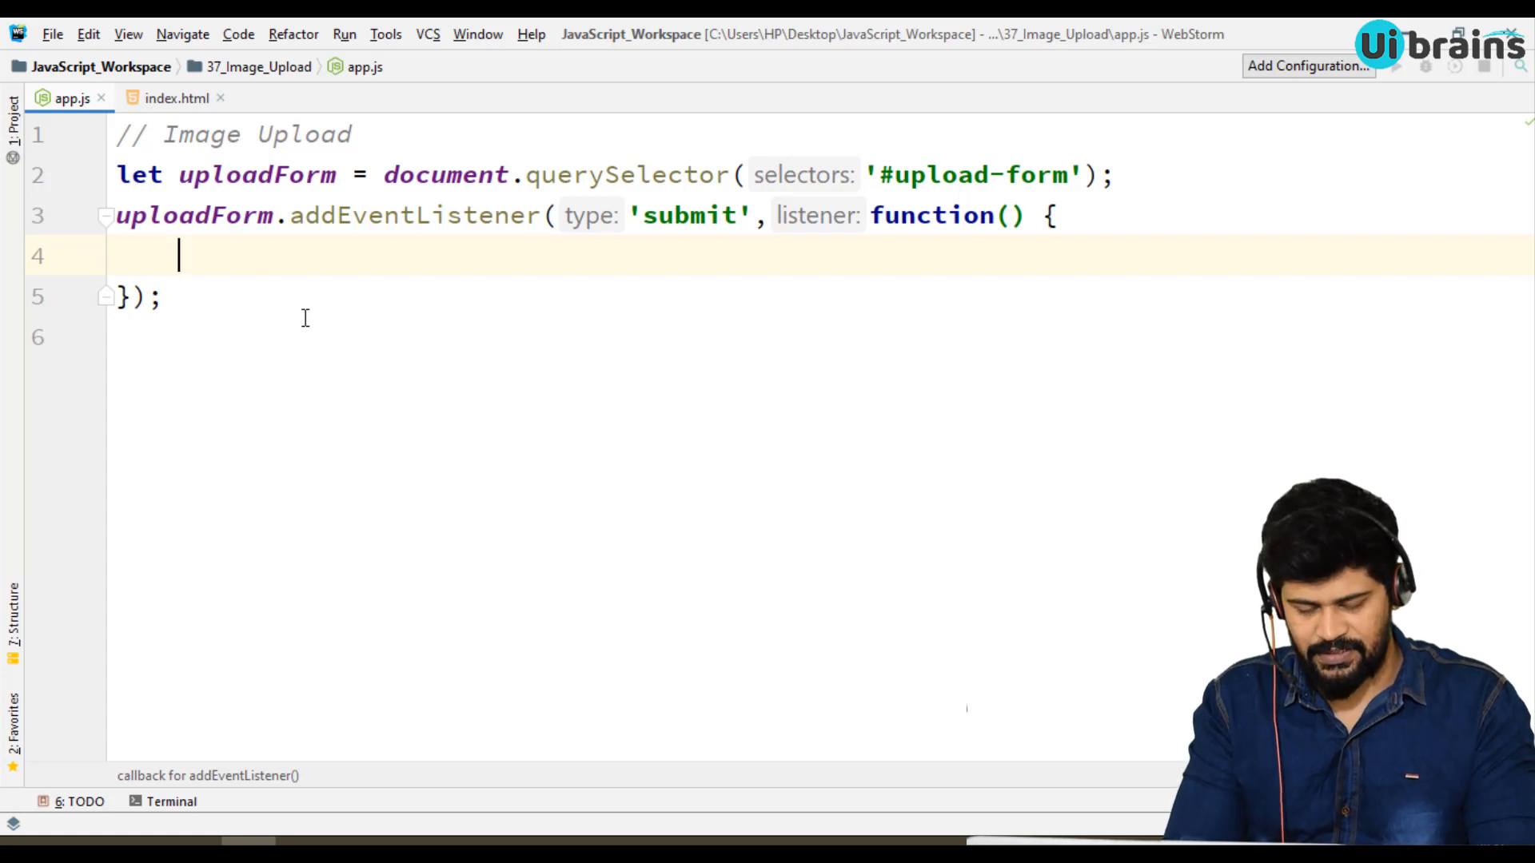
text(let imageFi)
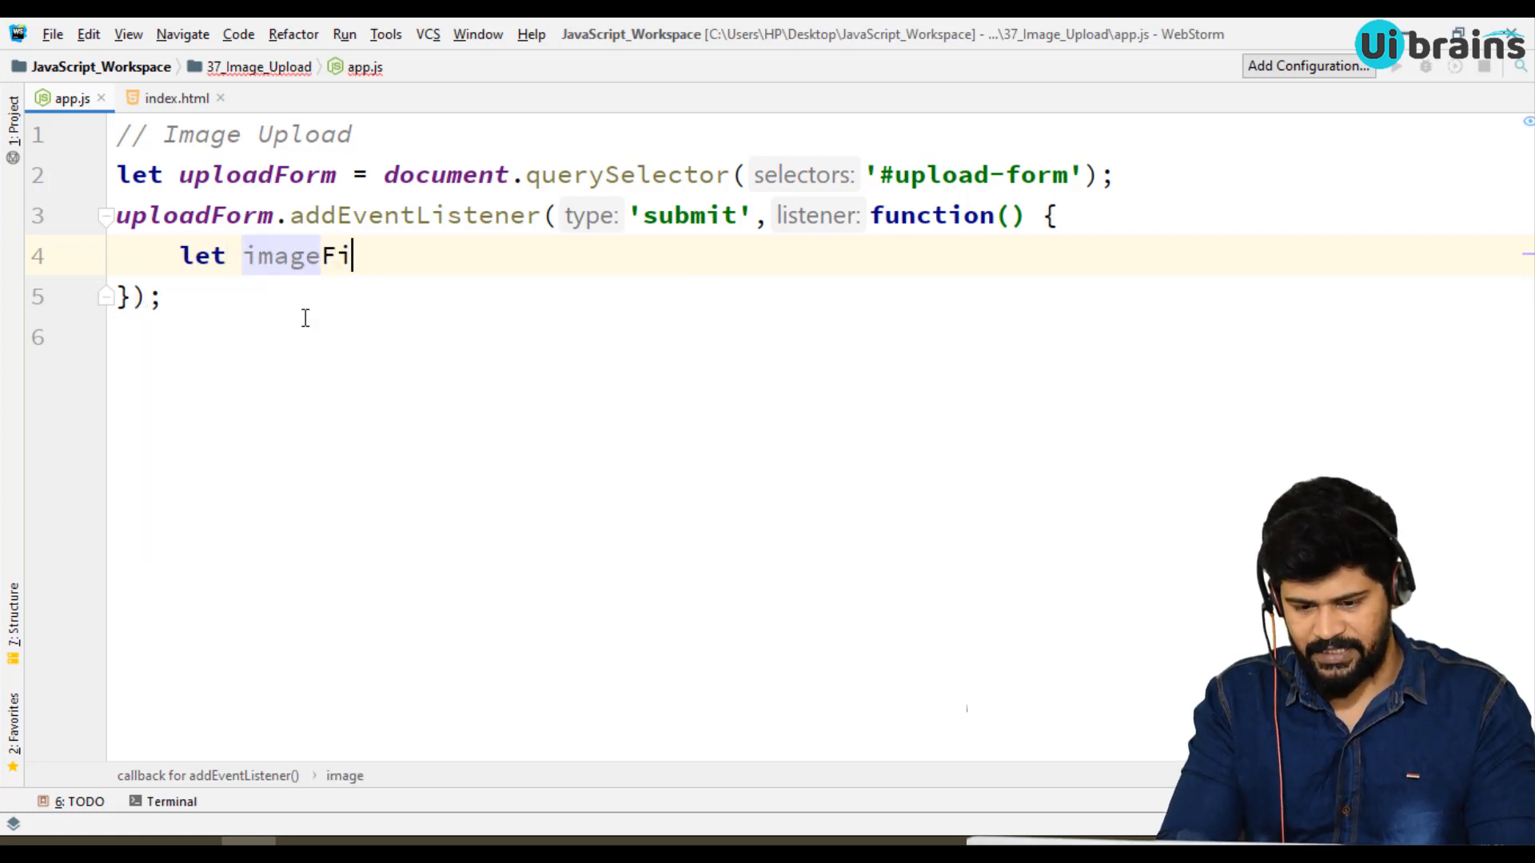
text(le =)
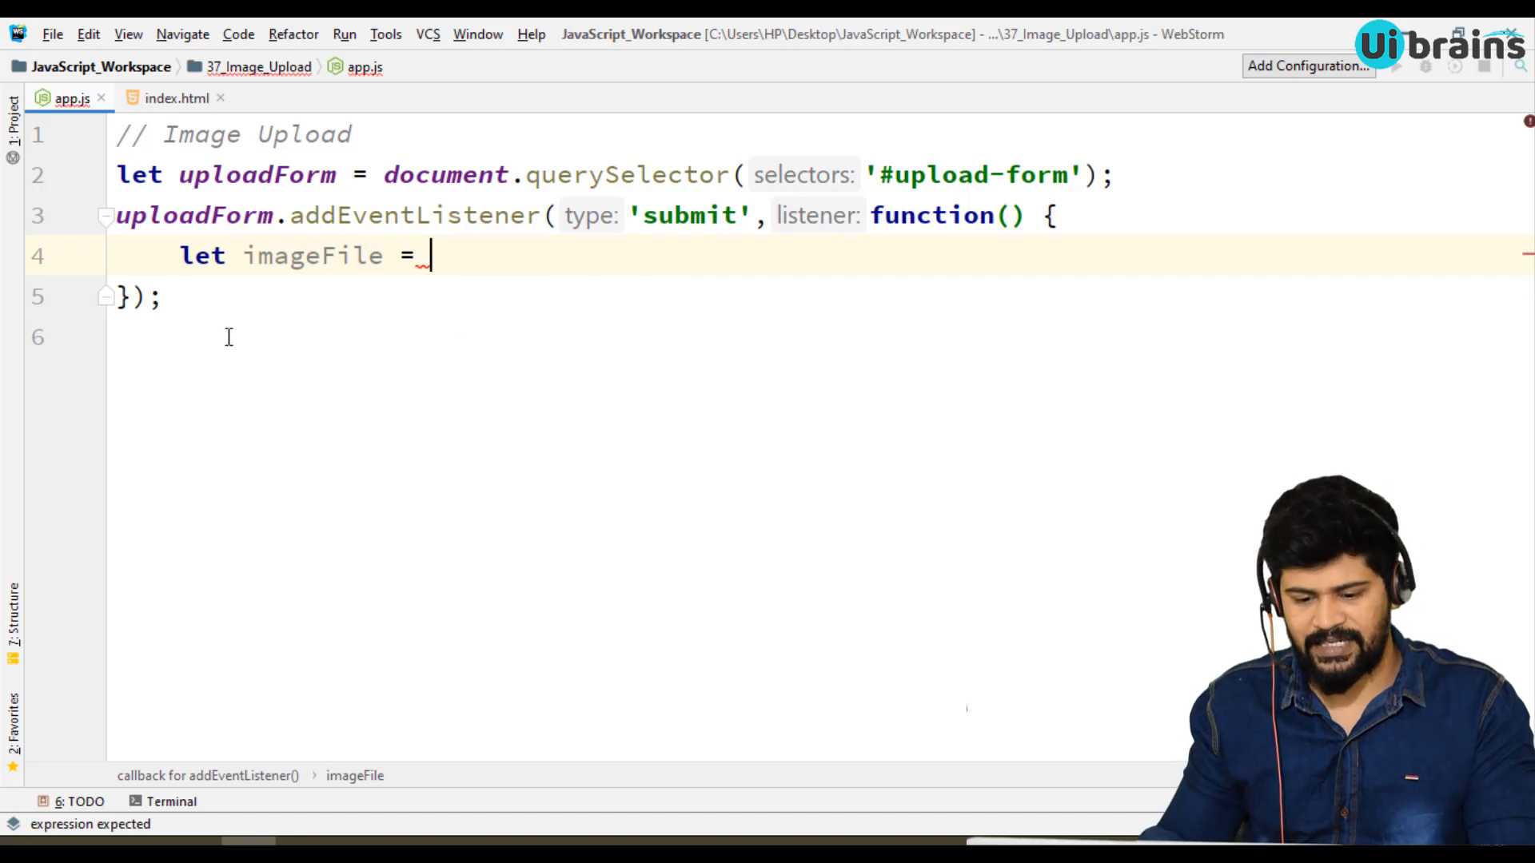
mouse_move(659, 241)
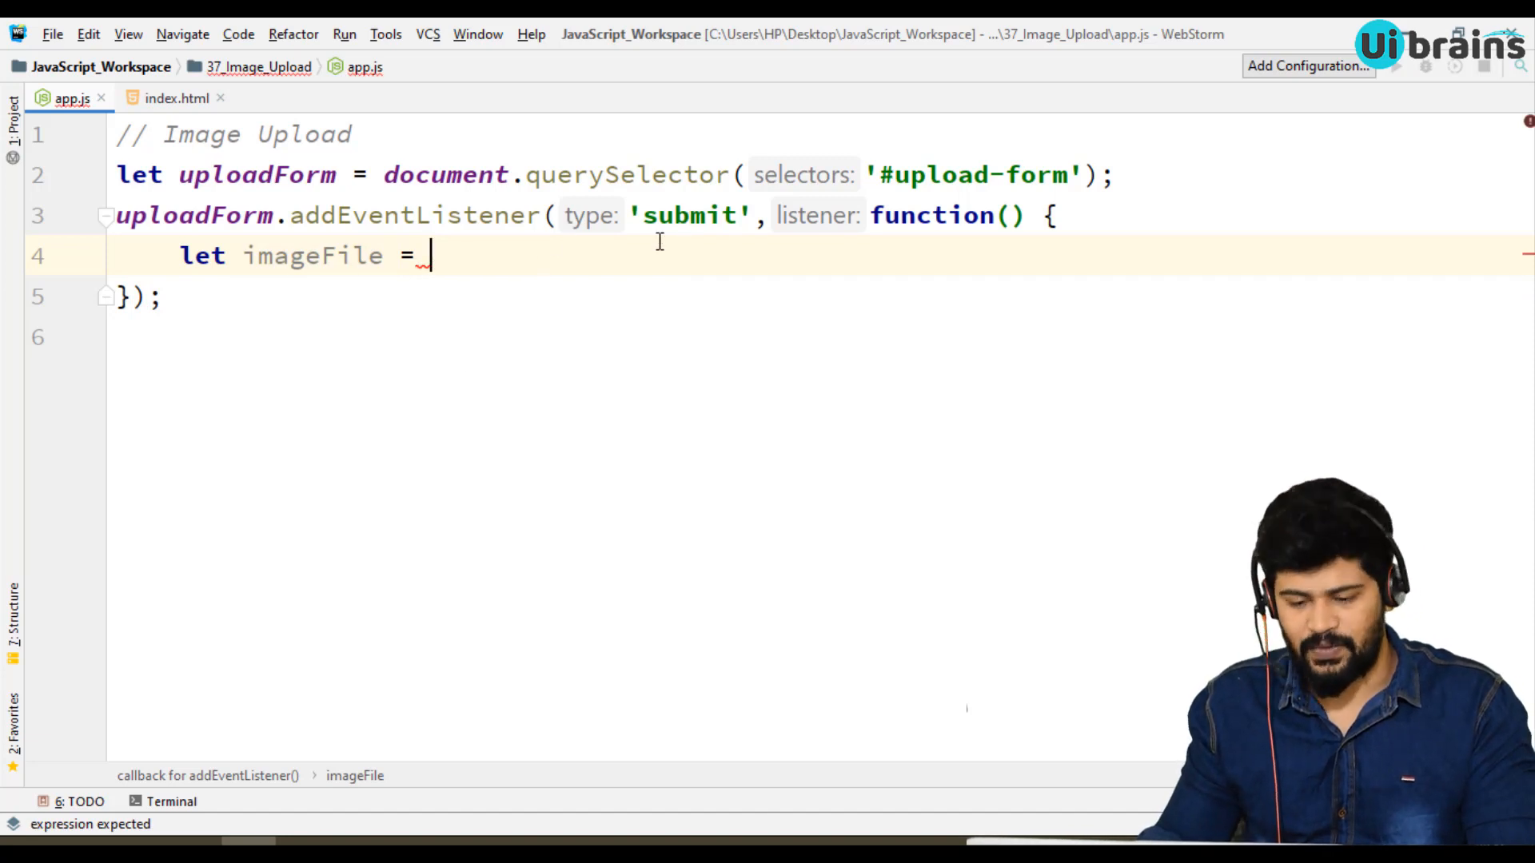
click(175, 97)
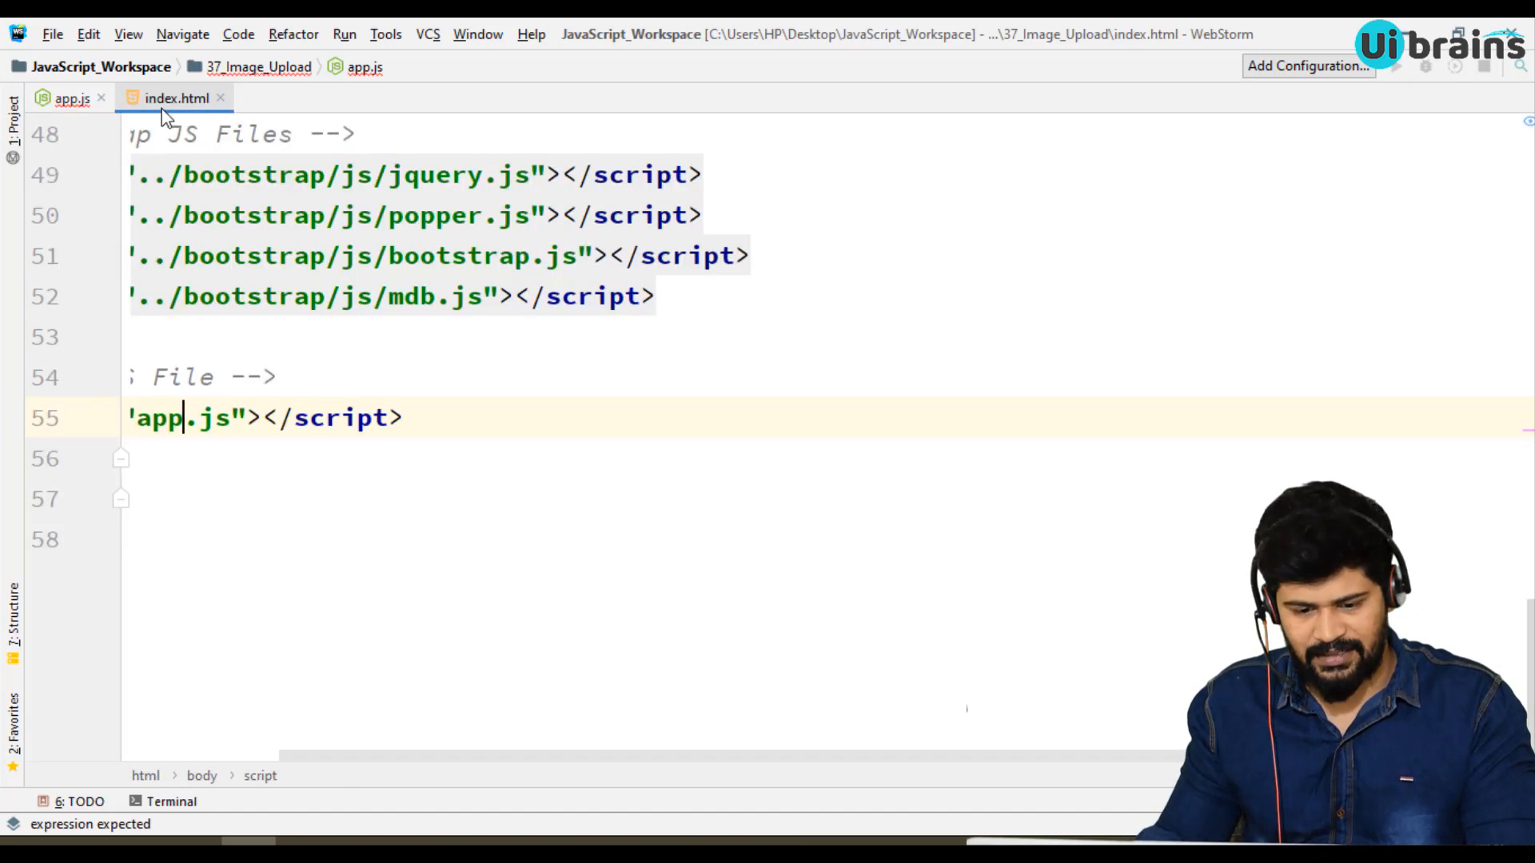
scroll(up, 3)
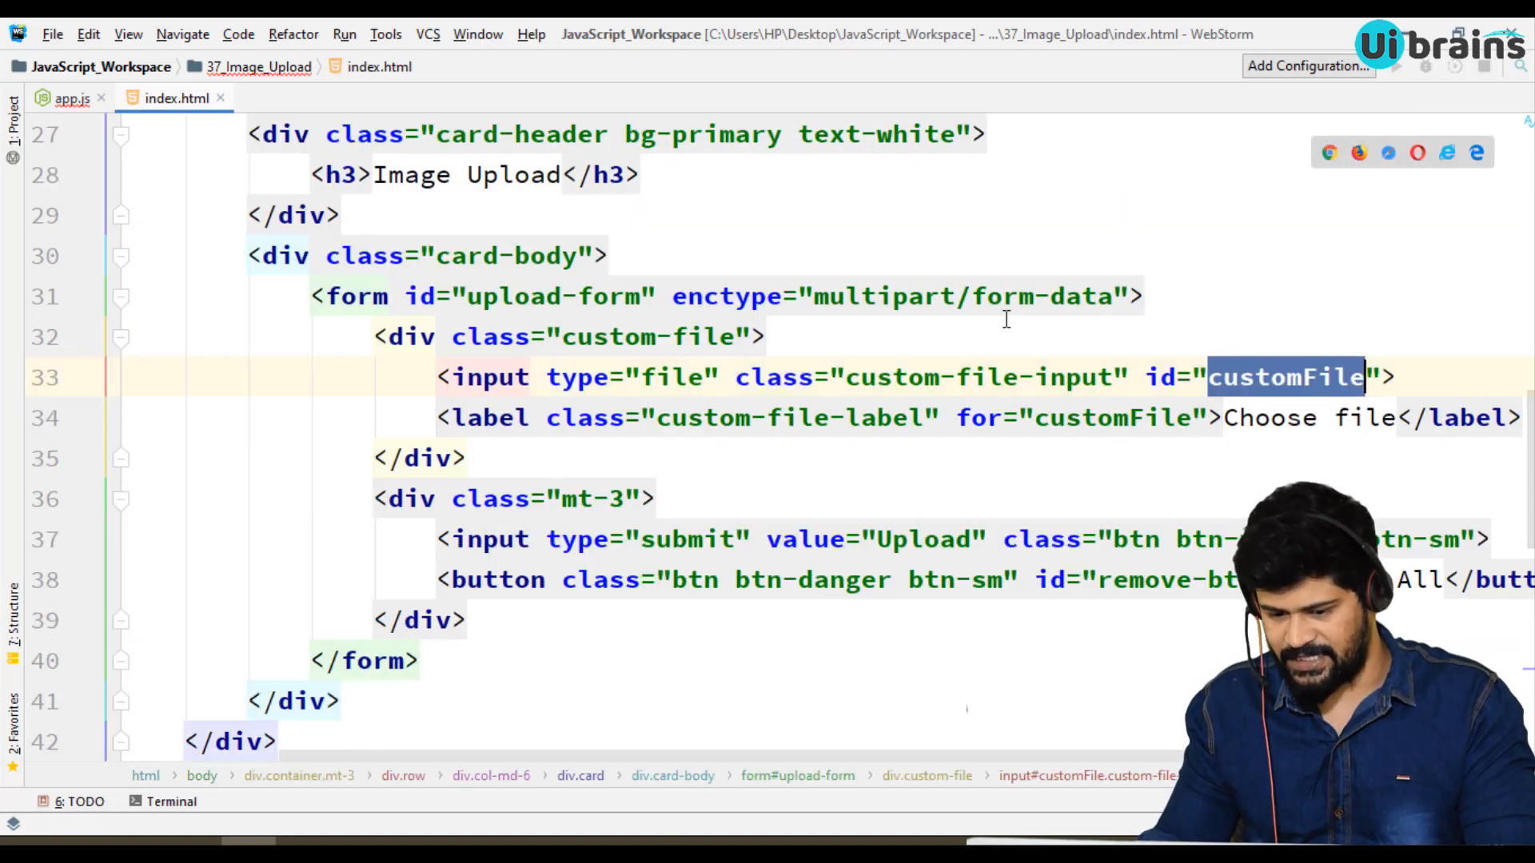
click(73, 98)
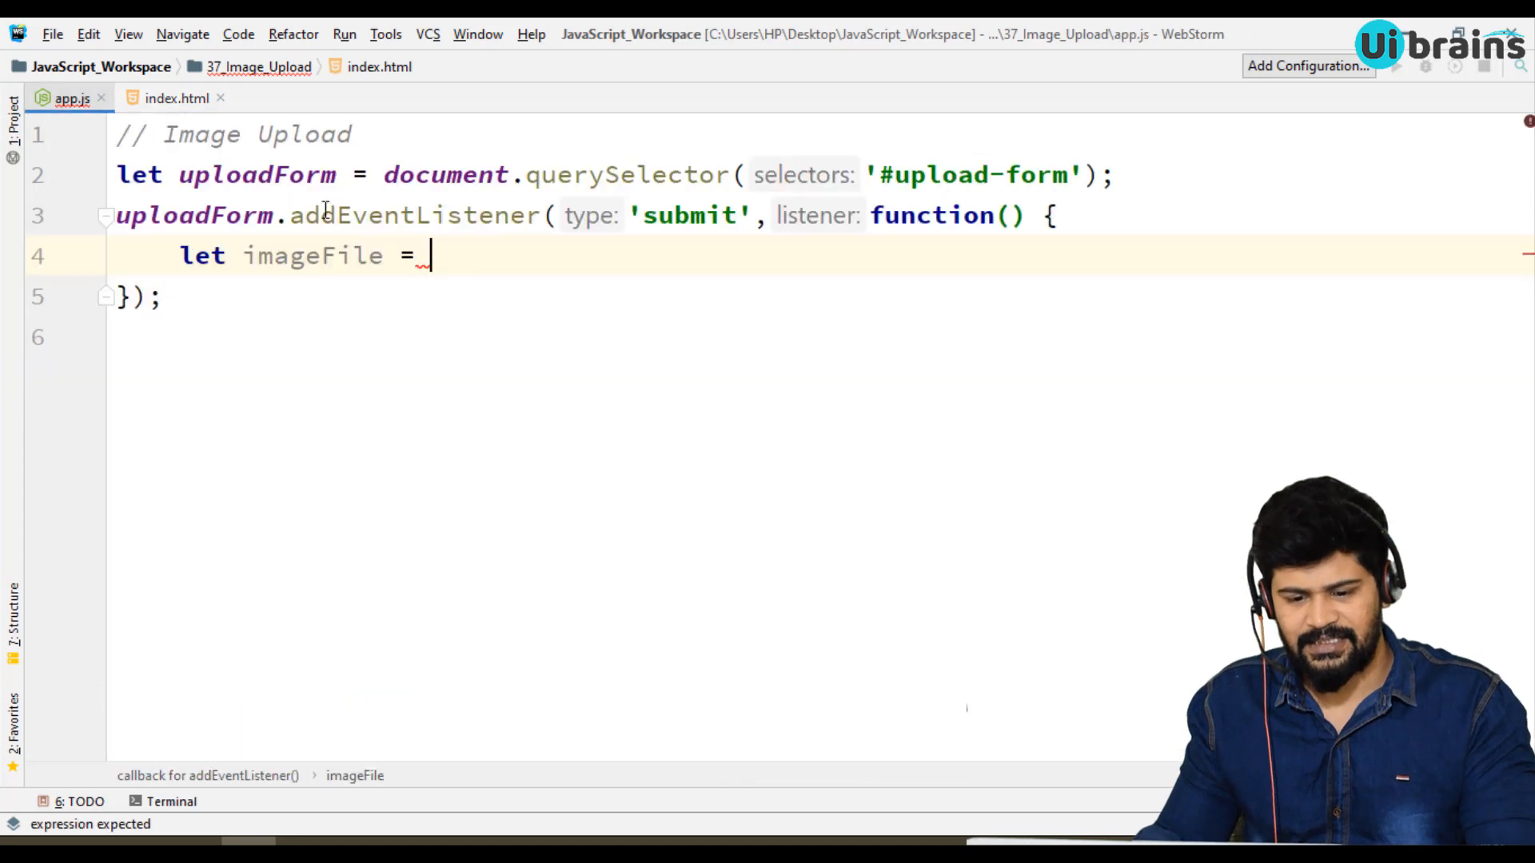
Complete the line as document.querySelector('#customFile').files[0].
text(document.querySelector('#)
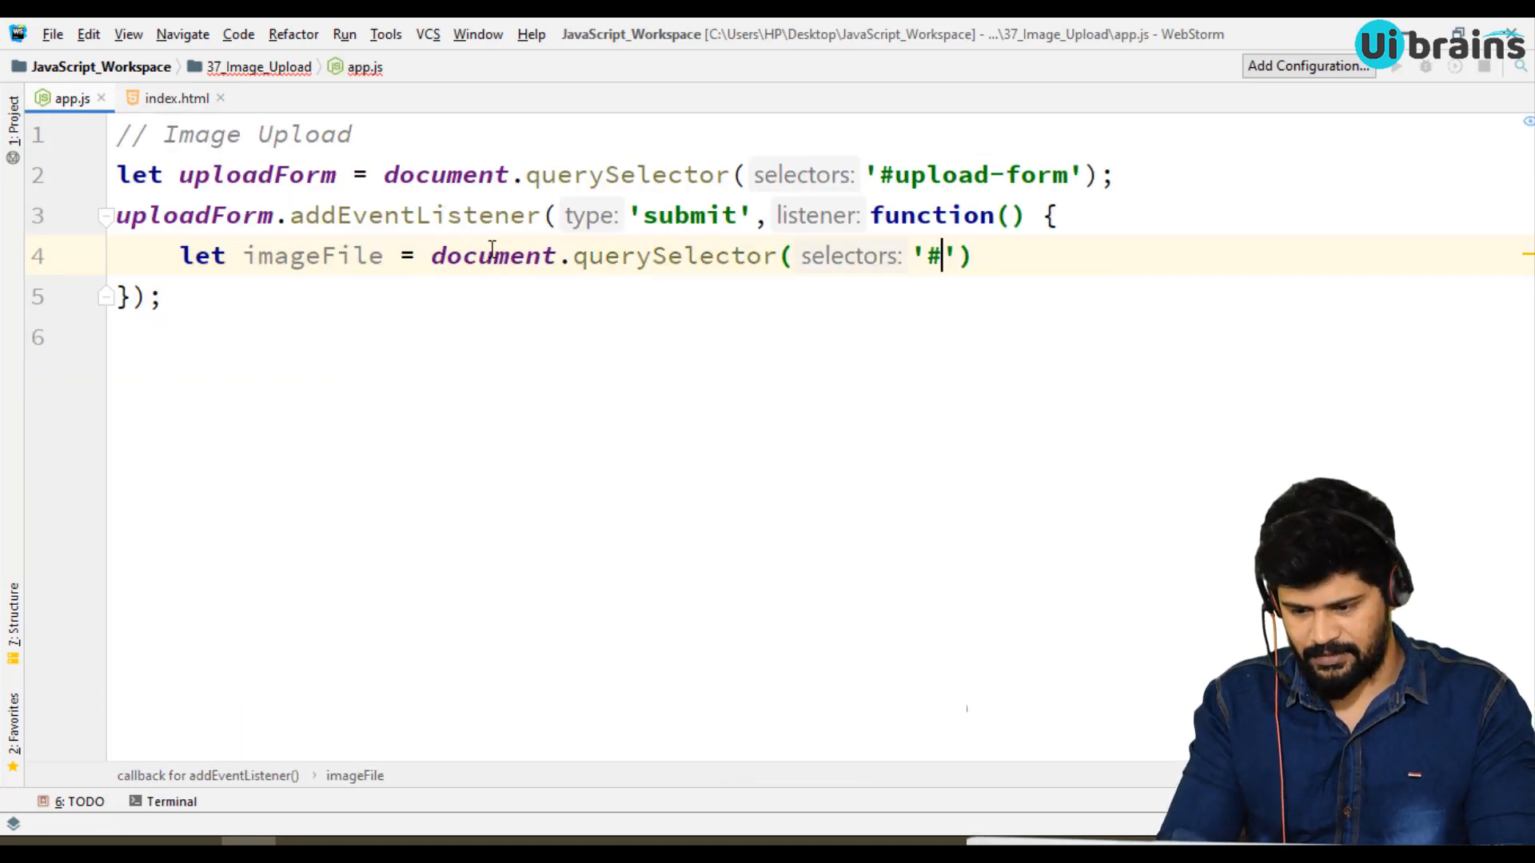
text(customFile').fil)
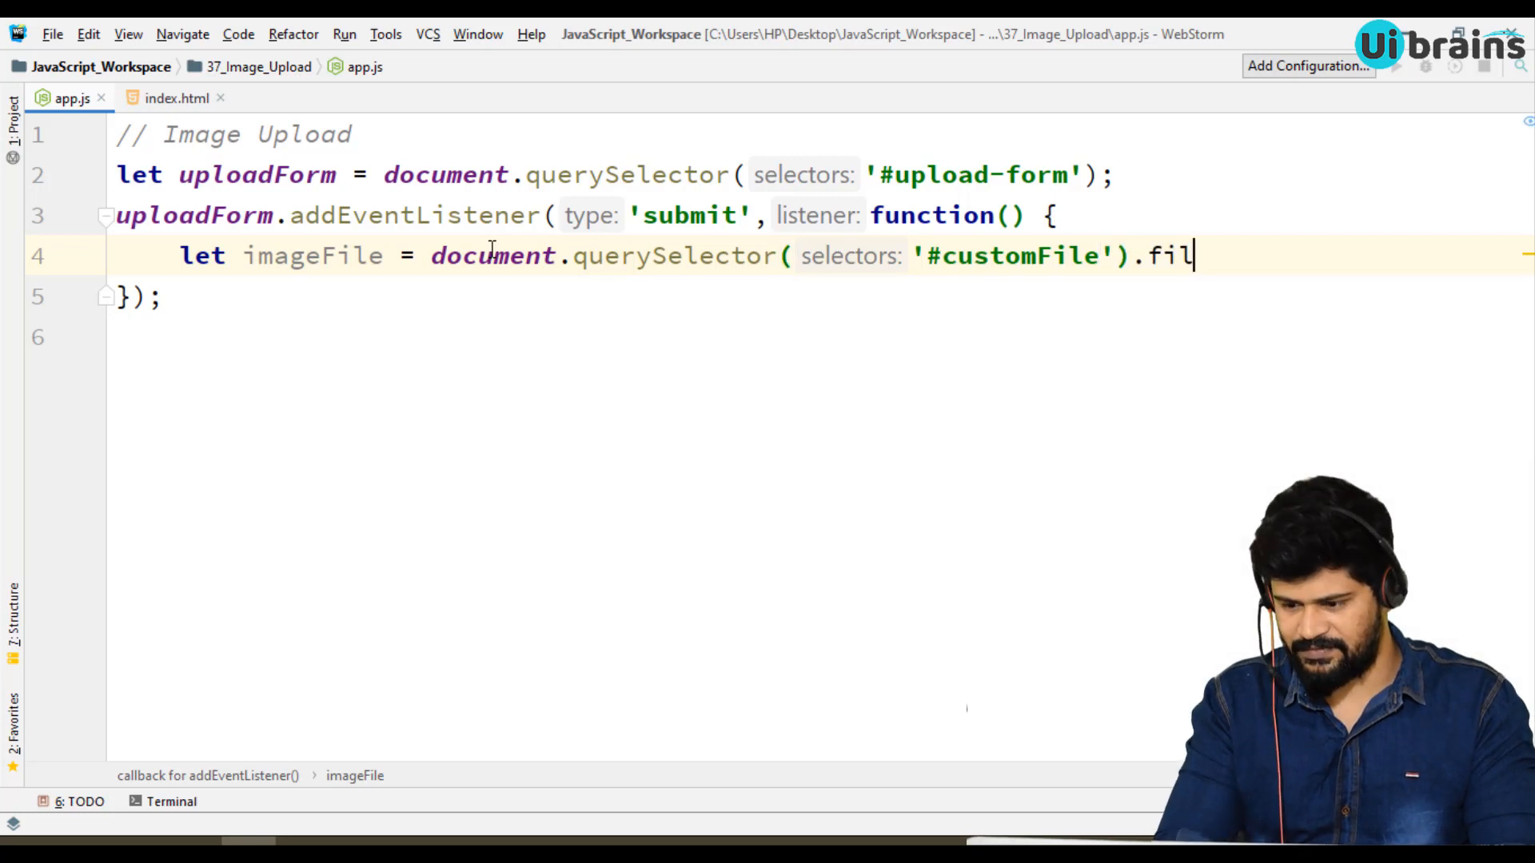
text(es[])
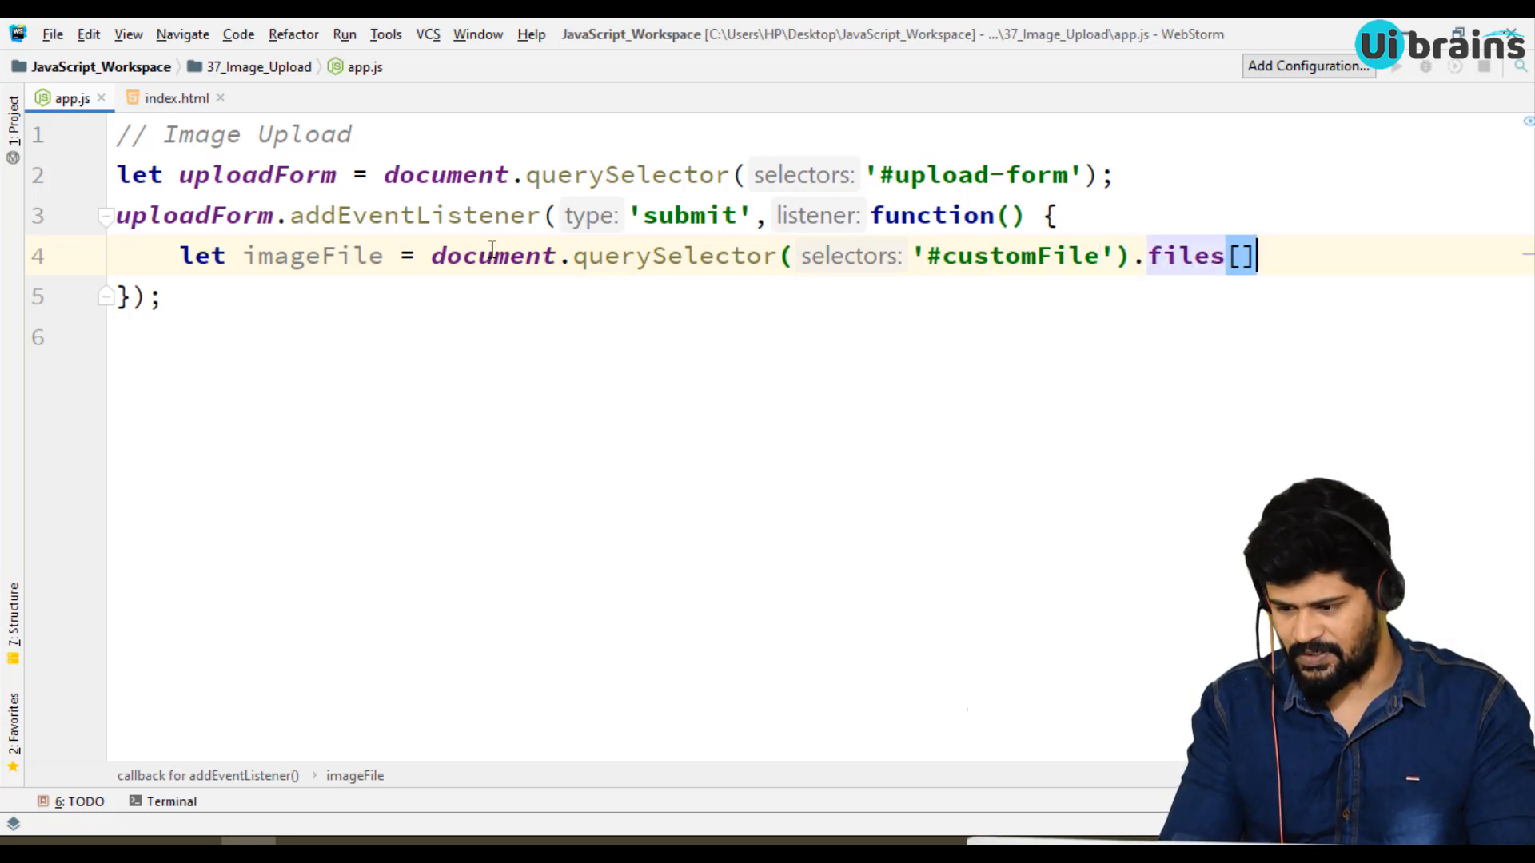
text(0)
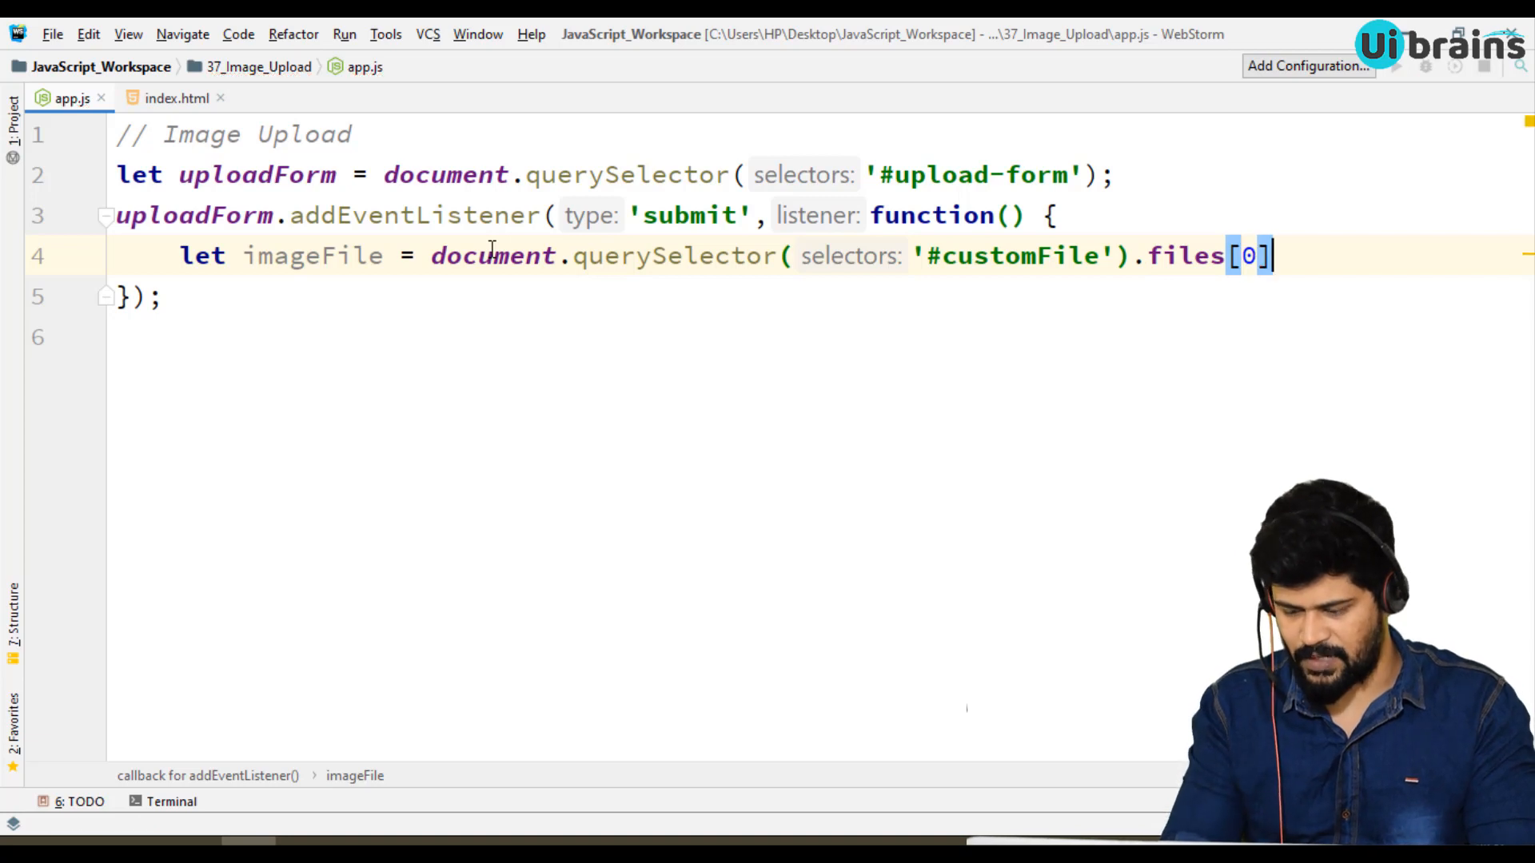
double_click(312, 256)
text(;)
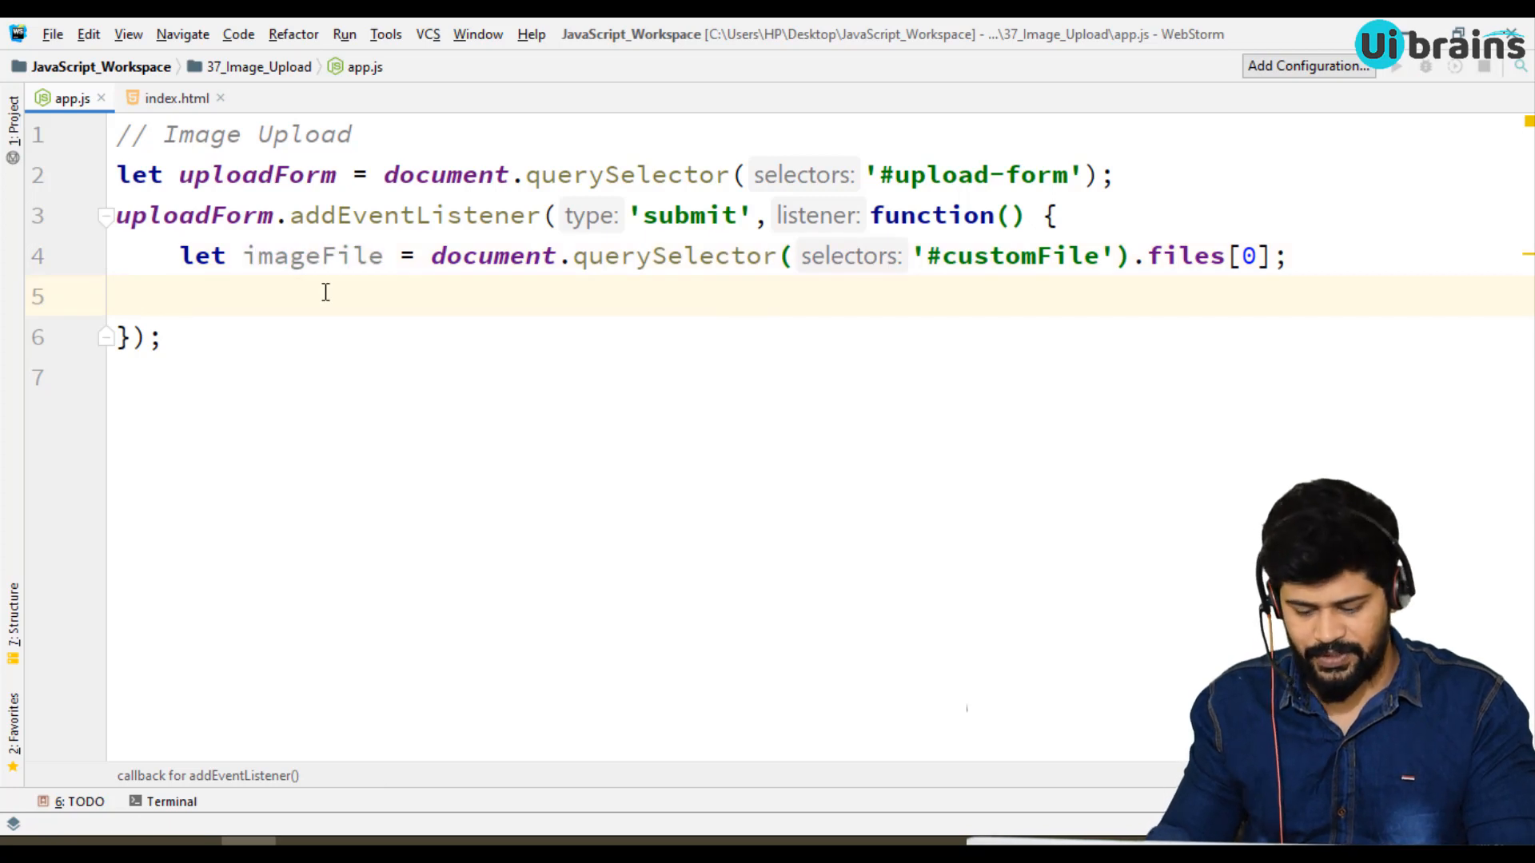
Add let imageName = imageFile.name; and leave a blank line below for more code.
text(let imageN)
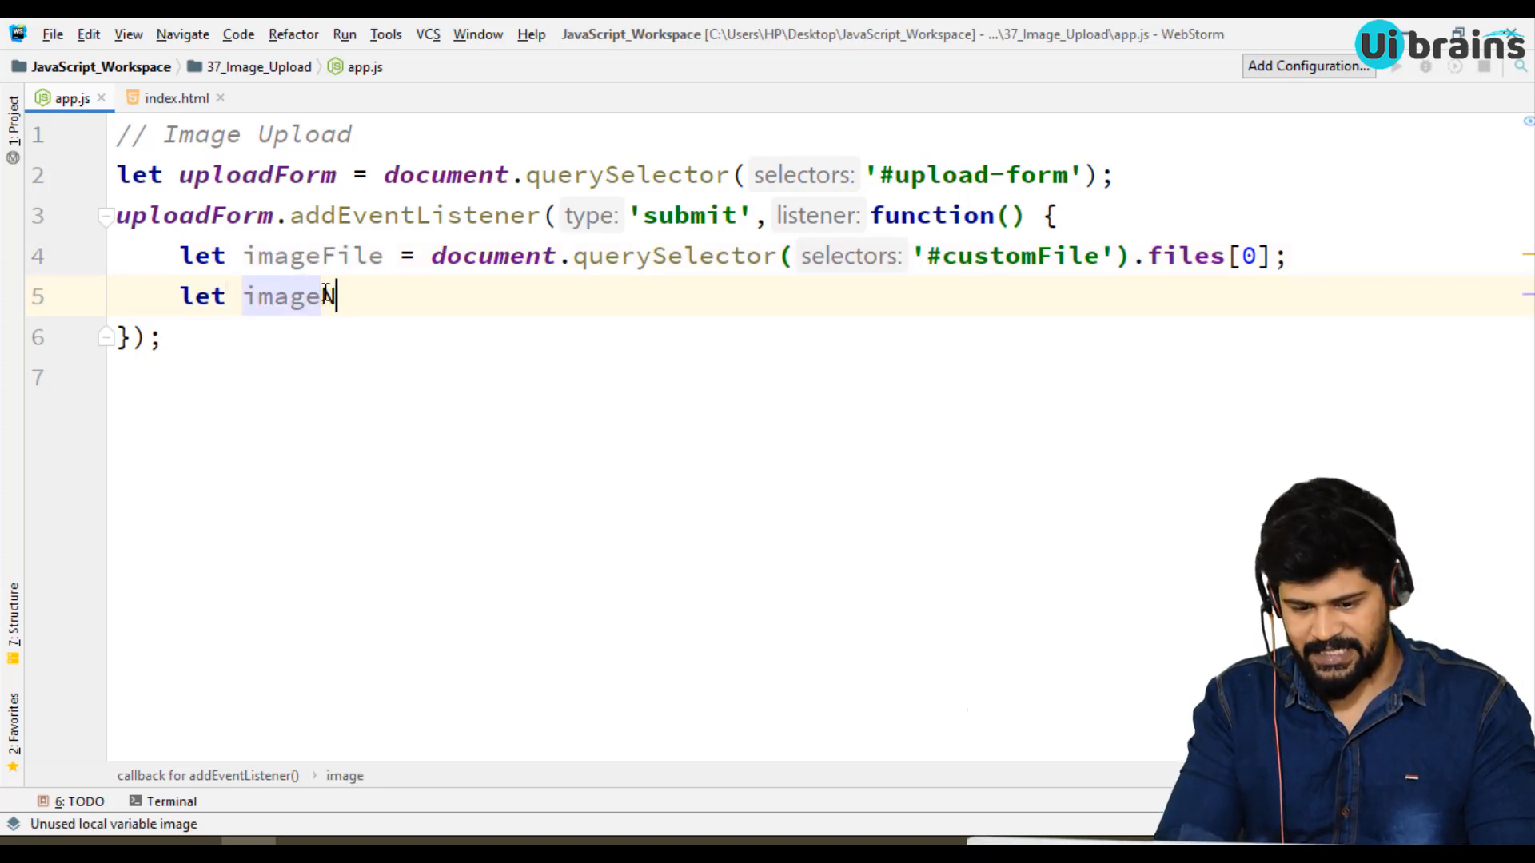
text(Name = imageFile.name;)
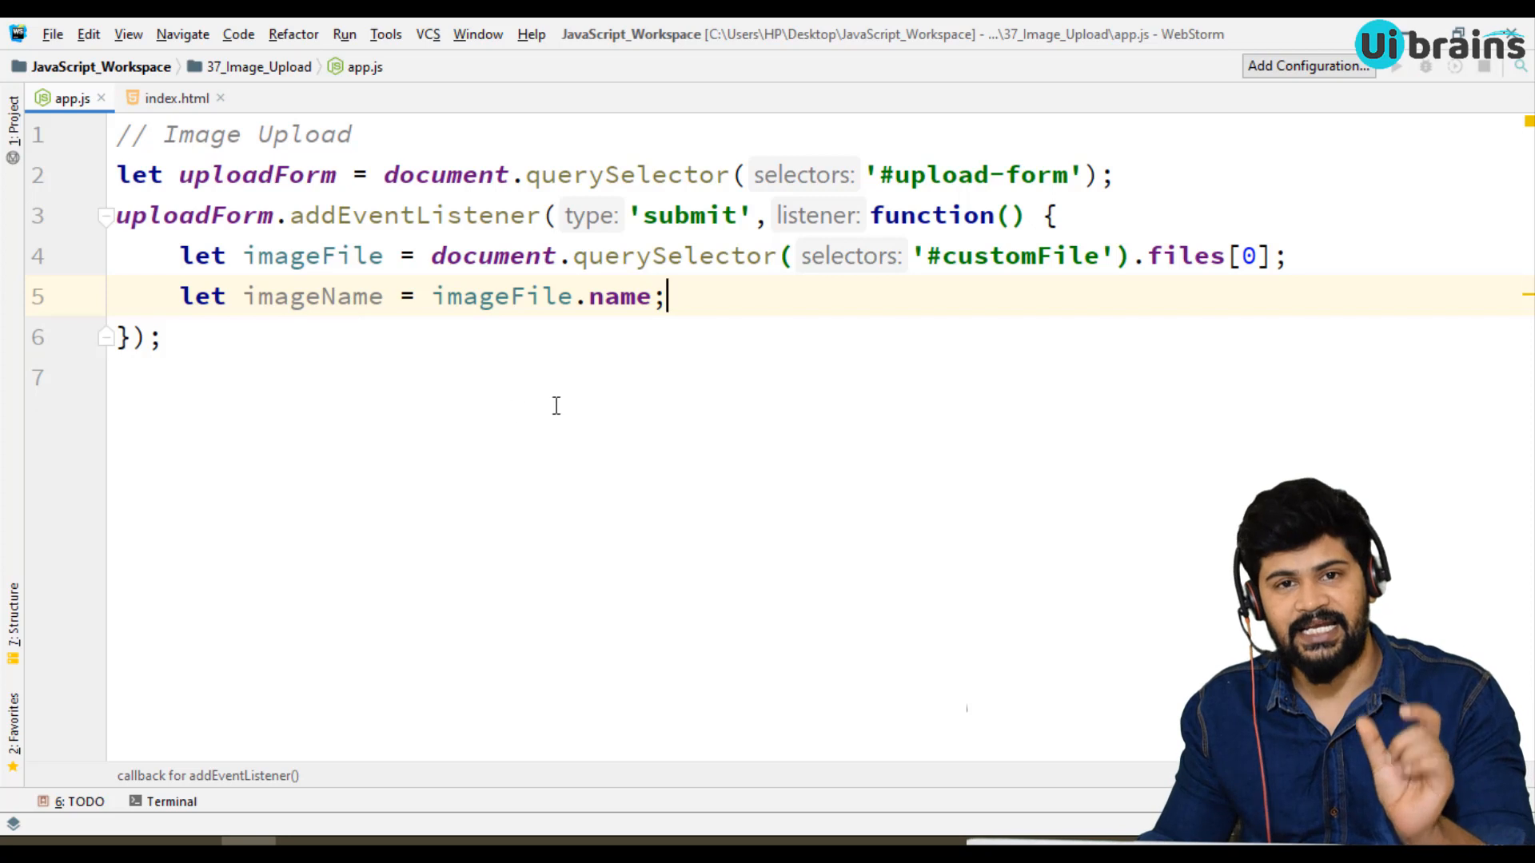
double_click(313, 256)
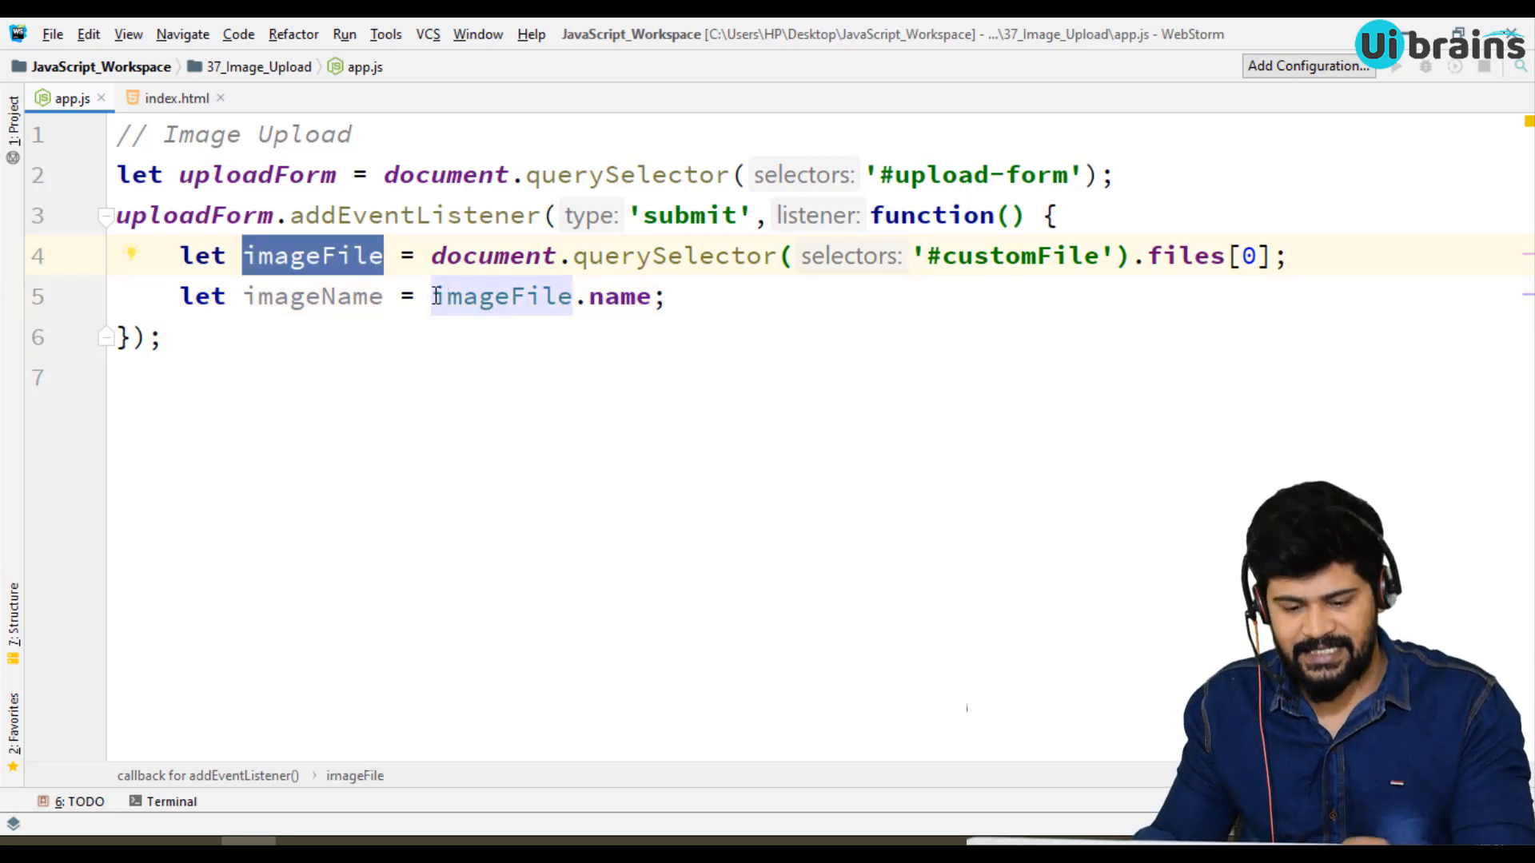
click(539, 298)
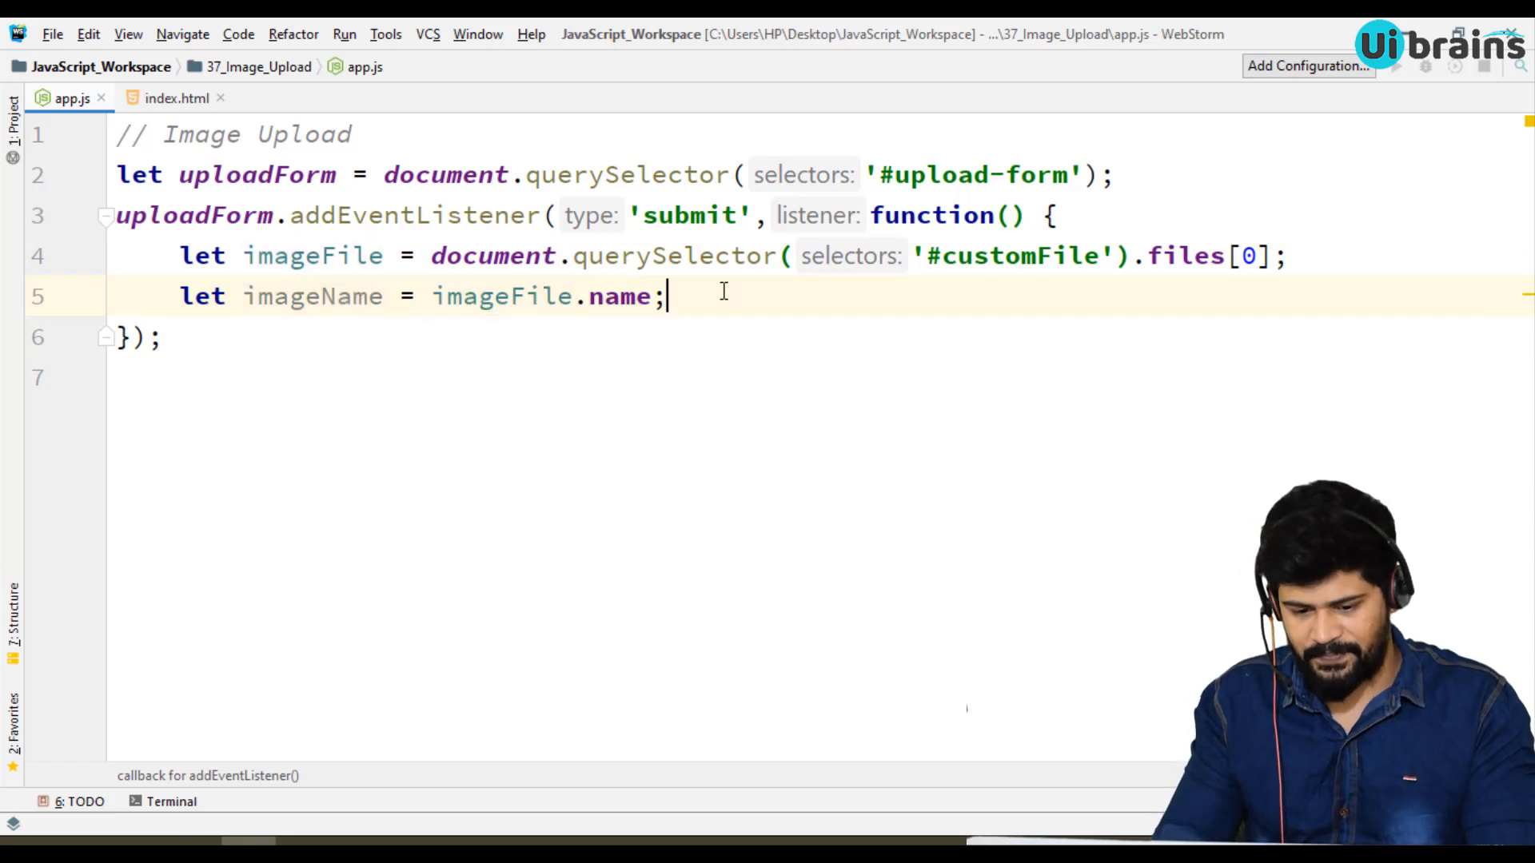
key(Enter)
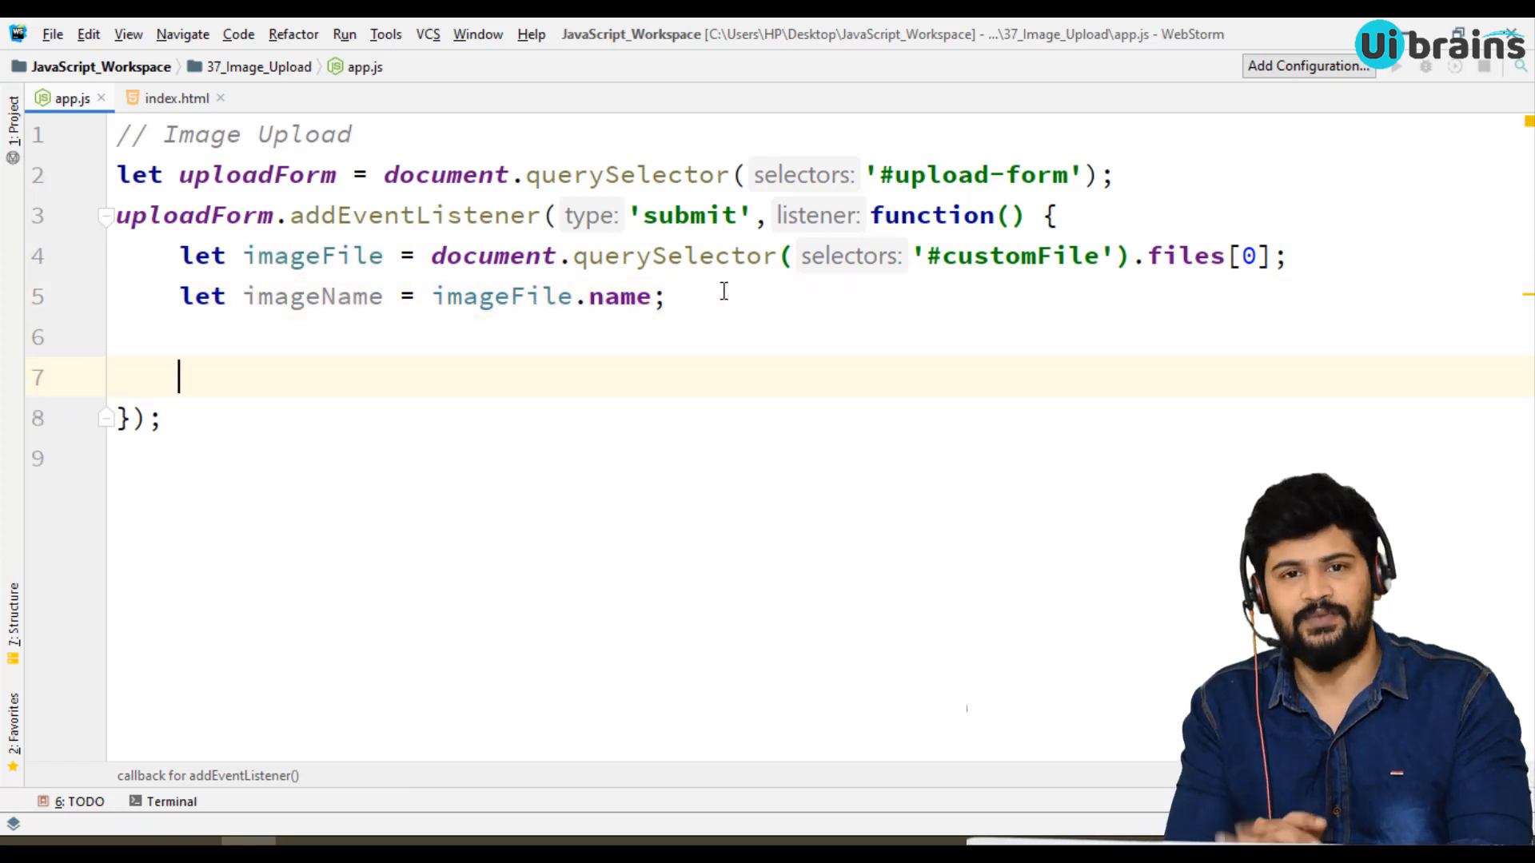